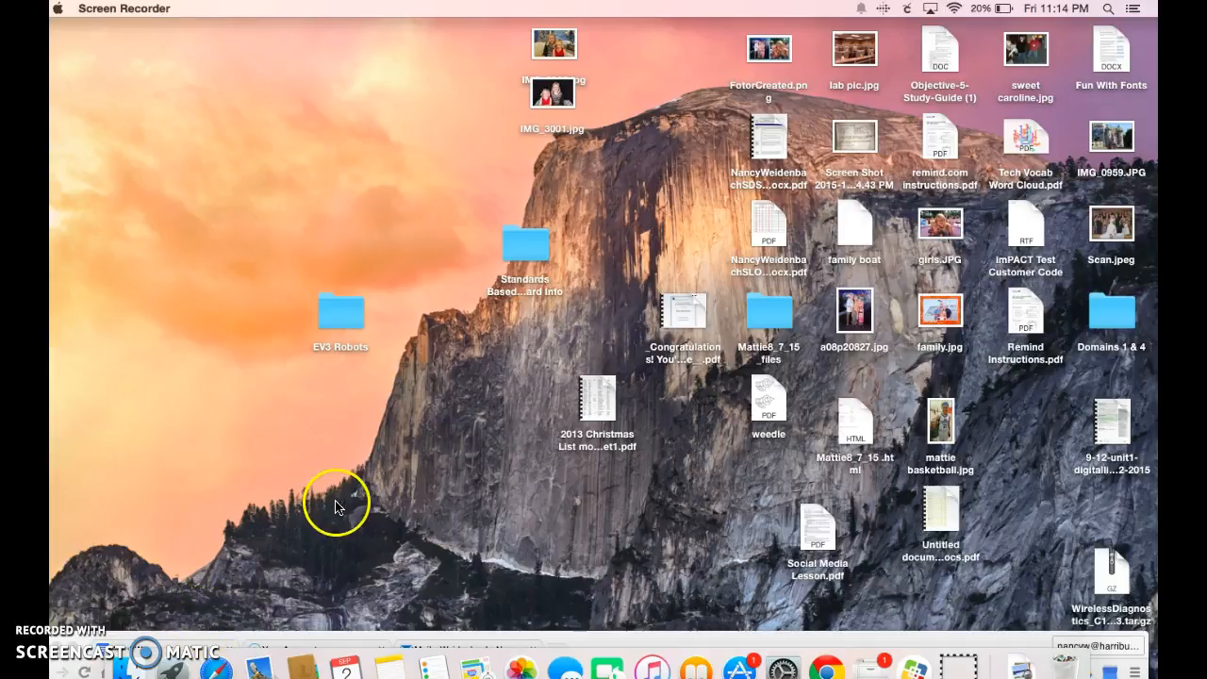
{"action": "mouse_move", "coordinate": [827, 627]}
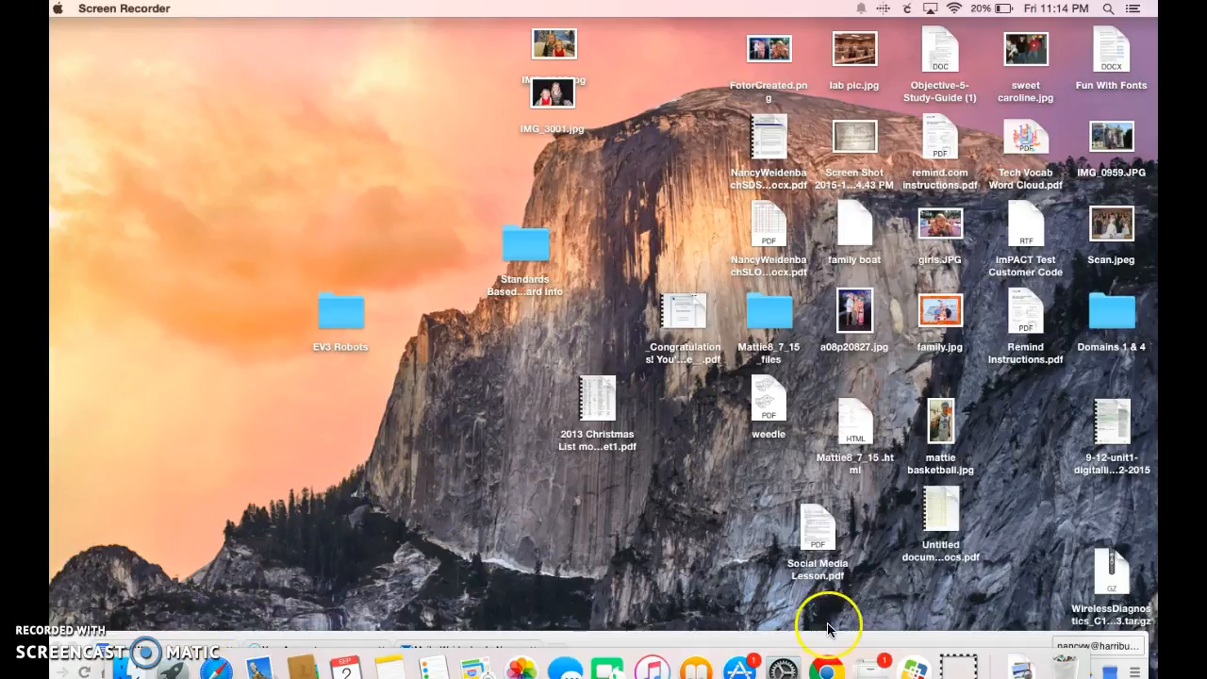
{"action": "mouse_move", "coordinate": [830, 664]}
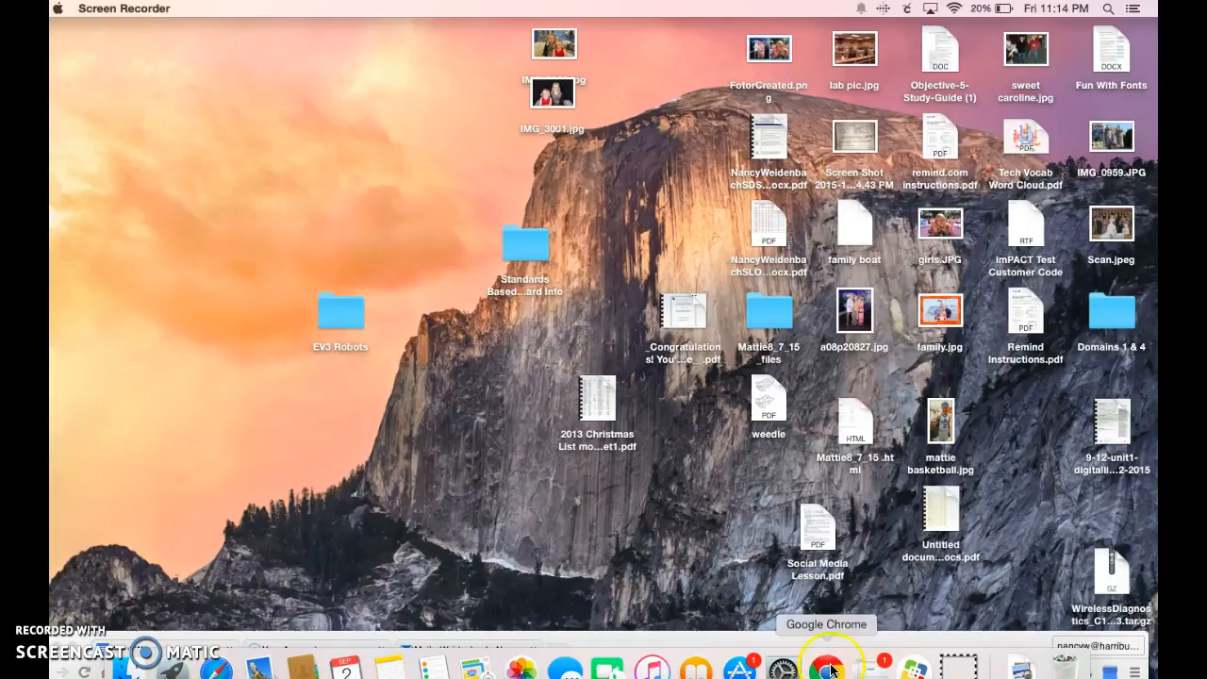
Launch Google Chrome from the Dock
{"action": "left_click", "coordinate": [828, 667]}
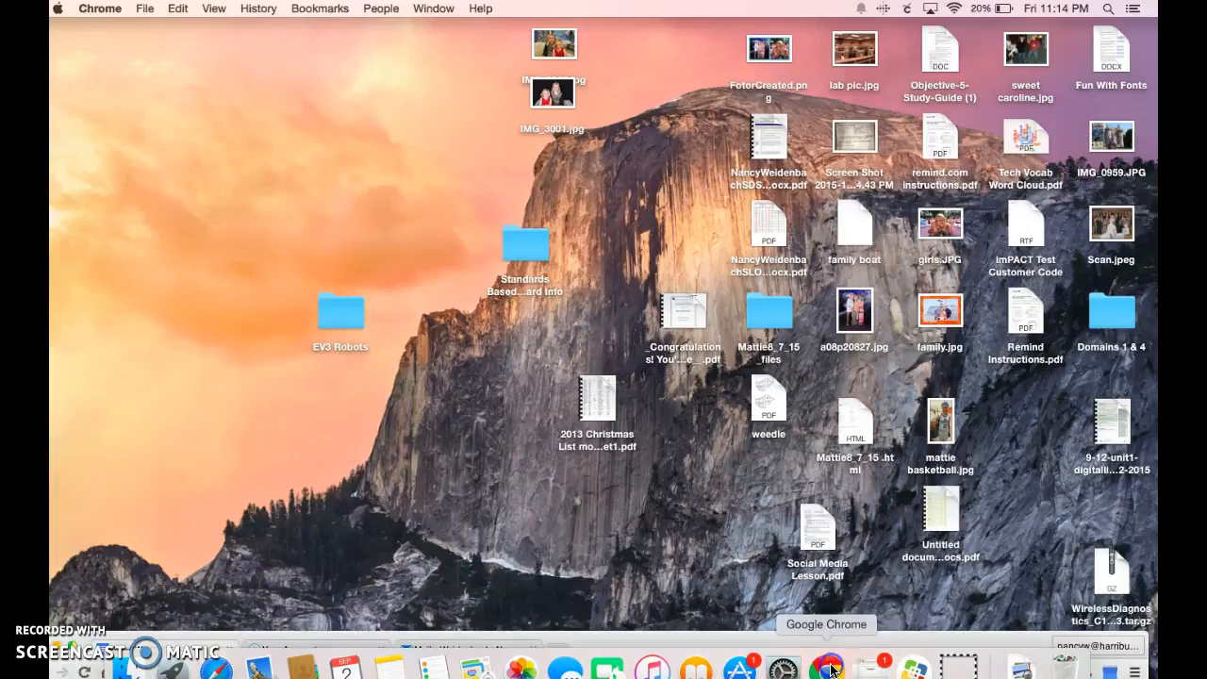
{"action": "mouse_move", "coordinate": [954, 629]}
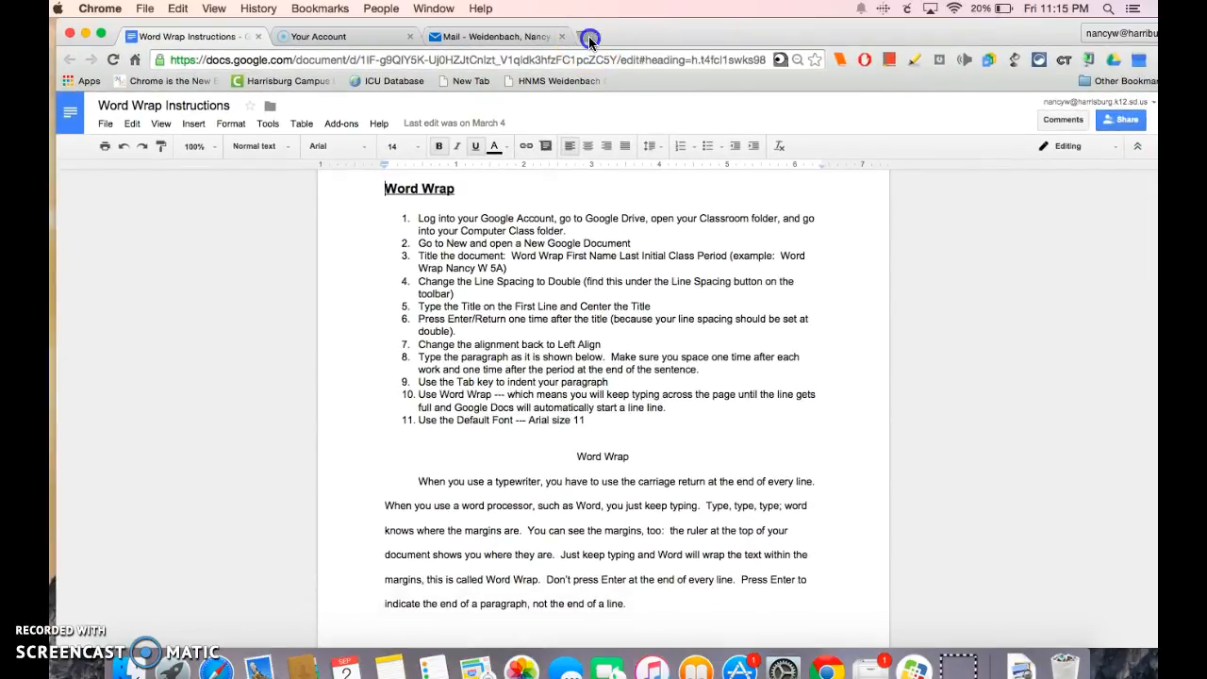
In a new tab, go to Google Drive and create a blank Google Docs document
{"action": "left_click", "coordinate": [590, 36]}
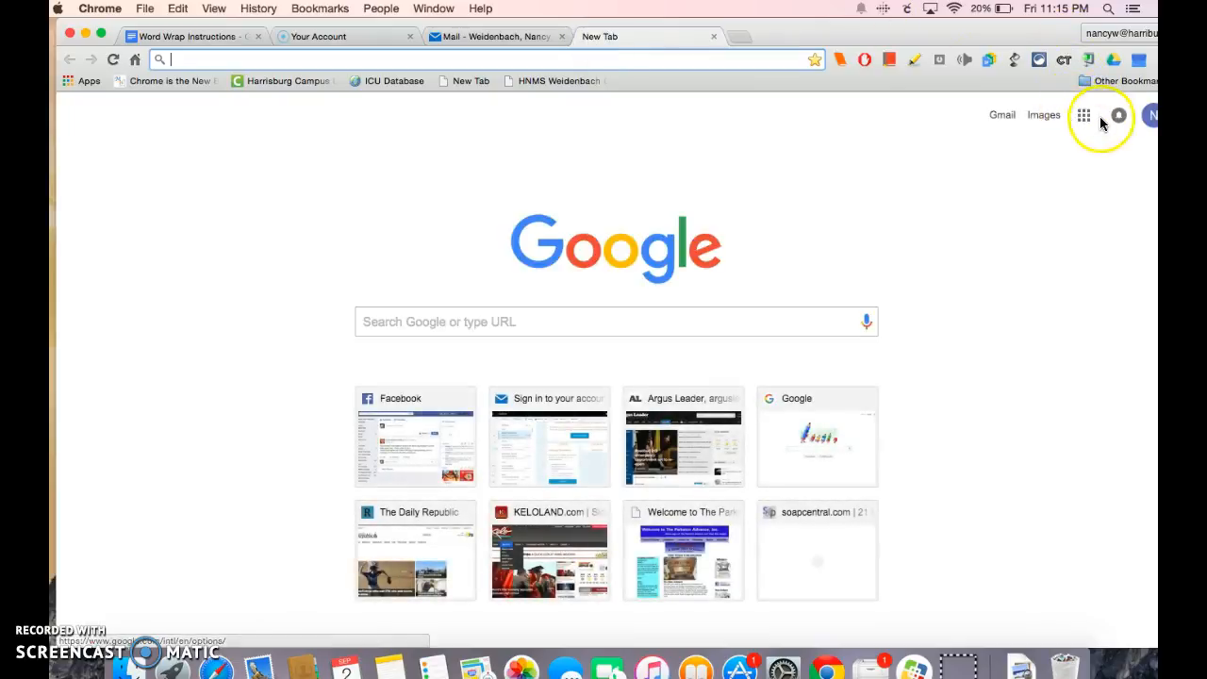
{"action": "left_click", "coordinate": [1083, 114]}
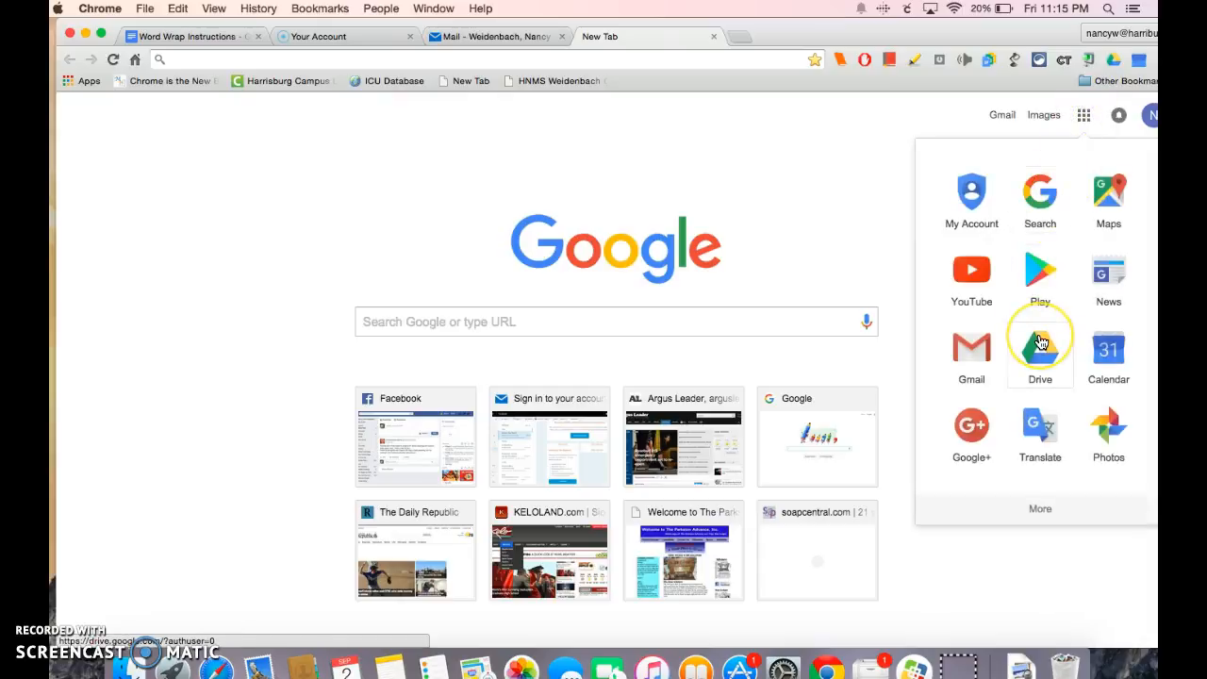
{"action": "left_click", "coordinate": [1039, 349]}
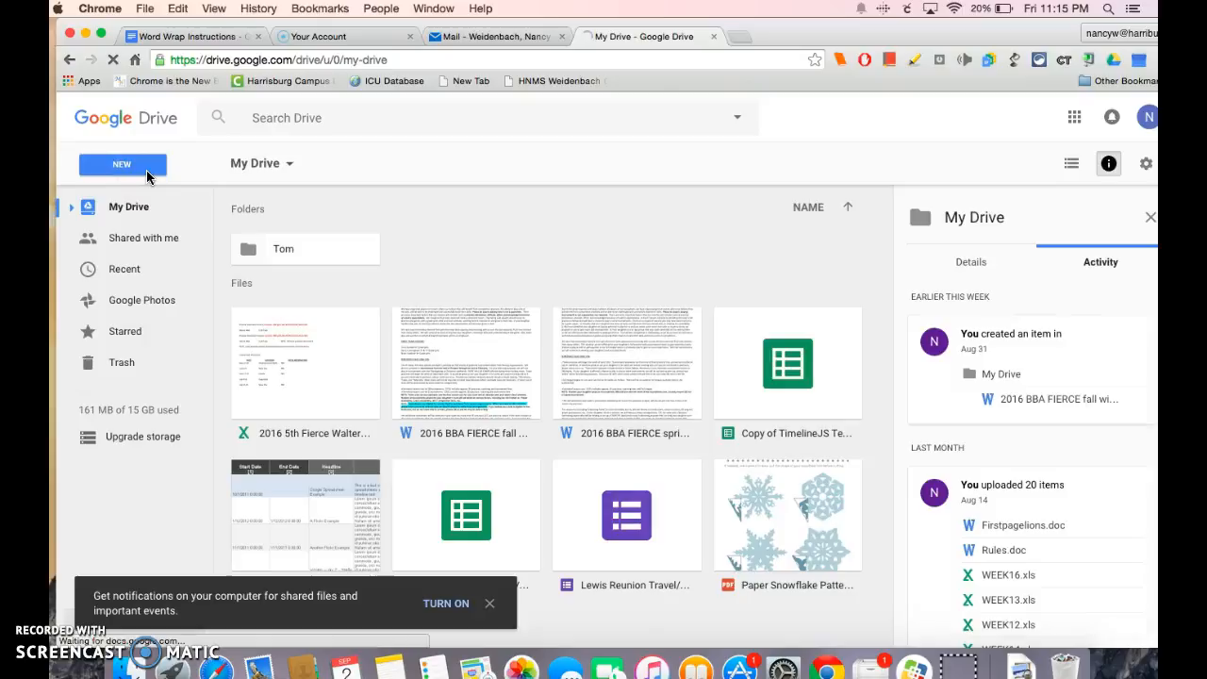
{"action": "left_click", "coordinate": [122, 164]}
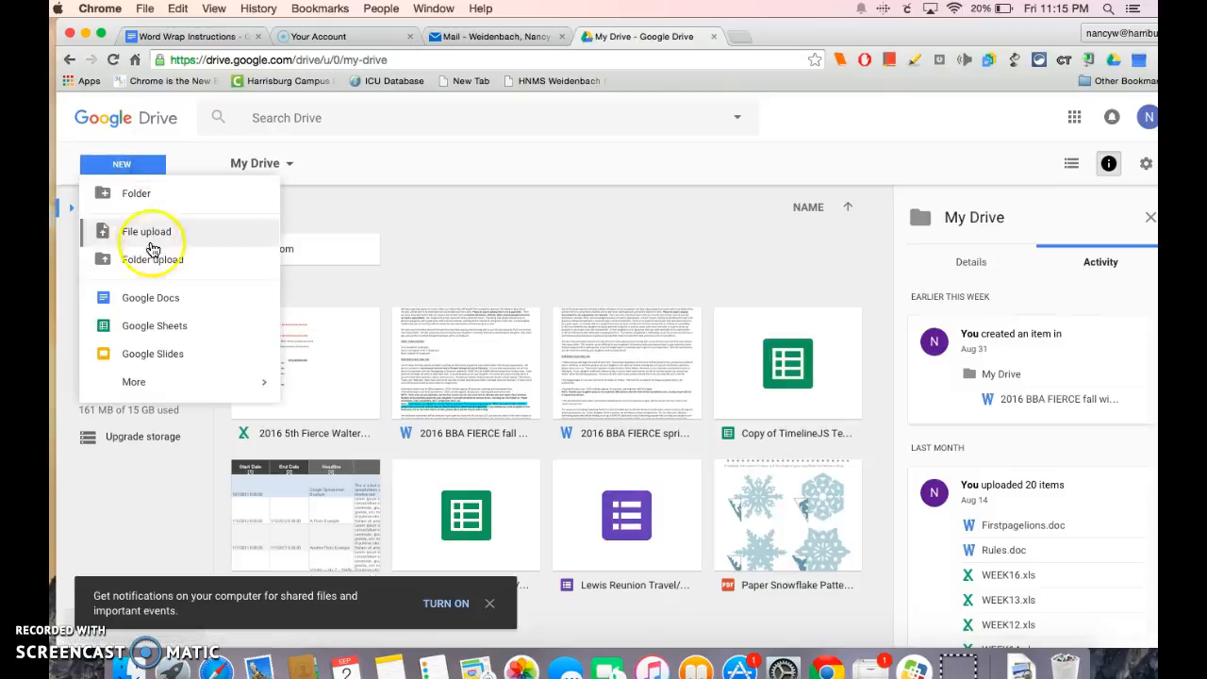
{"action": "mouse_move", "coordinate": [150, 297]}
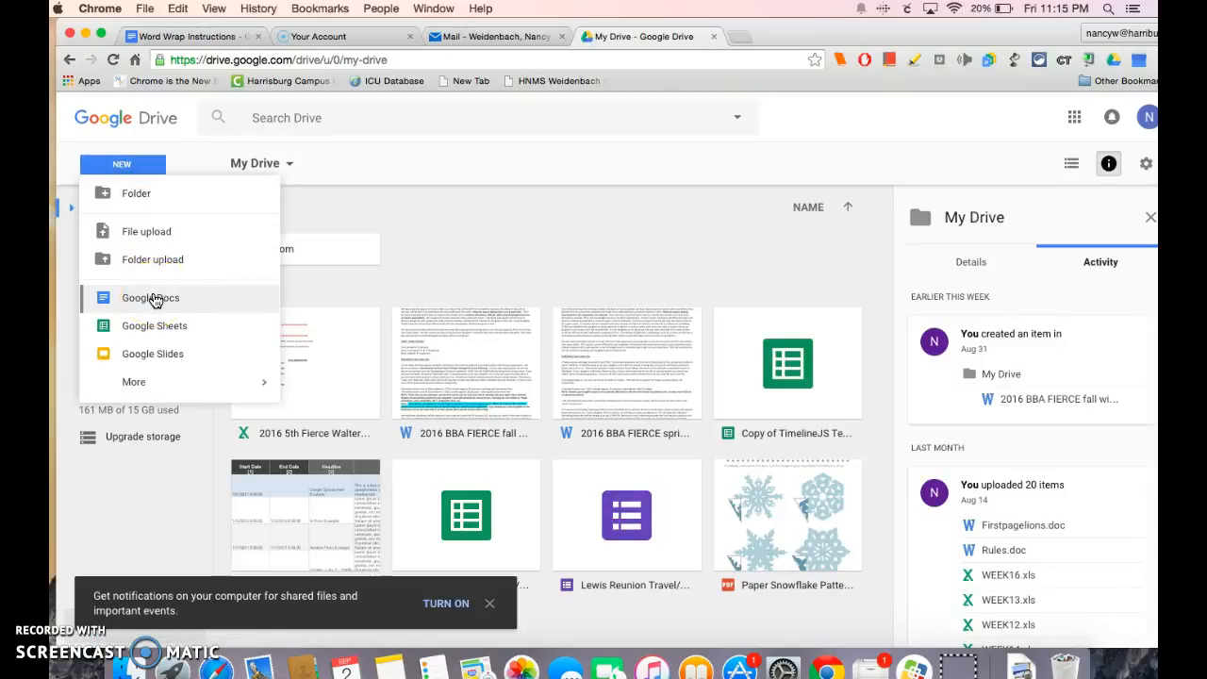
{"action": "mouse_move", "coordinate": [121, 164]}
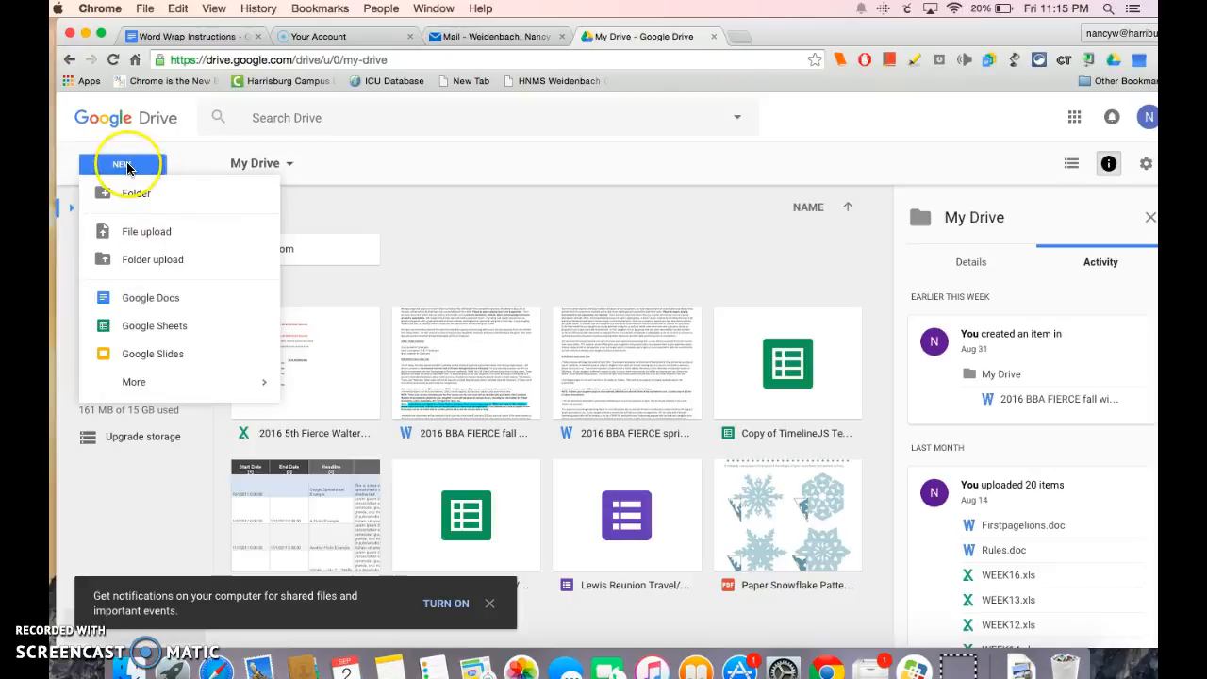
{"action": "mouse_move", "coordinate": [149, 297]}
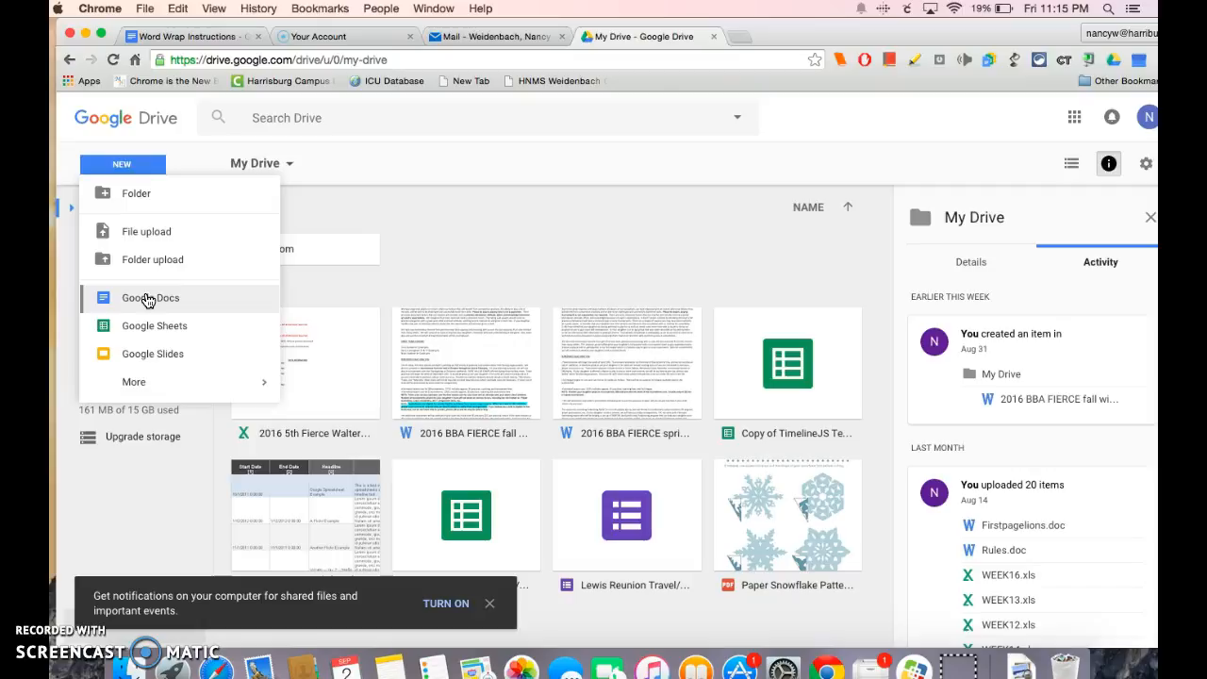
{"action": "left_click", "coordinate": [150, 296]}
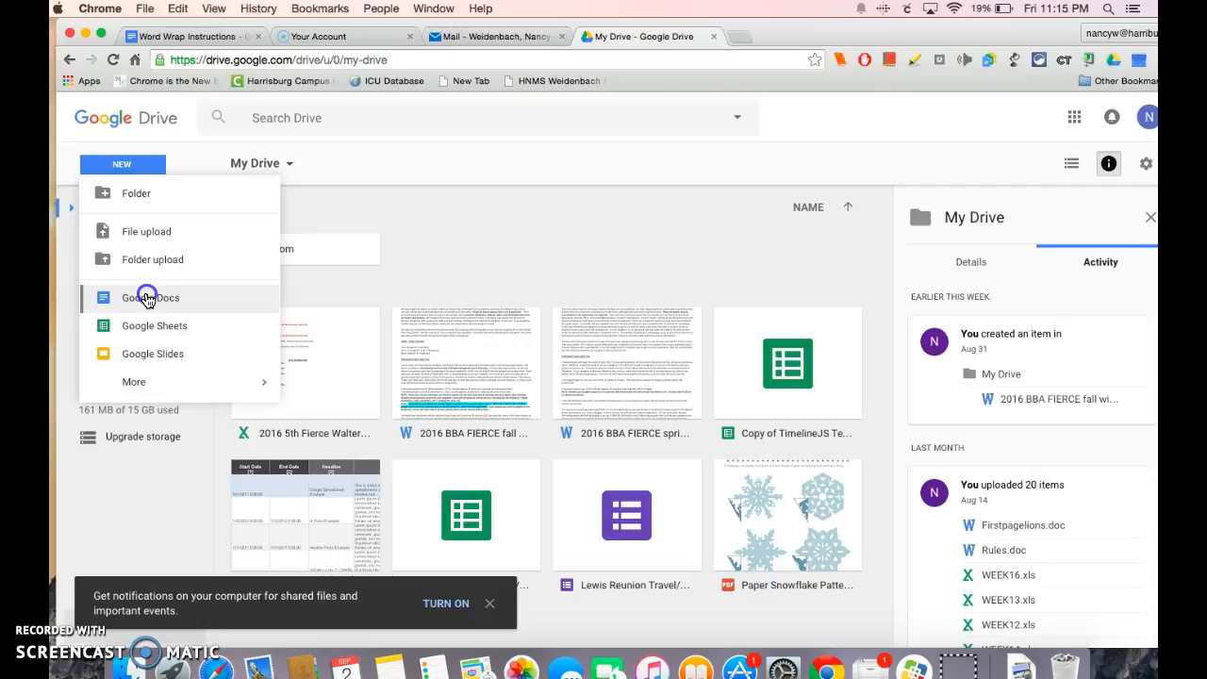
{"action": "left_click", "coordinate": [150, 297]}
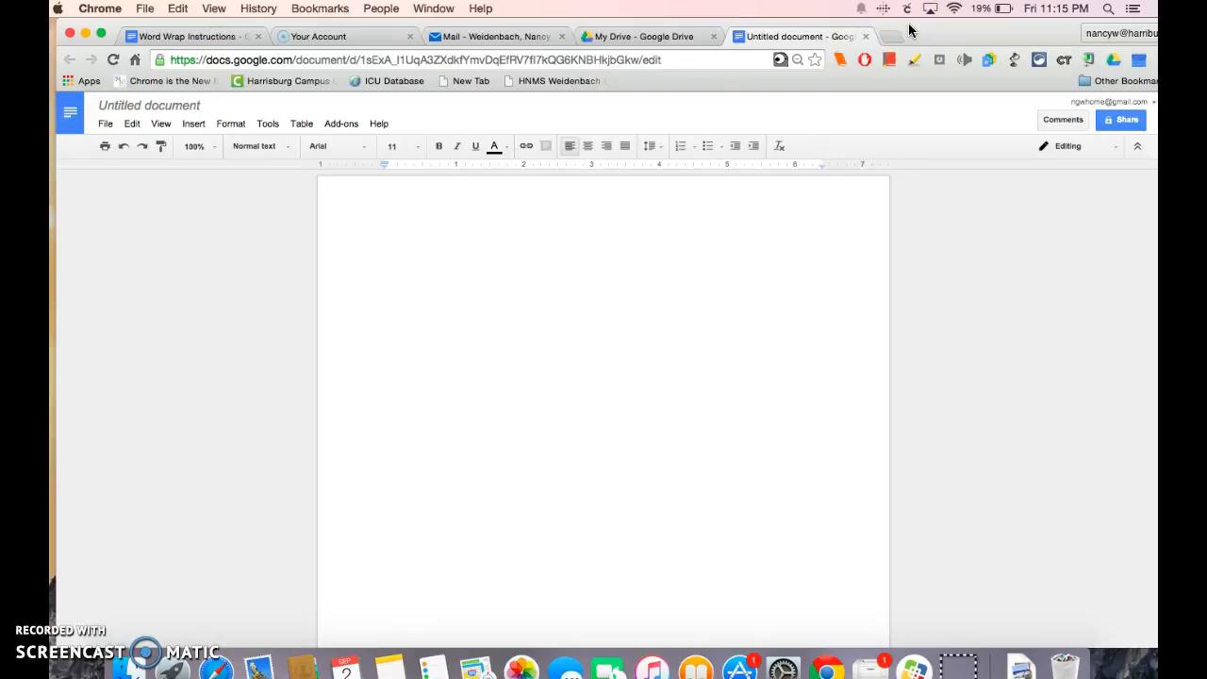
{"action": "mouse_move", "coordinate": [558, 435]}
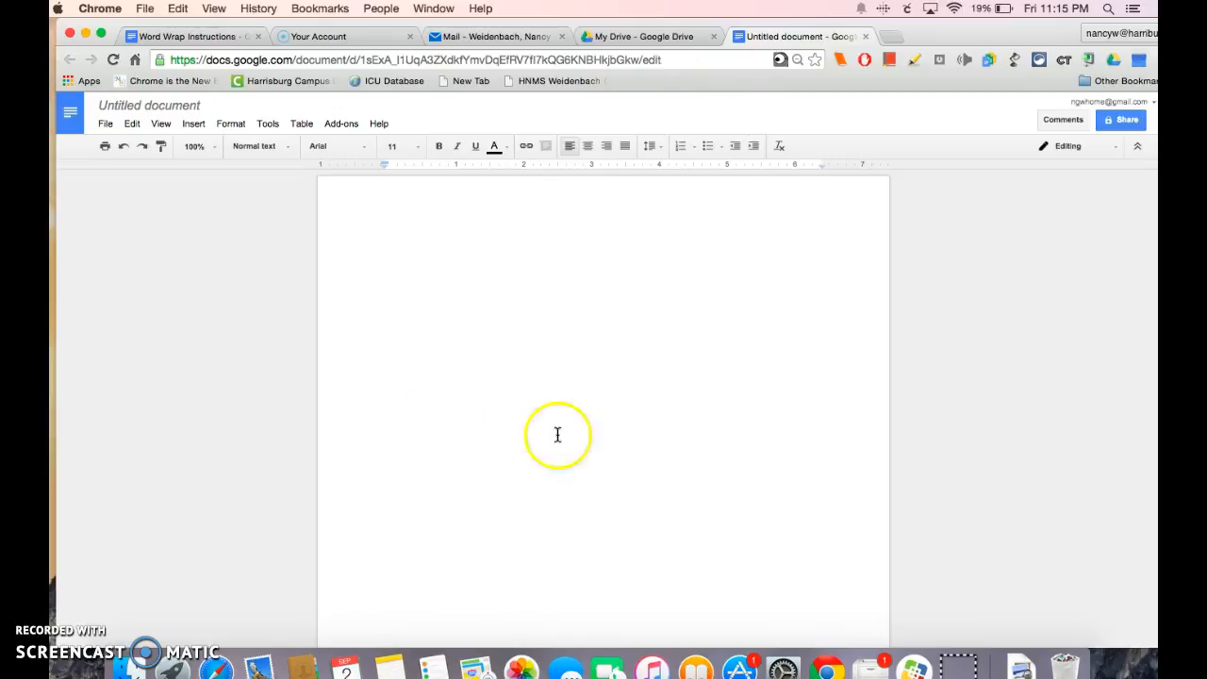
{"action": "mouse_move", "coordinate": [335, 227]}
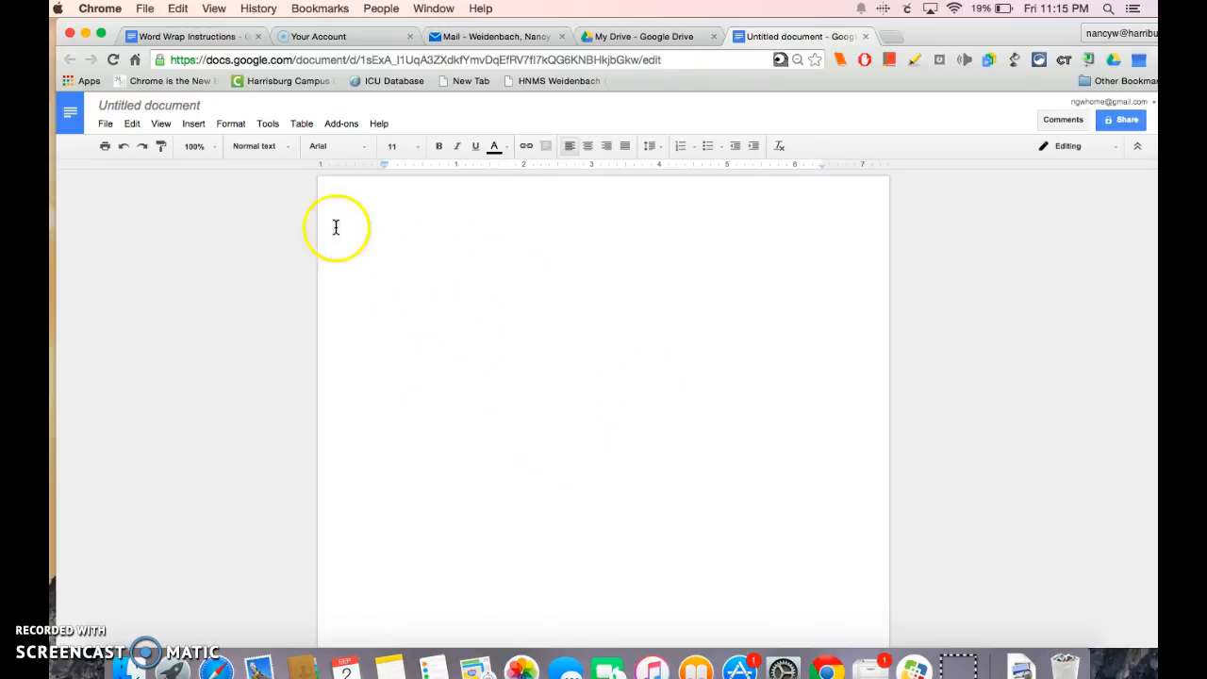
{"action": "left_click", "coordinate": [148, 105]}
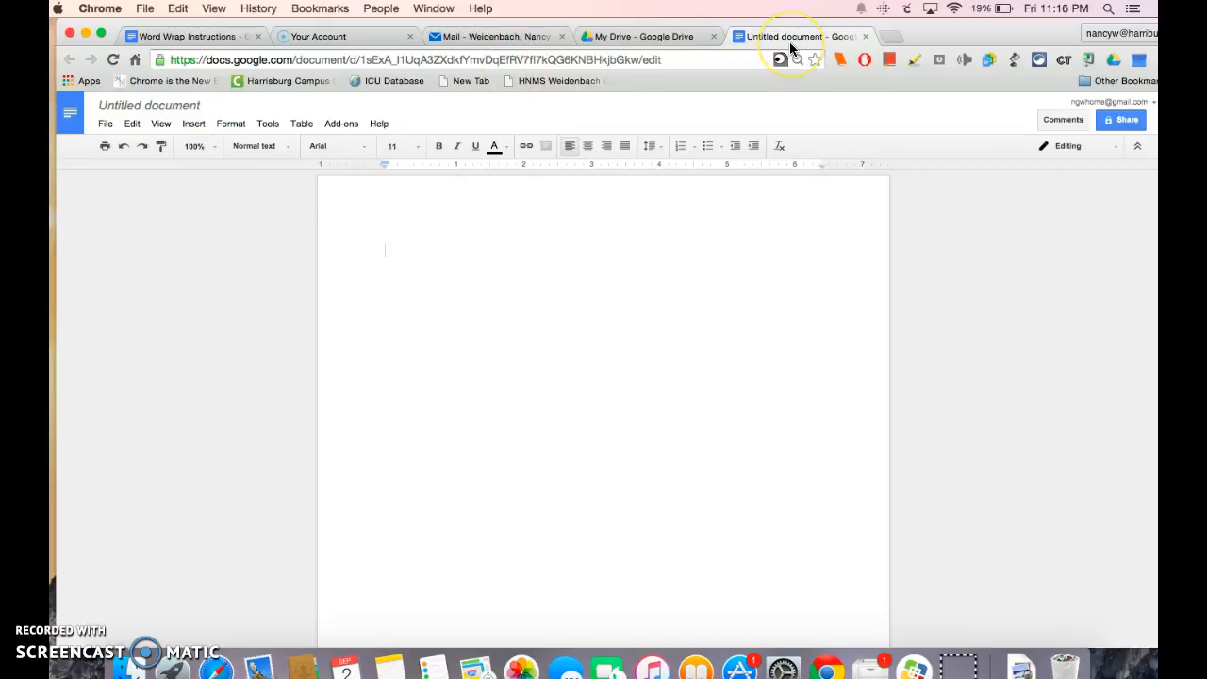
{"action": "mouse_move", "coordinate": [330, 113]}
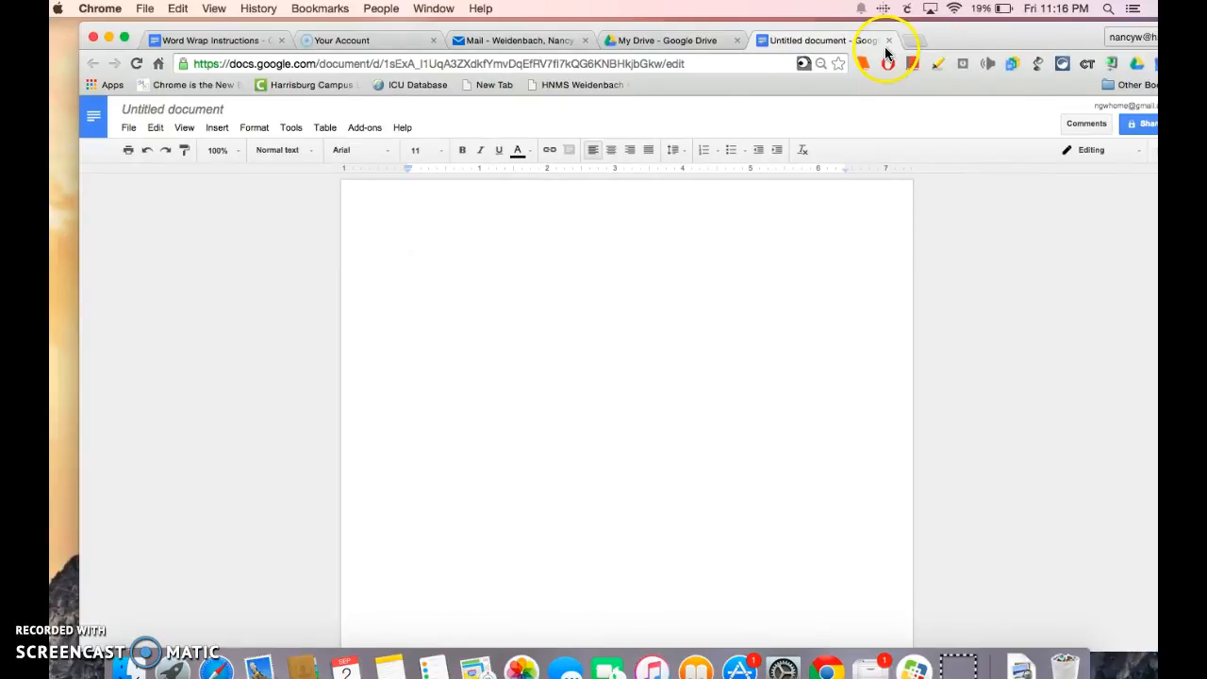
{"action": "mouse_move", "coordinate": [688, 41]}
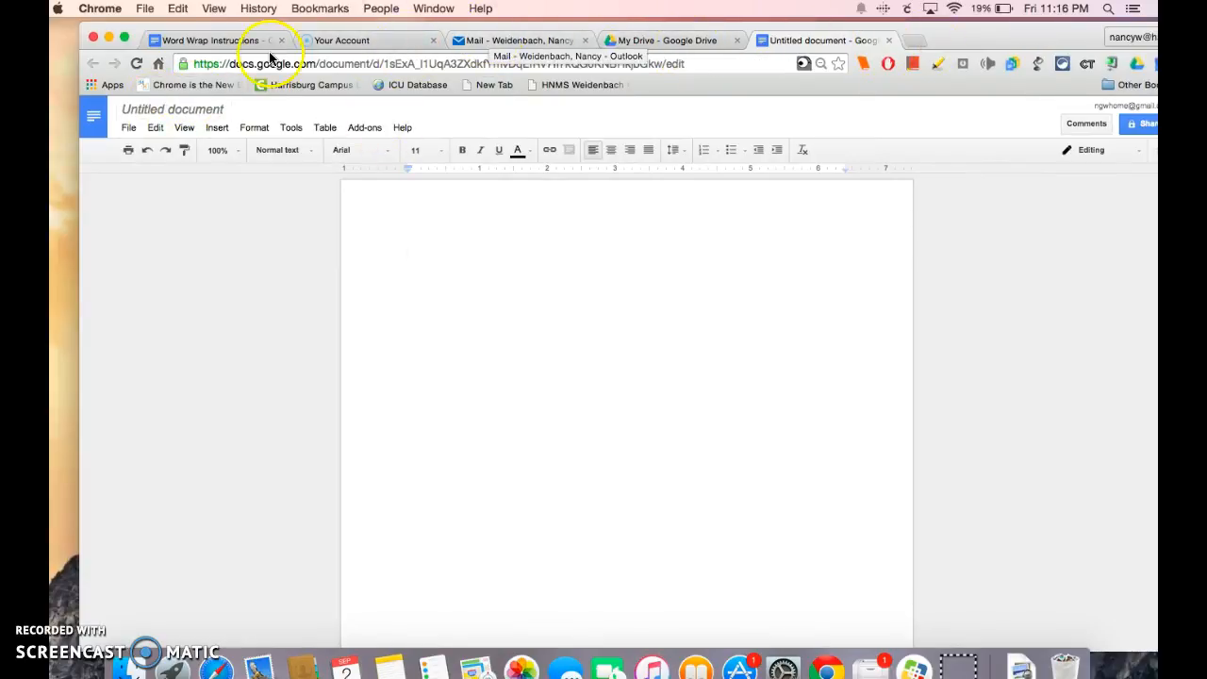
{"action": "left_click", "coordinate": [207, 40]}
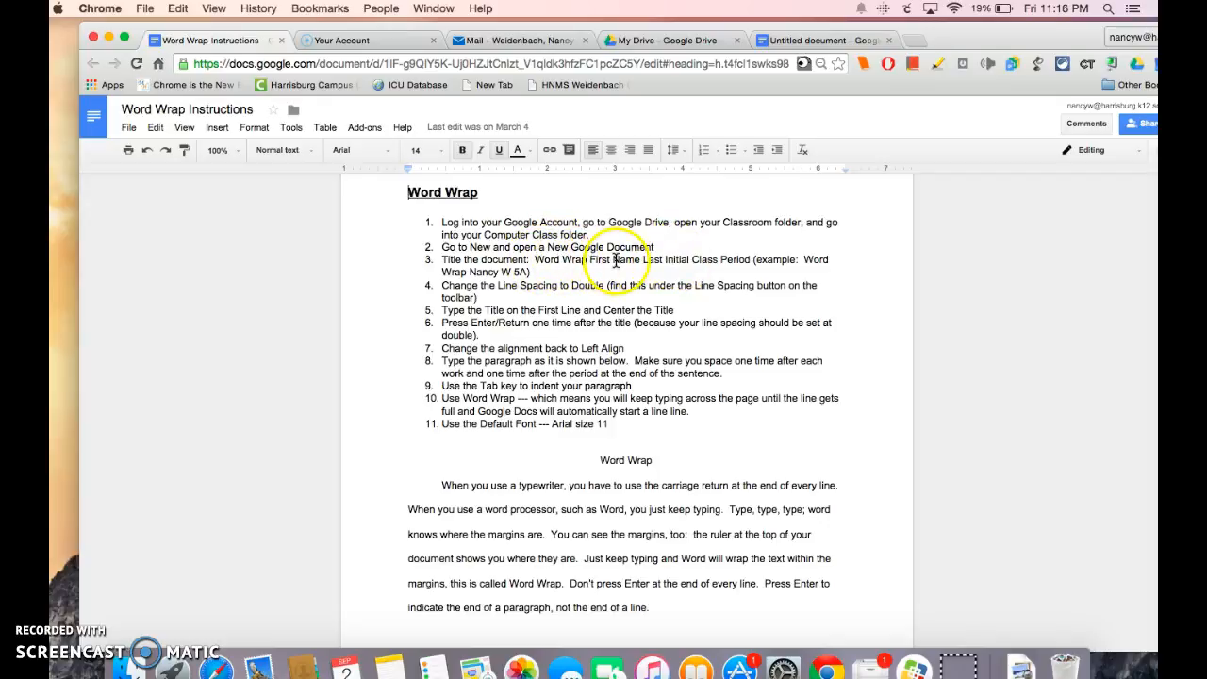
{"action": "mouse_move", "coordinate": [726, 257]}
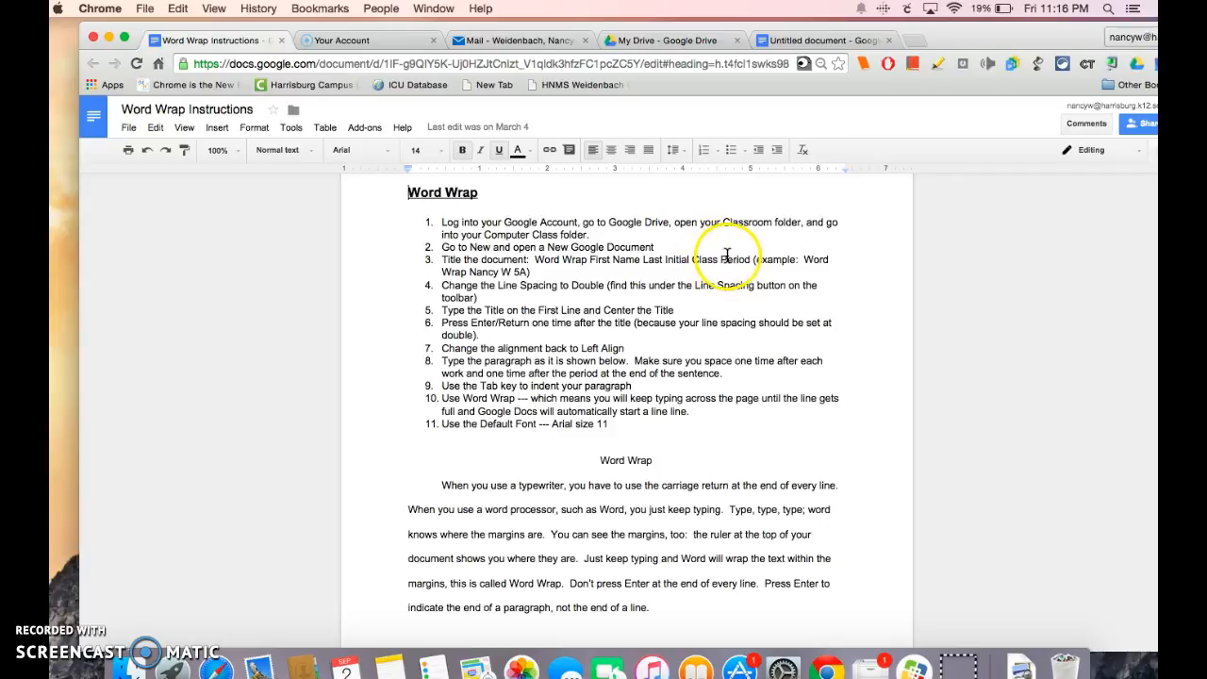
{"action": "left_click", "coordinate": [822, 39]}
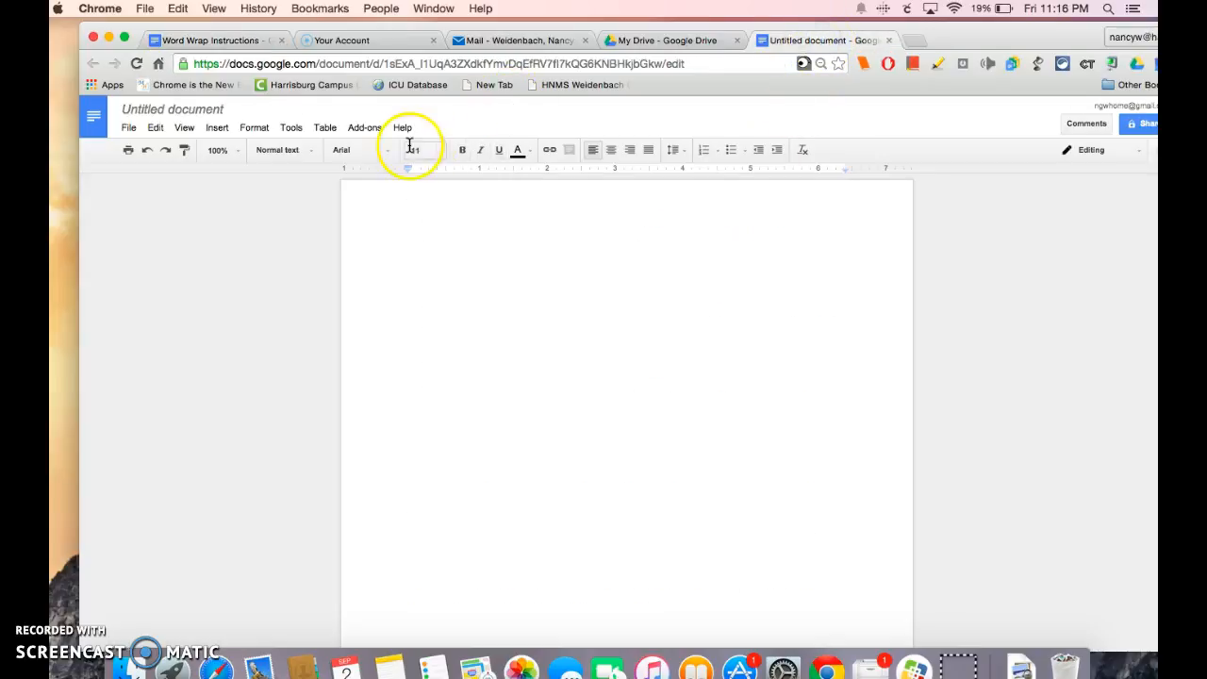
{"action": "left_click", "coordinate": [173, 109]}
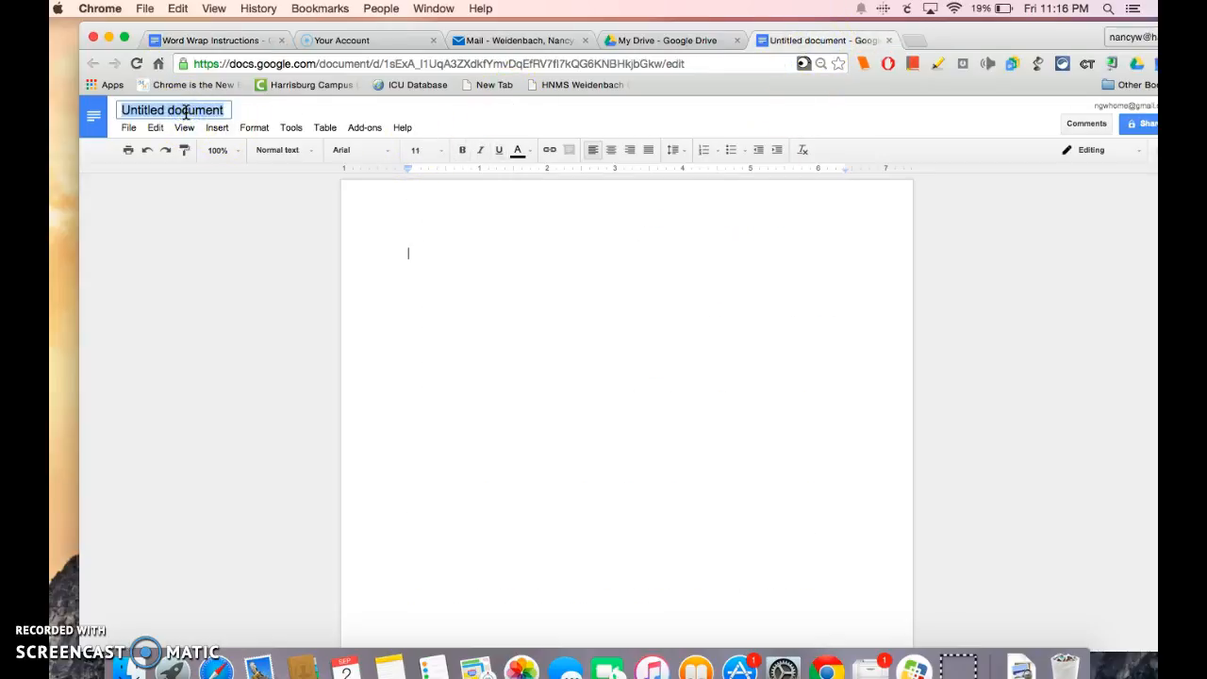
{"action": "type", "text": "Word Wrap Na"}
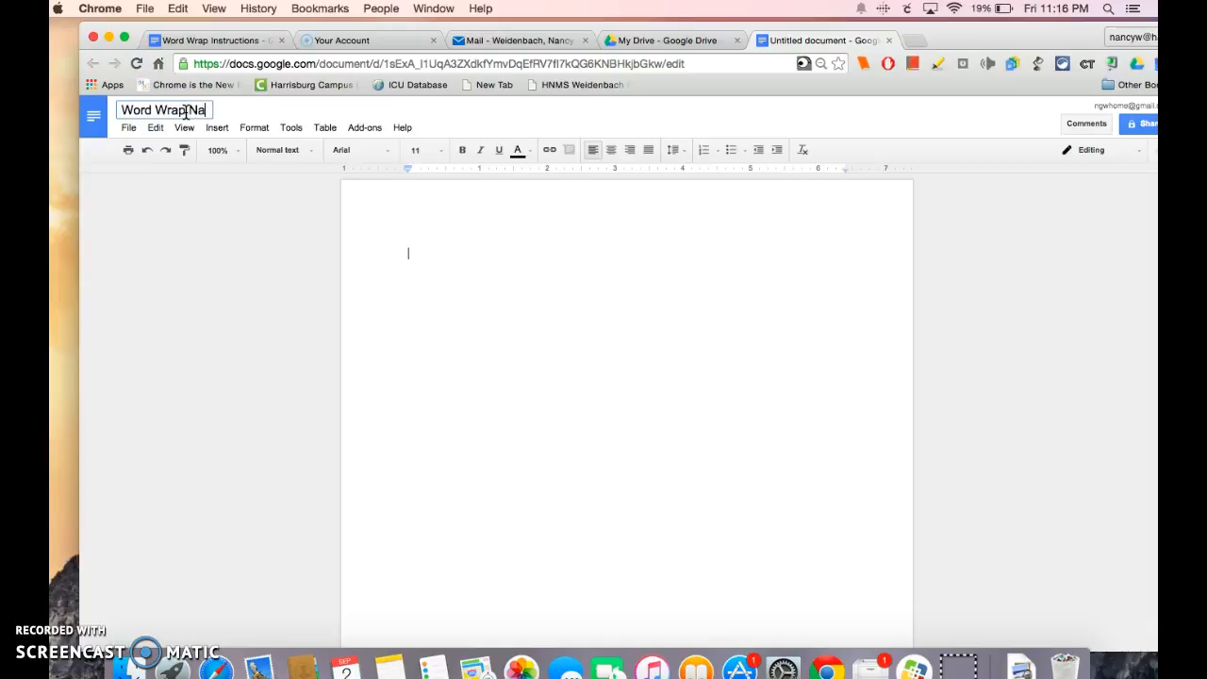
{"action": "type", "text": "ncy"}
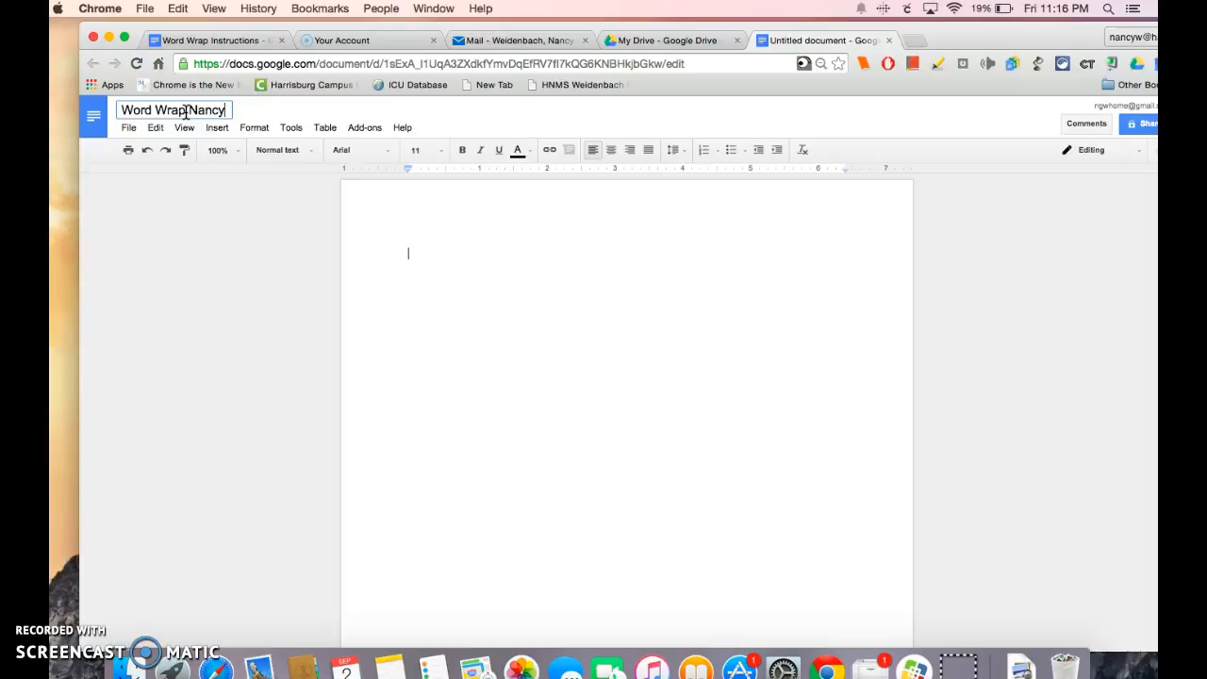
{"action": "type", "text": "W"}
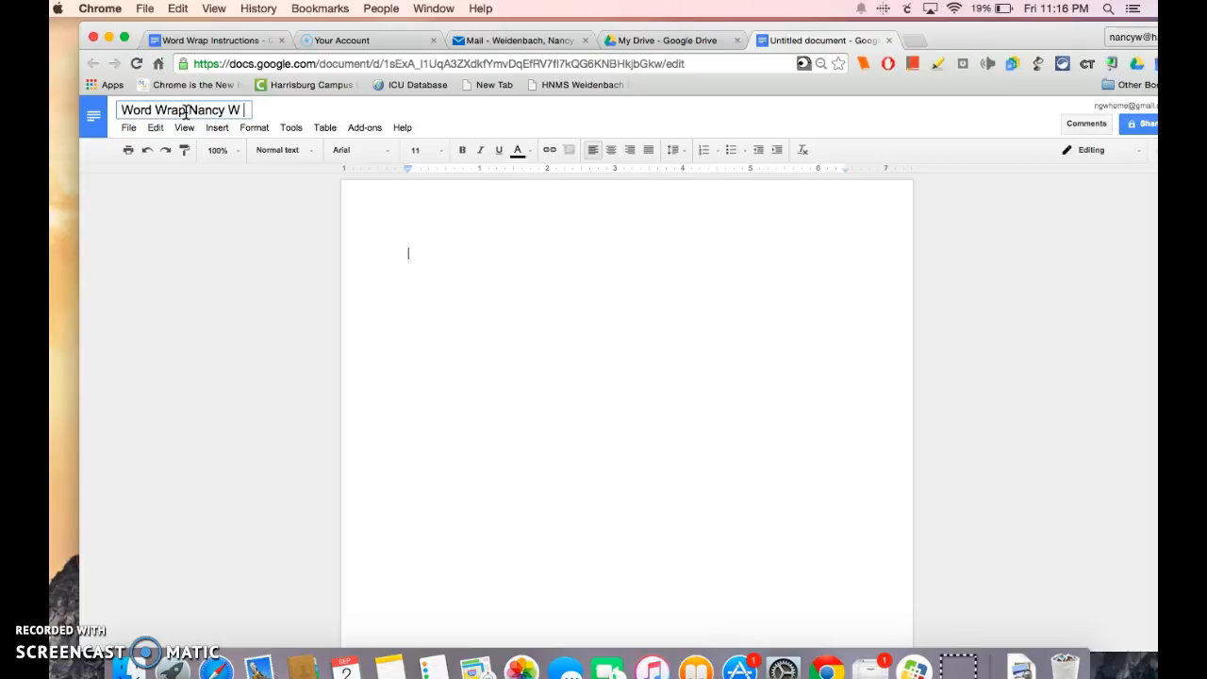
{"action": "type", "text": "1"}
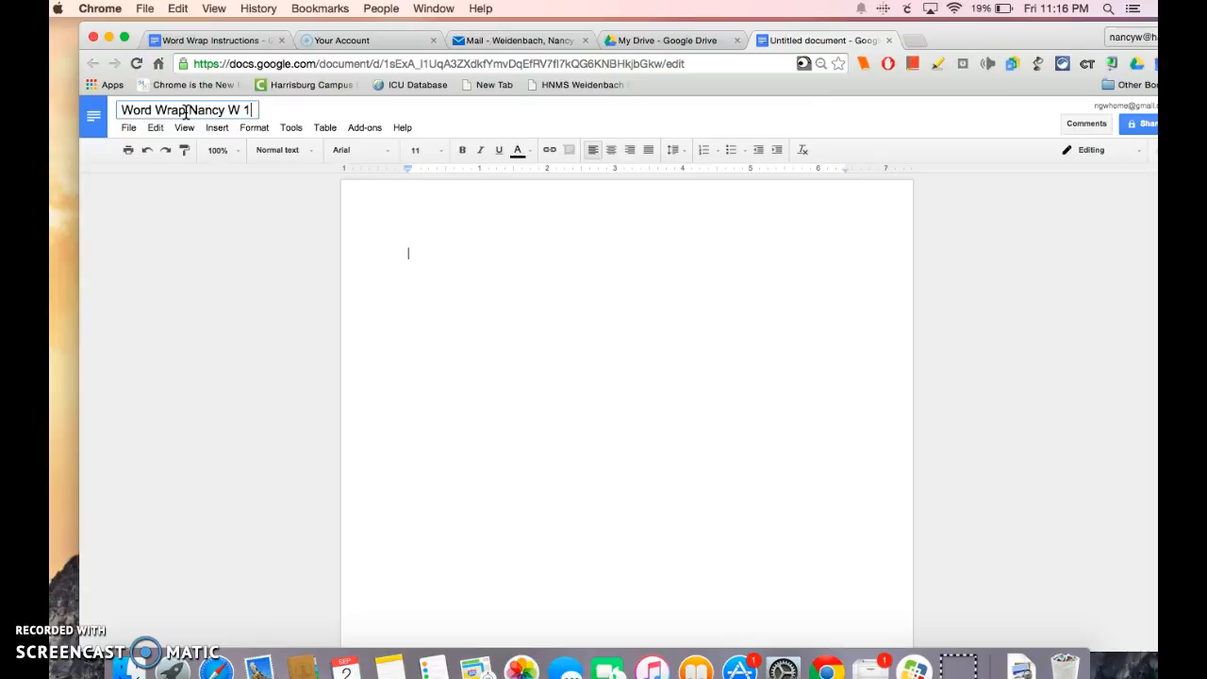
{"action": "type", "text": "B"}
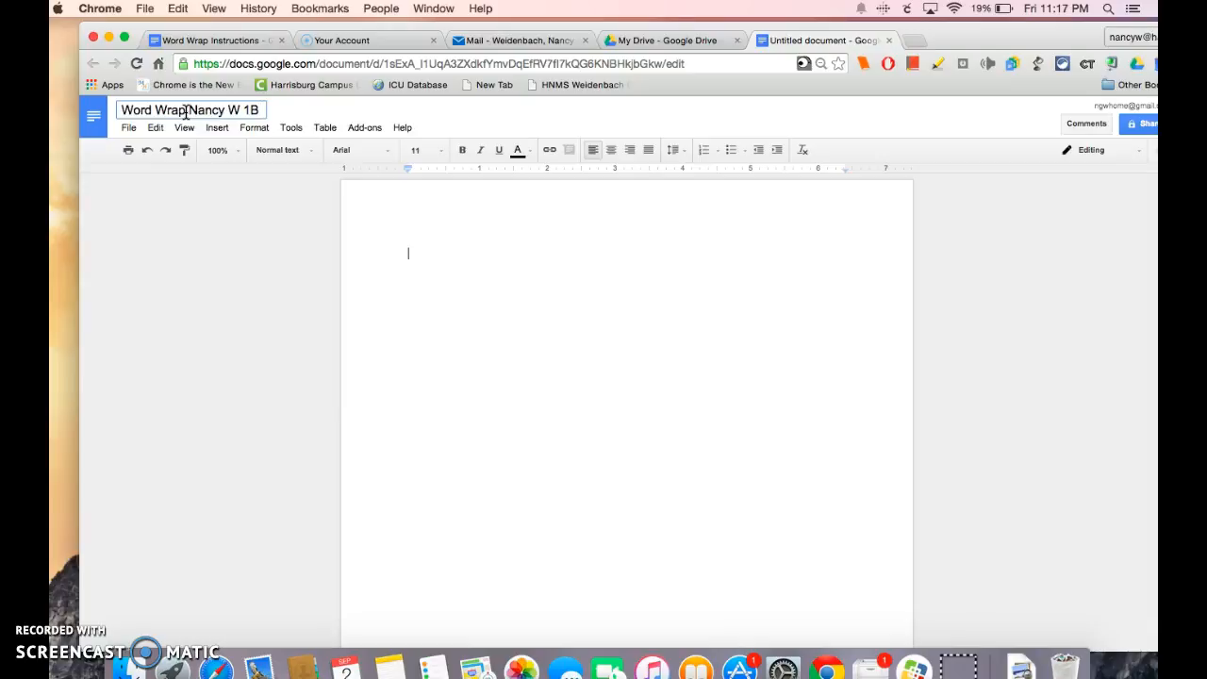
{"action": "mouse_move", "coordinate": [273, 39]}
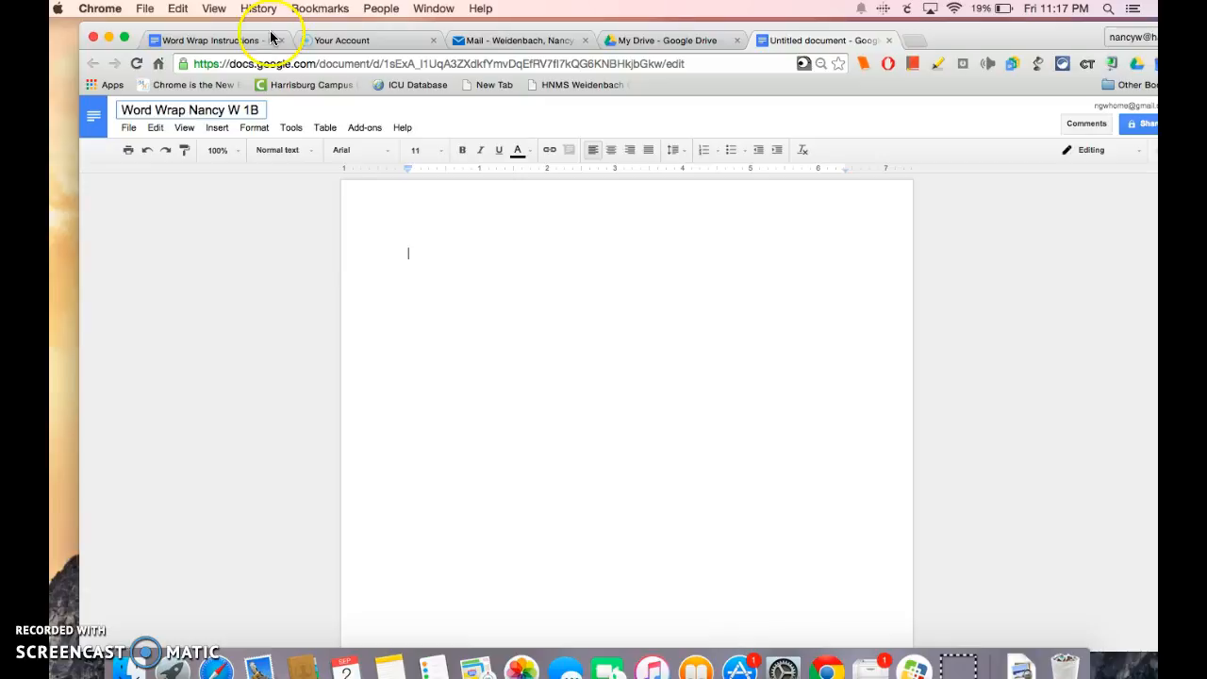
Switch to the Word Wrap Instructions document to review the steps
{"action": "left_click", "coordinate": [208, 39]}
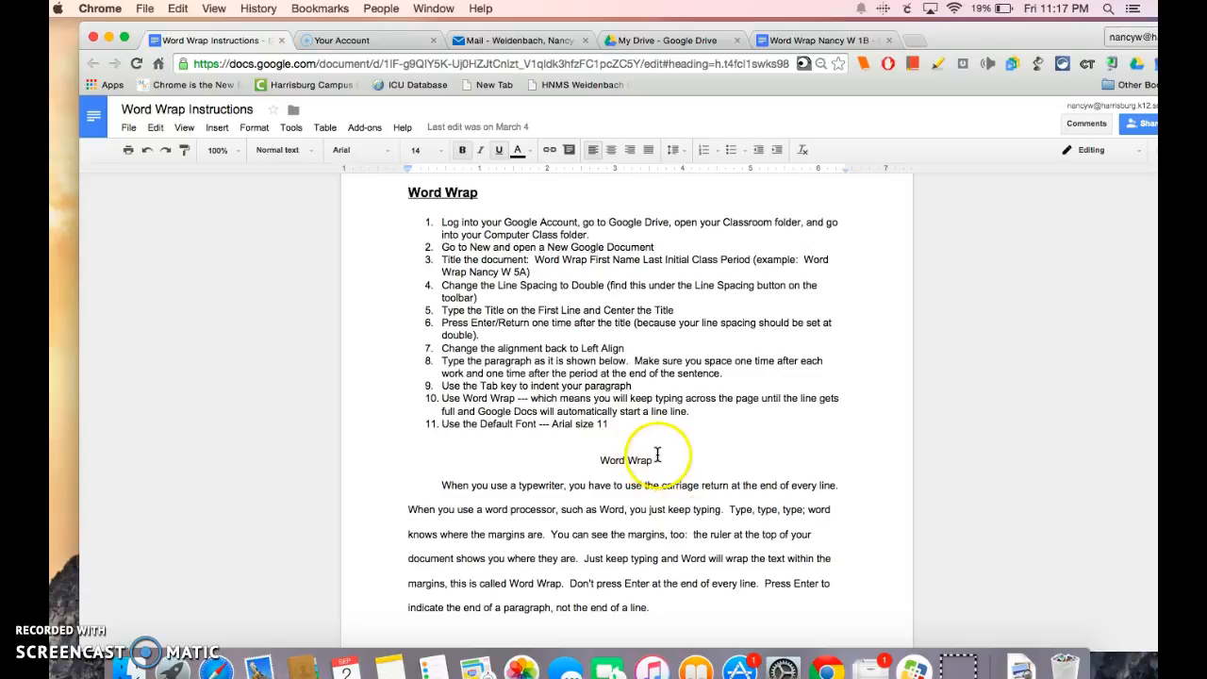
{"action": "mouse_move", "coordinate": [691, 486]}
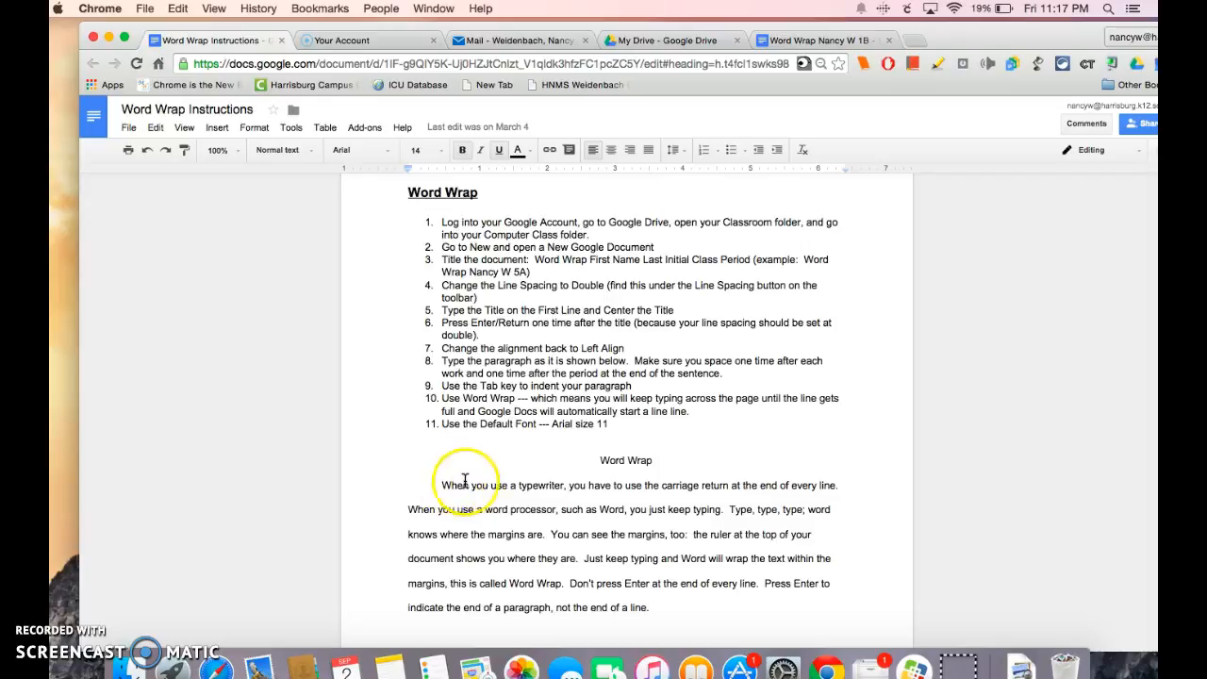
{"action": "mouse_move", "coordinate": [818, 478]}
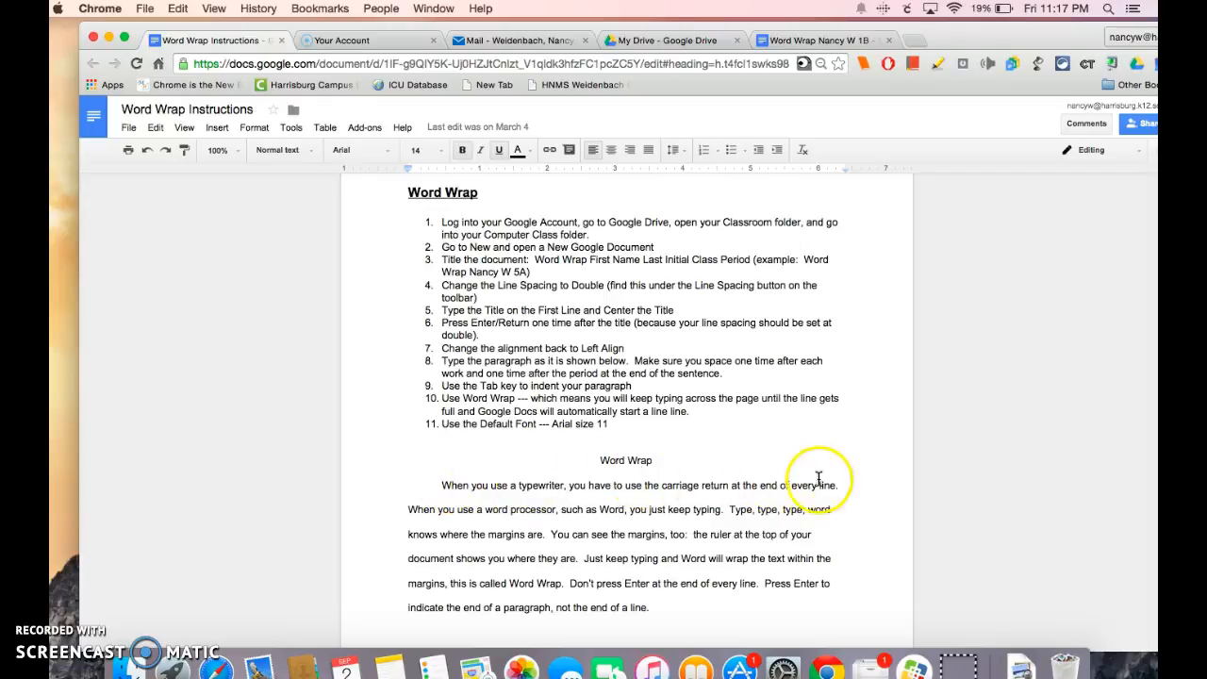
{"action": "mouse_move", "coordinate": [839, 445]}
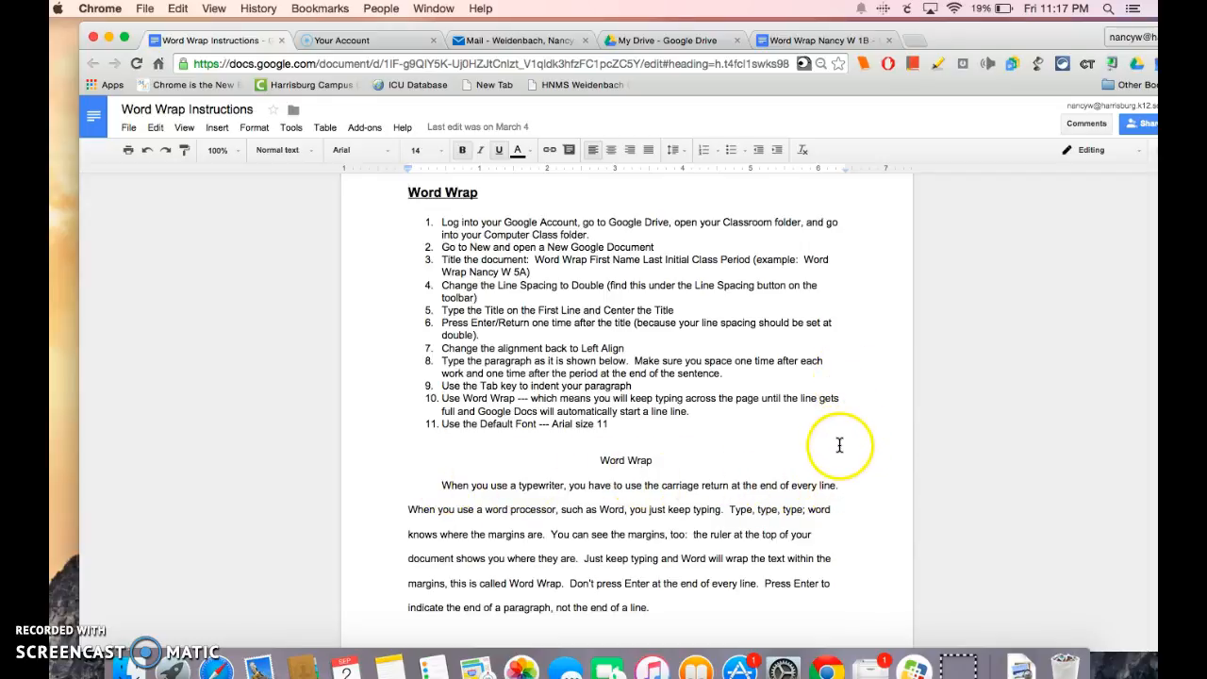
{"action": "mouse_move", "coordinate": [839, 479]}
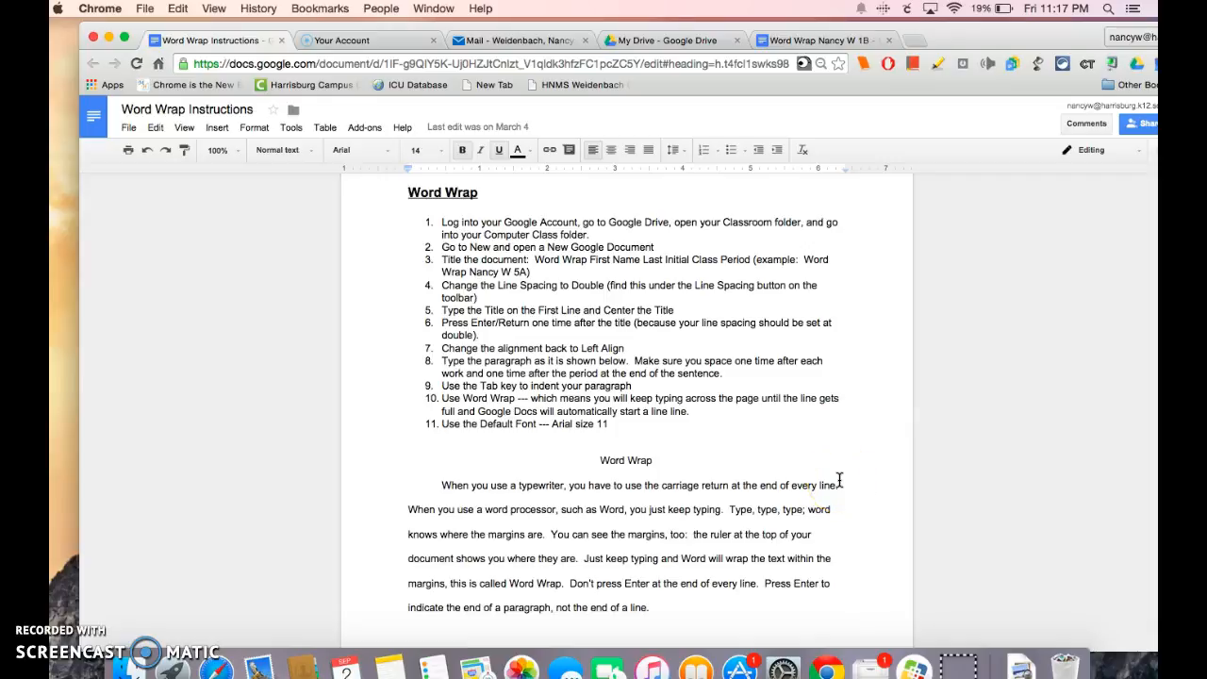
{"action": "mouse_move", "coordinate": [839, 484]}
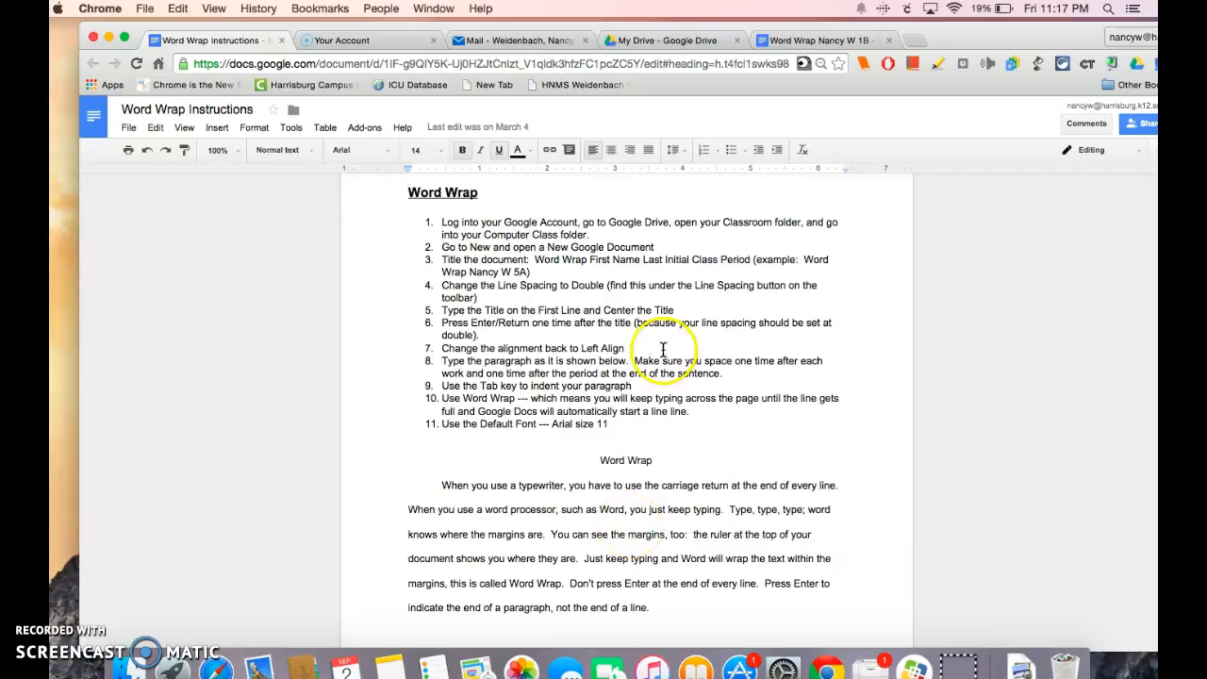
{"action": "mouse_move", "coordinate": [566, 378]}
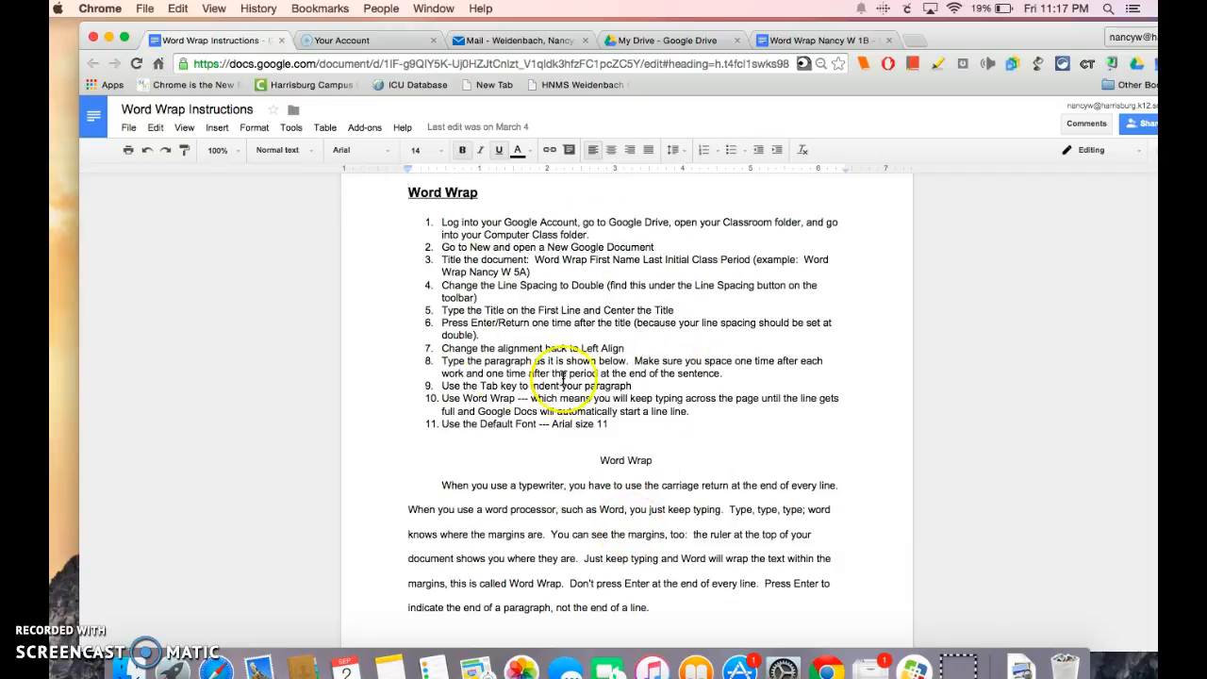
{"action": "mouse_move", "coordinate": [823, 65]}
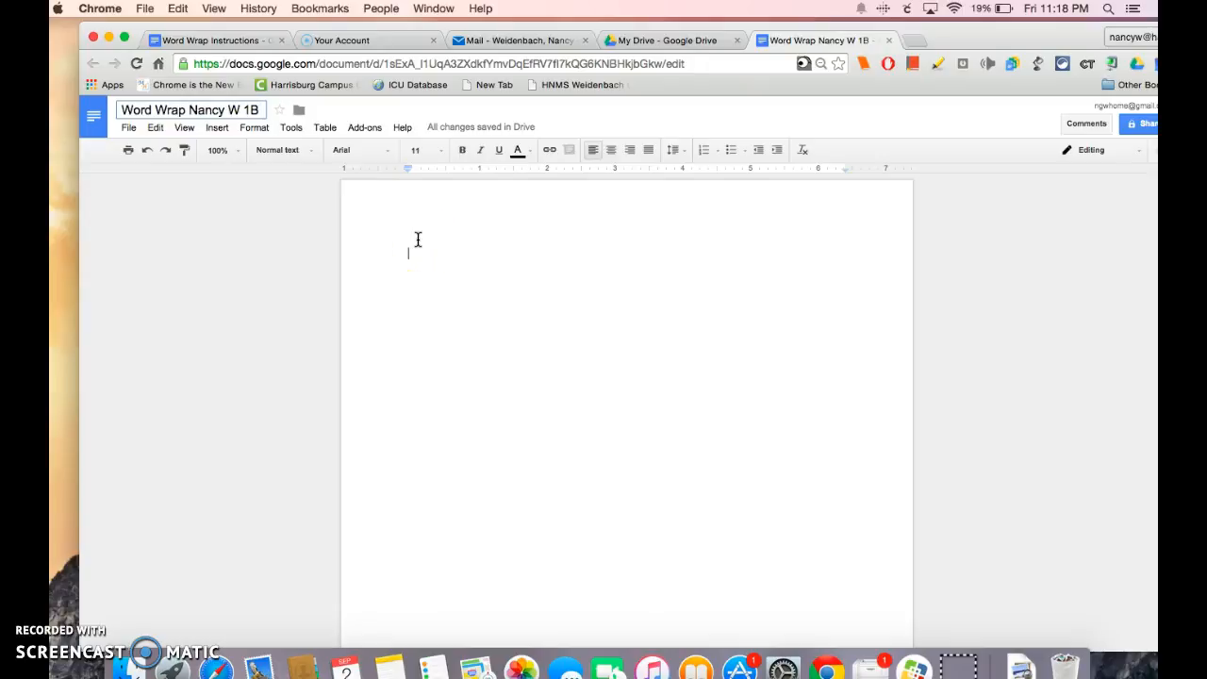
{"action": "mouse_move", "coordinate": [611, 183]}
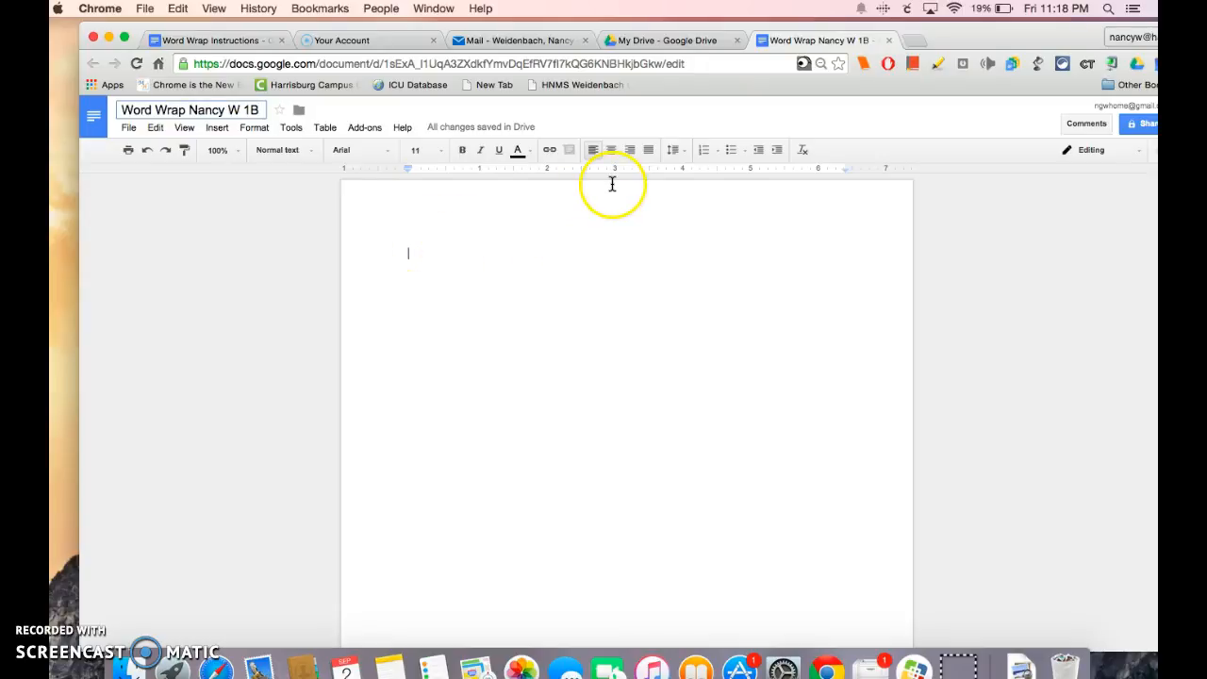
{"action": "mouse_move", "coordinate": [539, 205]}
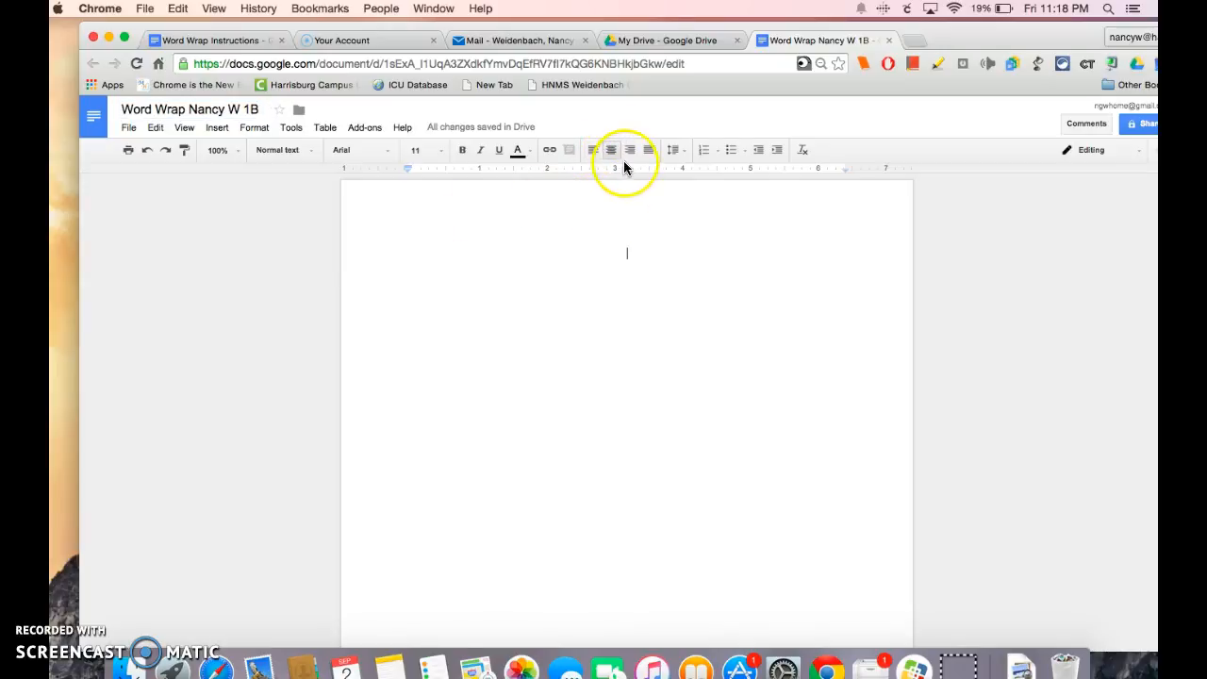
{"action": "mouse_move", "coordinate": [611, 150]}
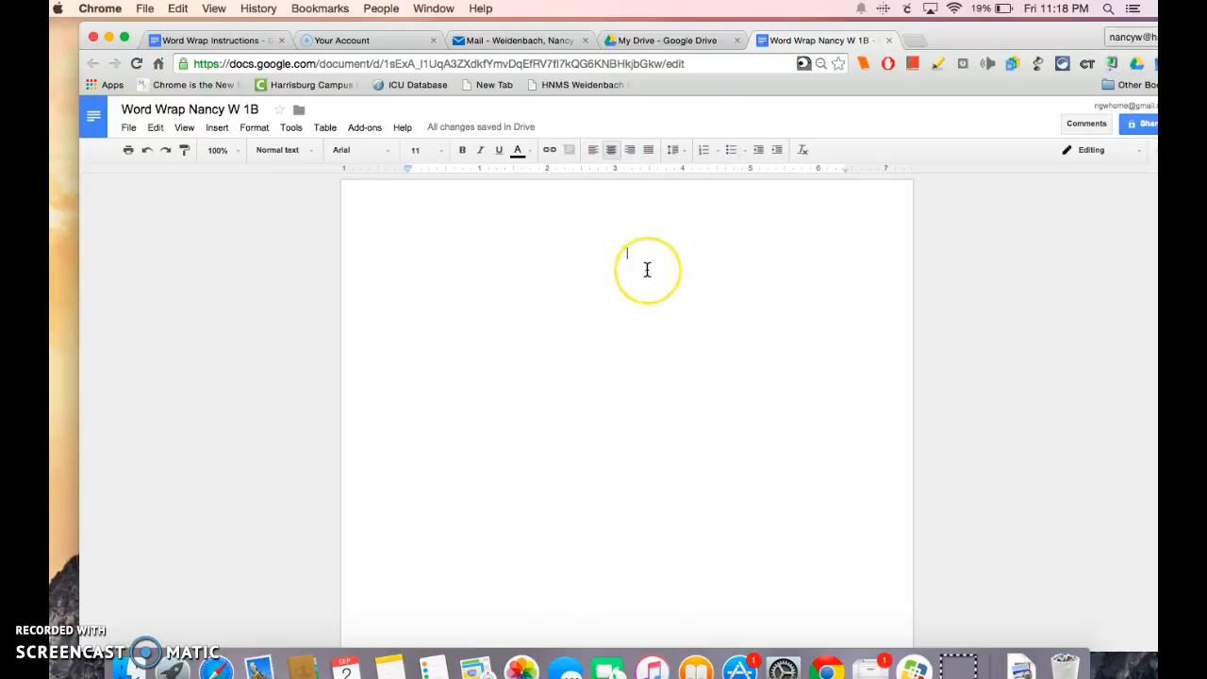
{"action": "mouse_move", "coordinate": [615, 273]}
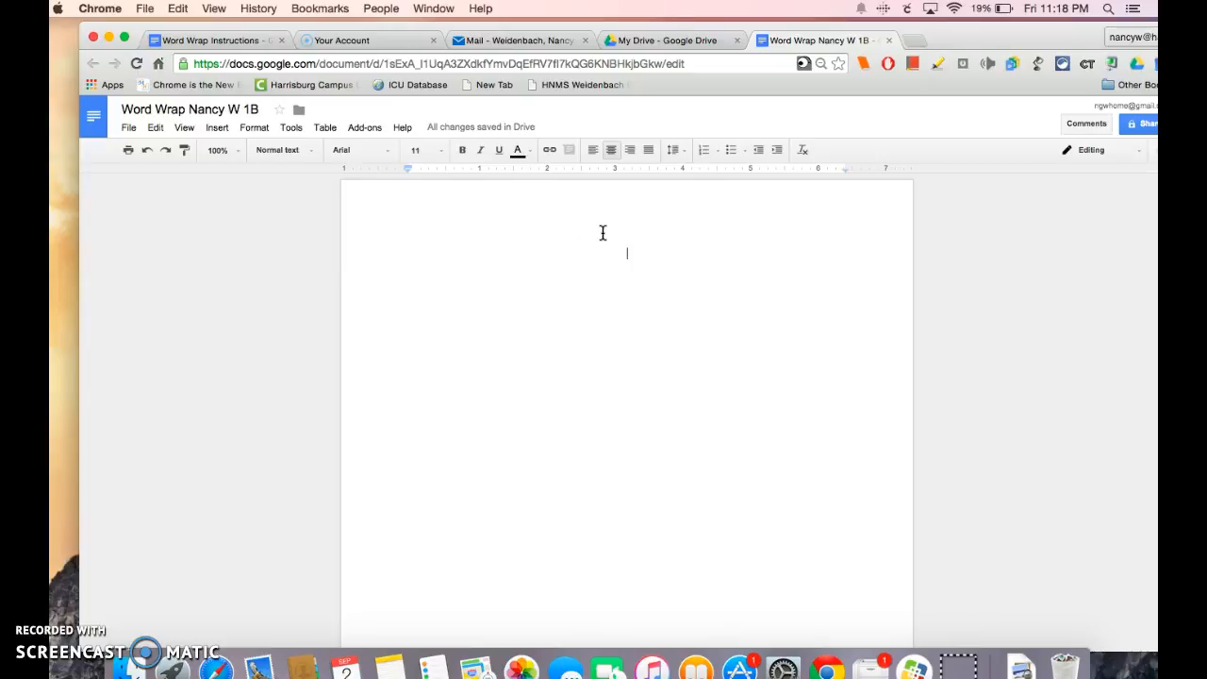
{"action": "mouse_move", "coordinate": [674, 150]}
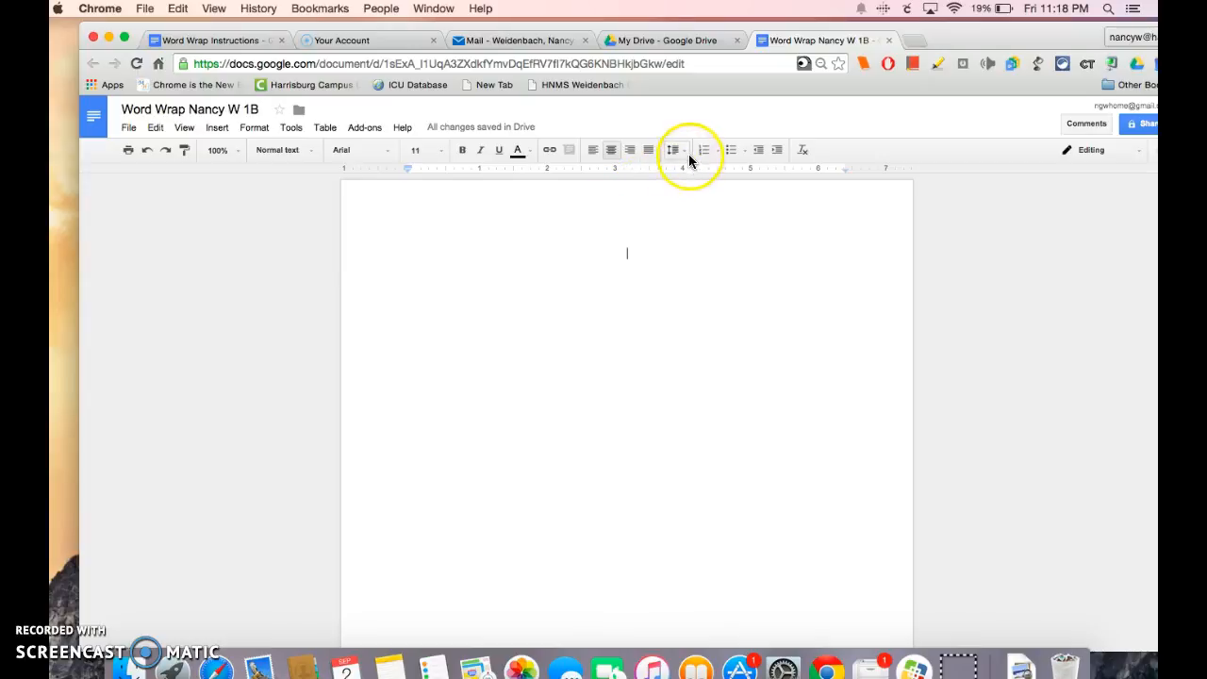
Apply double line spacing and type the centered title 'Word Wrap'
{"action": "left_click", "coordinate": [673, 149]}
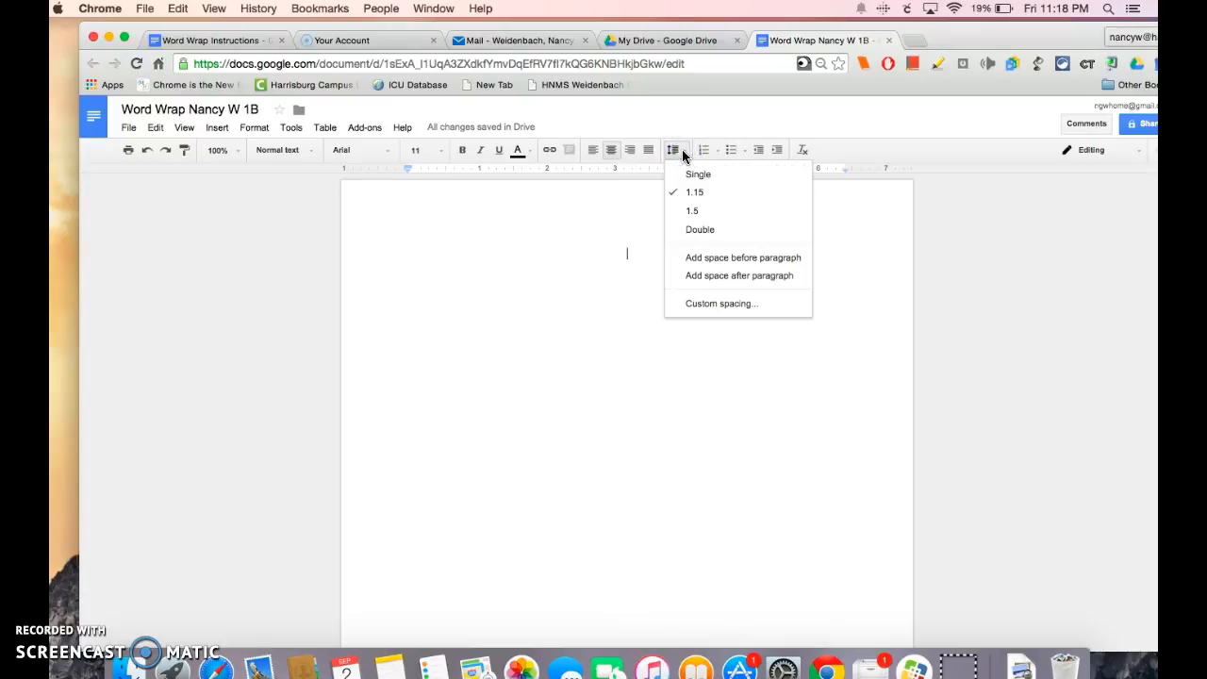
{"action": "mouse_move", "coordinate": [680, 180]}
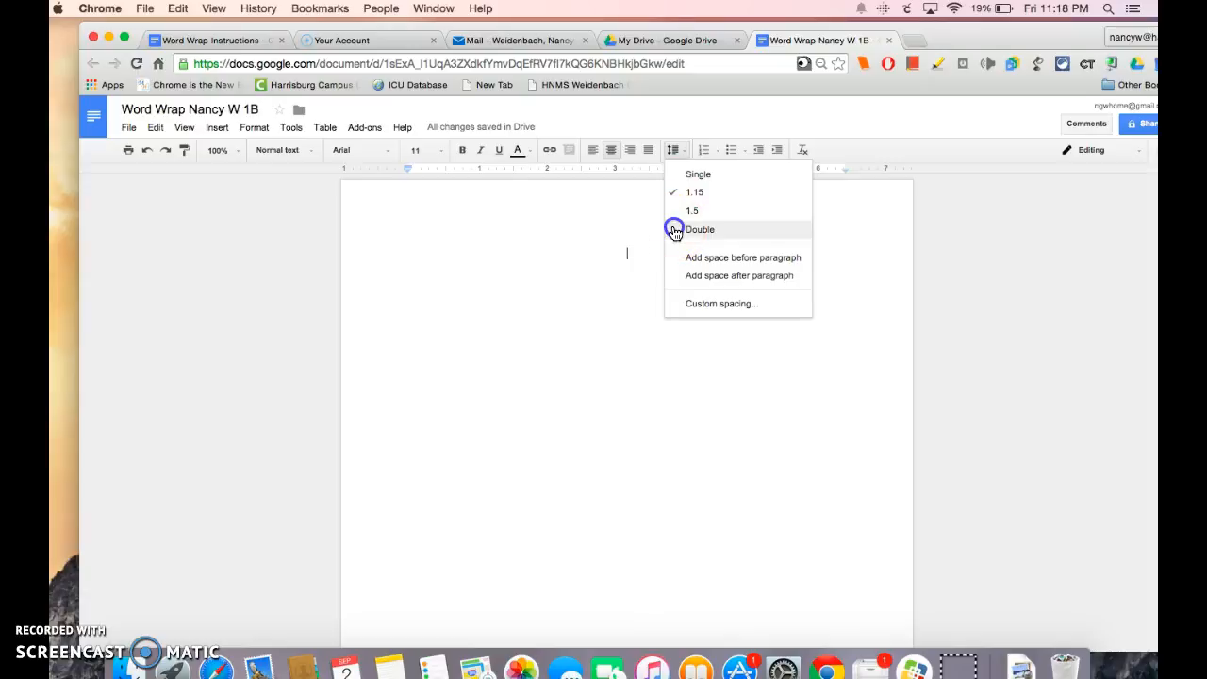
{"action": "left_click", "coordinate": [700, 229]}
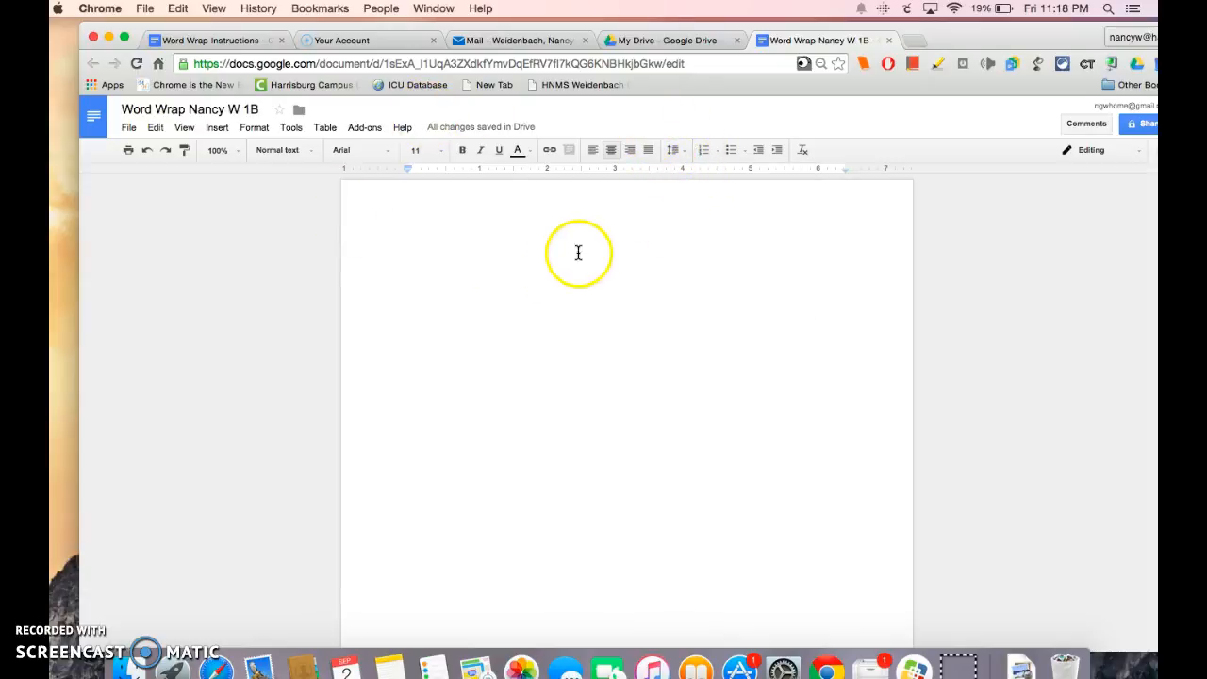
{"action": "mouse_move", "coordinate": [646, 188]}
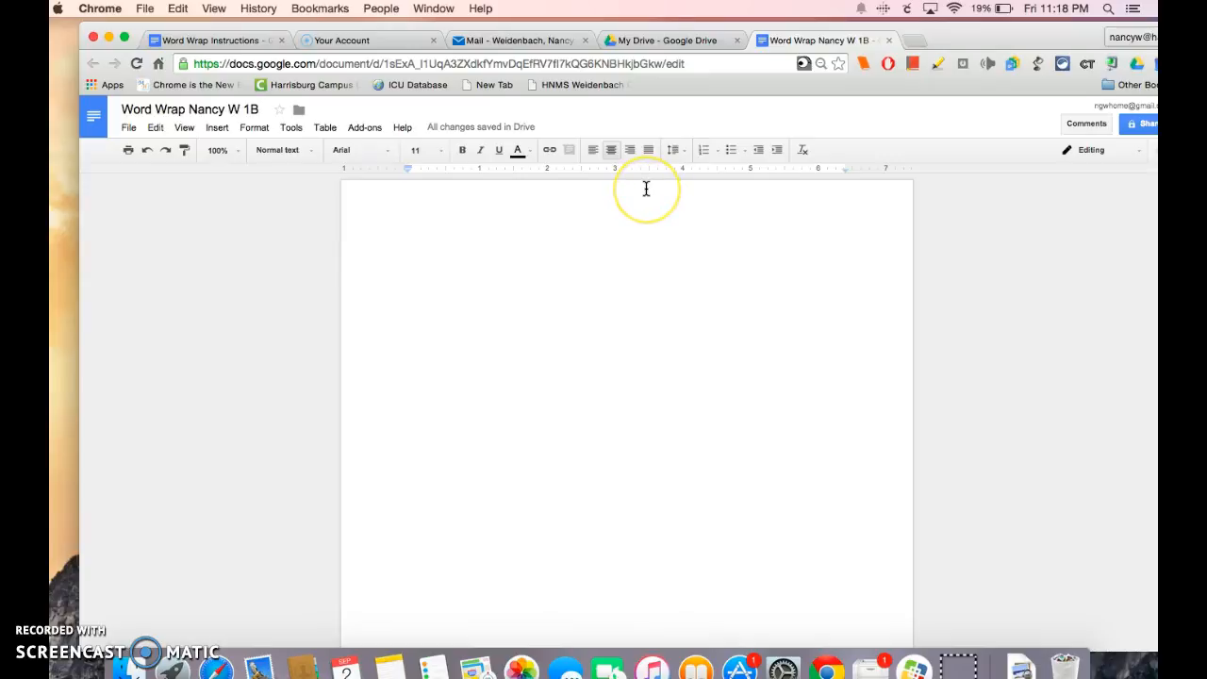
{"action": "mouse_move", "coordinate": [646, 189]}
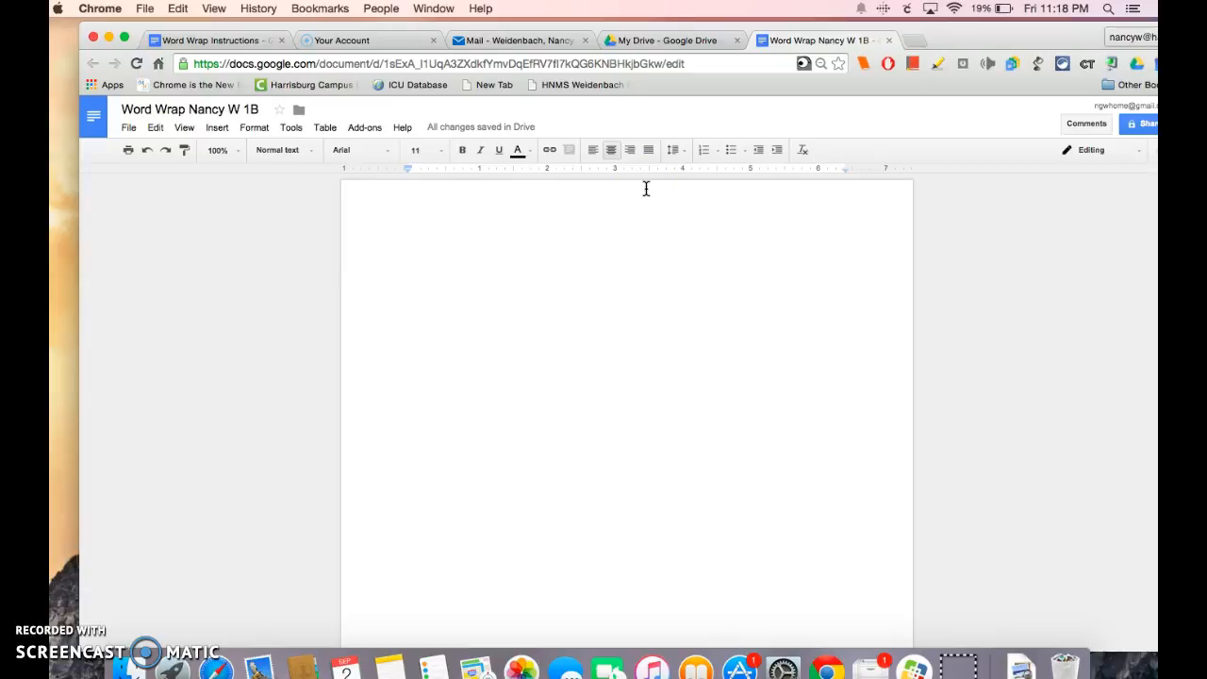
{"action": "type", "text": "Word Wr"}
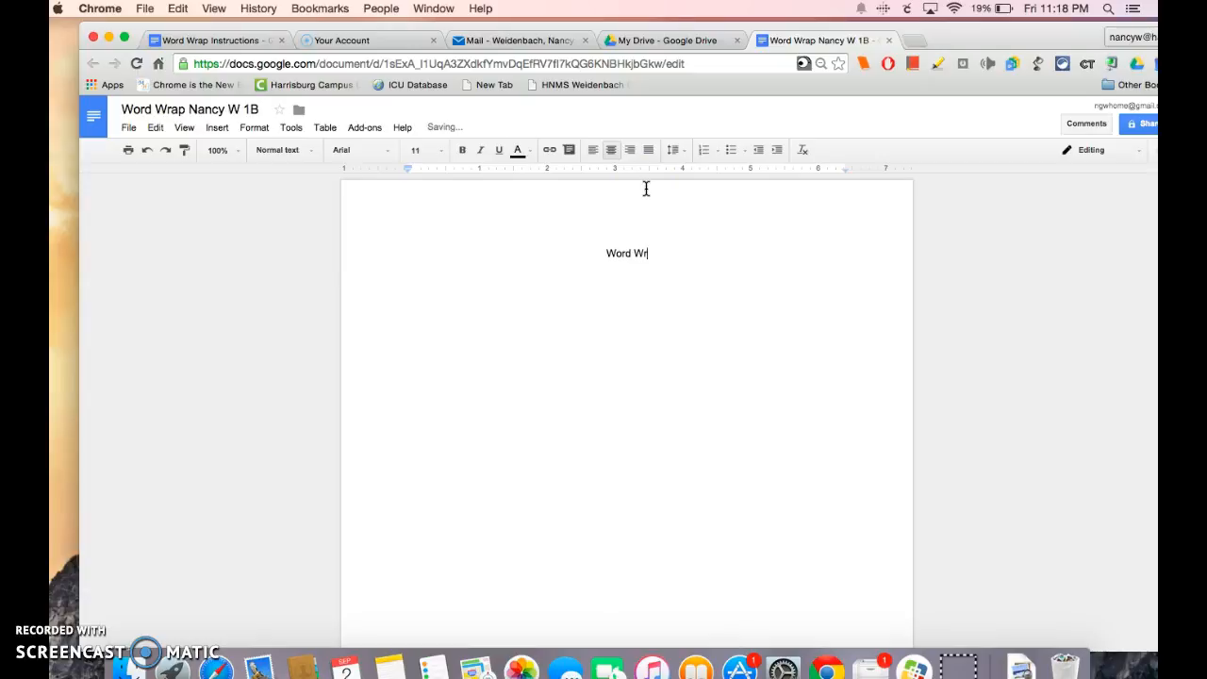
{"action": "type", "text": "ap"}
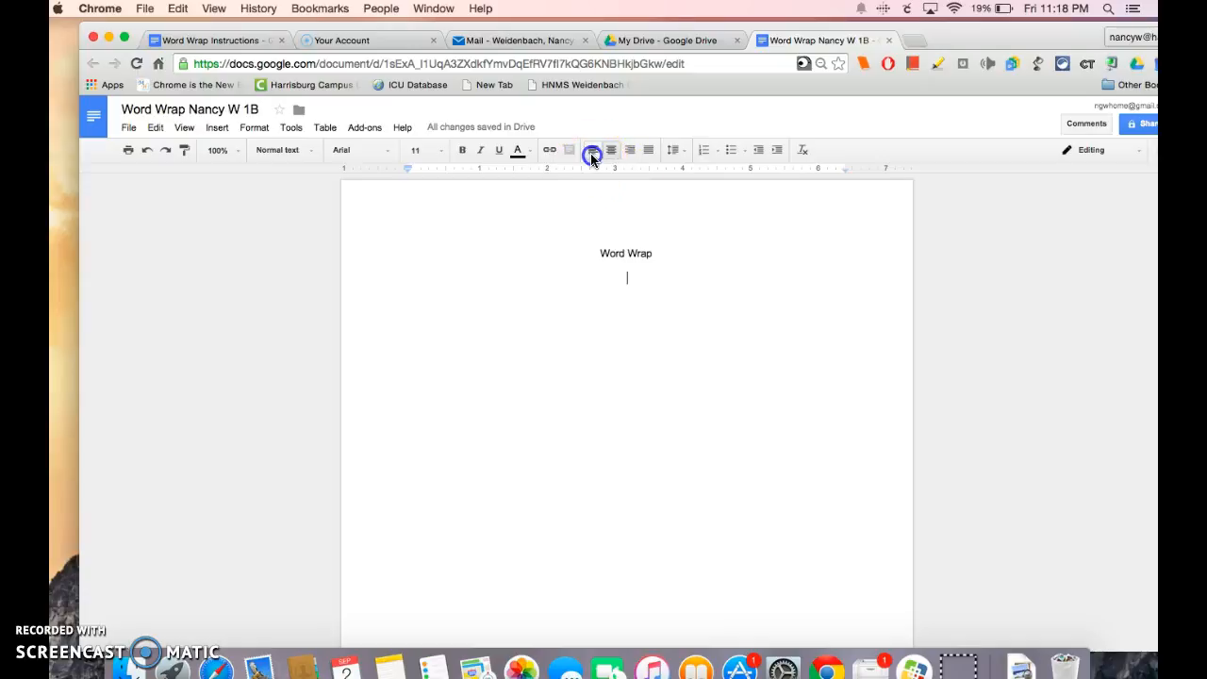
Left-align the new line below the title, then view the Word Wrap Instructions
{"action": "left_click", "coordinate": [593, 150]}
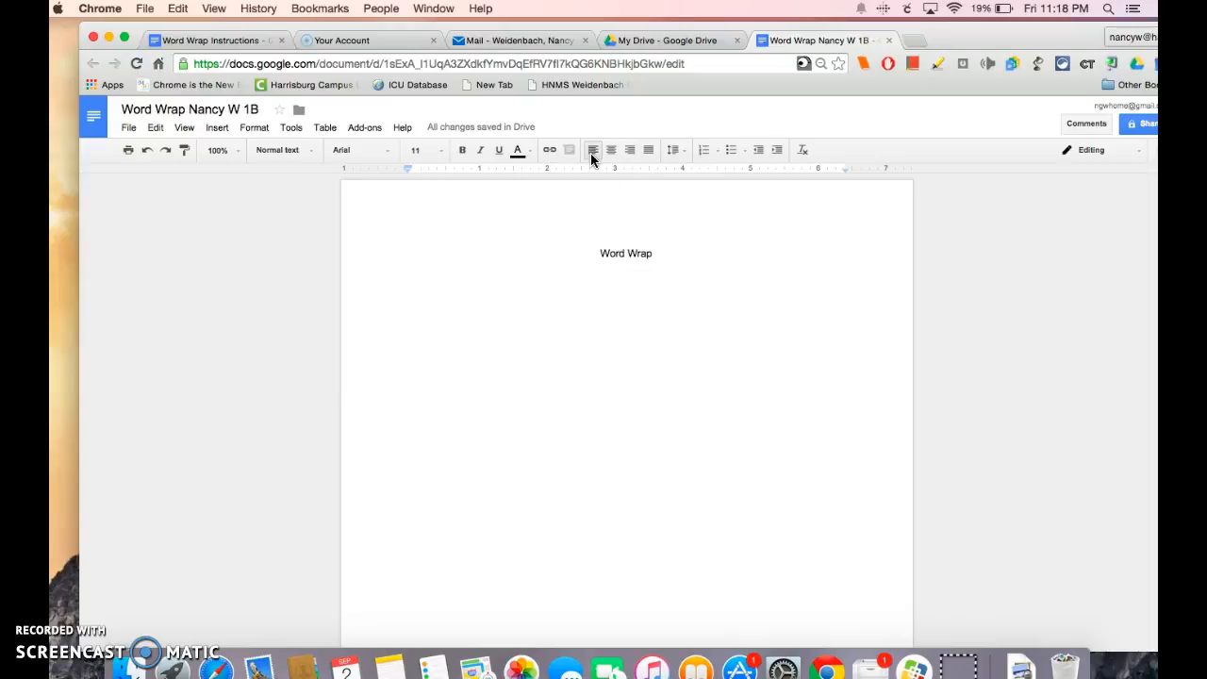
{"action": "left_click", "coordinate": [441, 277]}
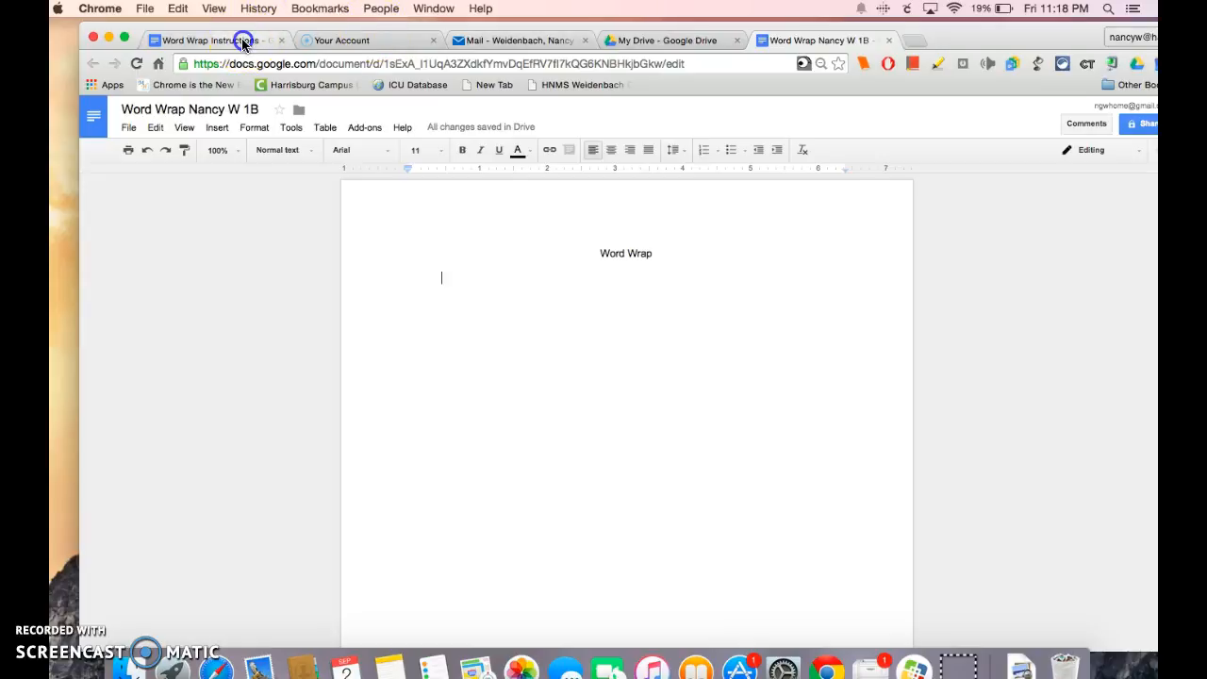
{"action": "left_click", "coordinate": [217, 40]}
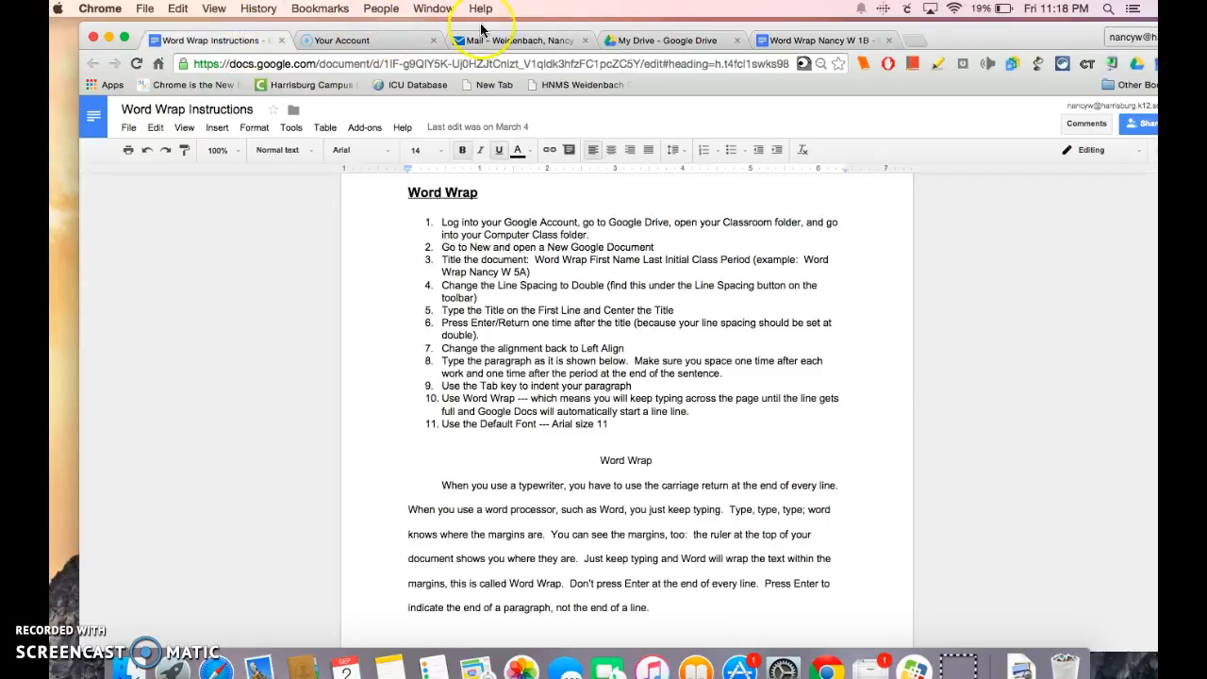
{"action": "mouse_move", "coordinate": [620, 26]}
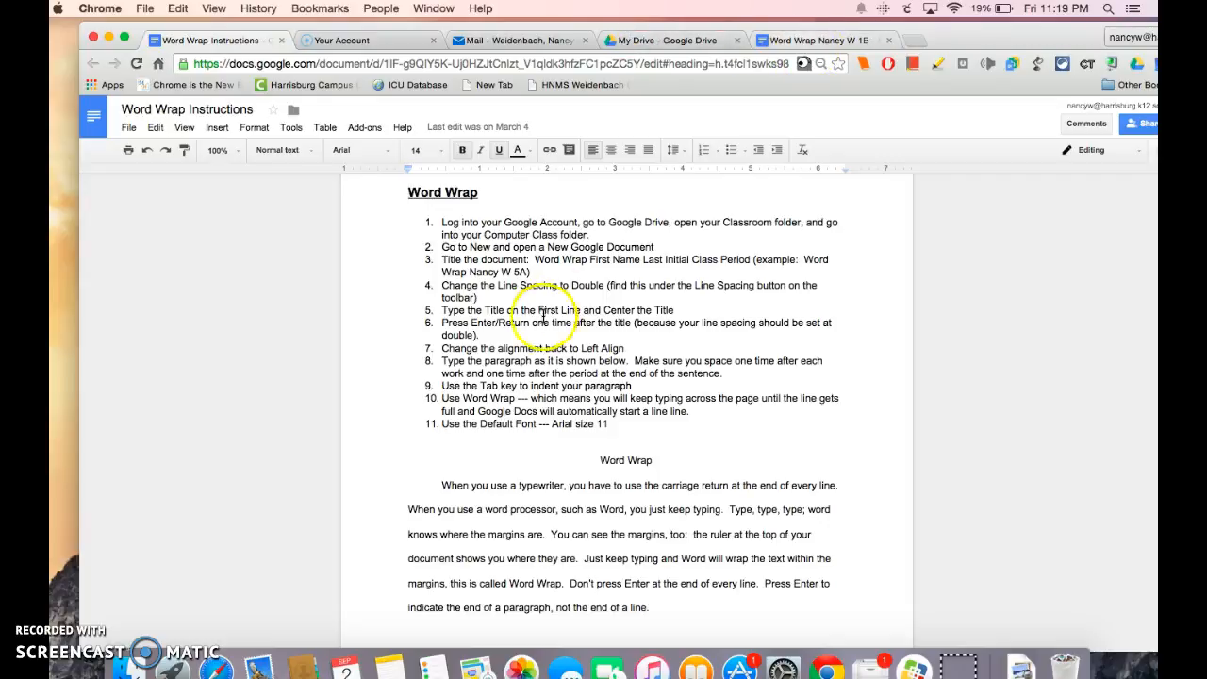
Type 'When you use a typewriter, you have to use the carriage return at the end of every line.'
{"action": "left_click", "coordinate": [819, 40]}
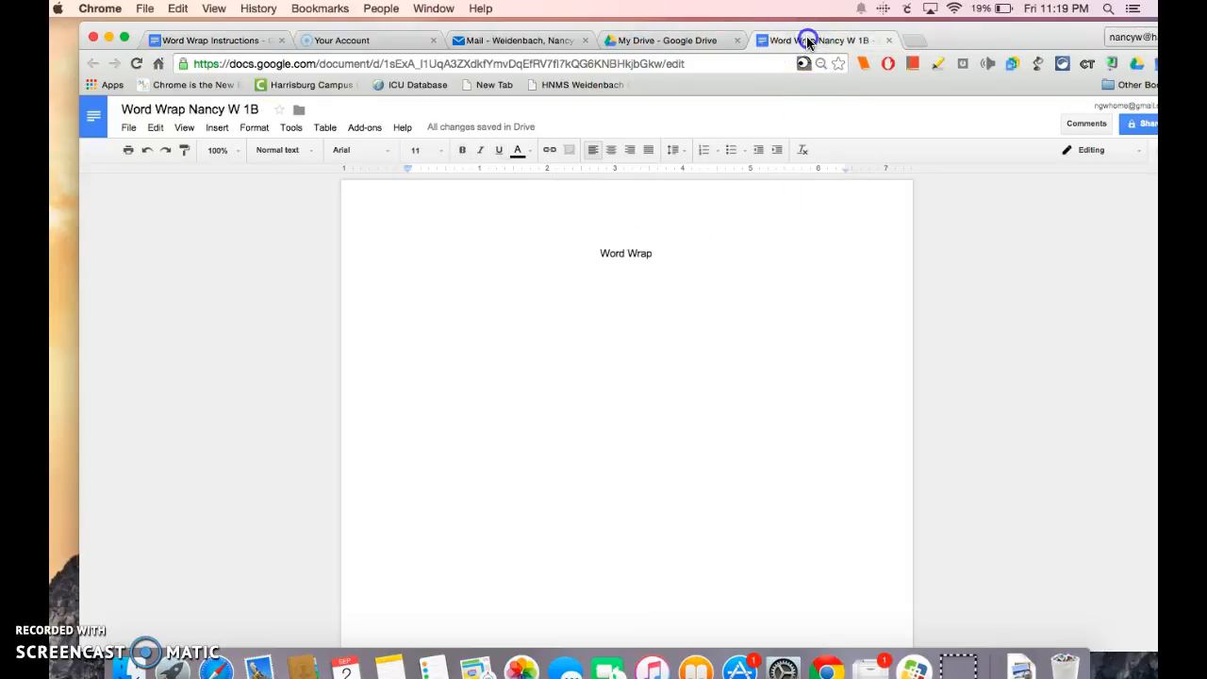
{"action": "type", "text": "When you"}
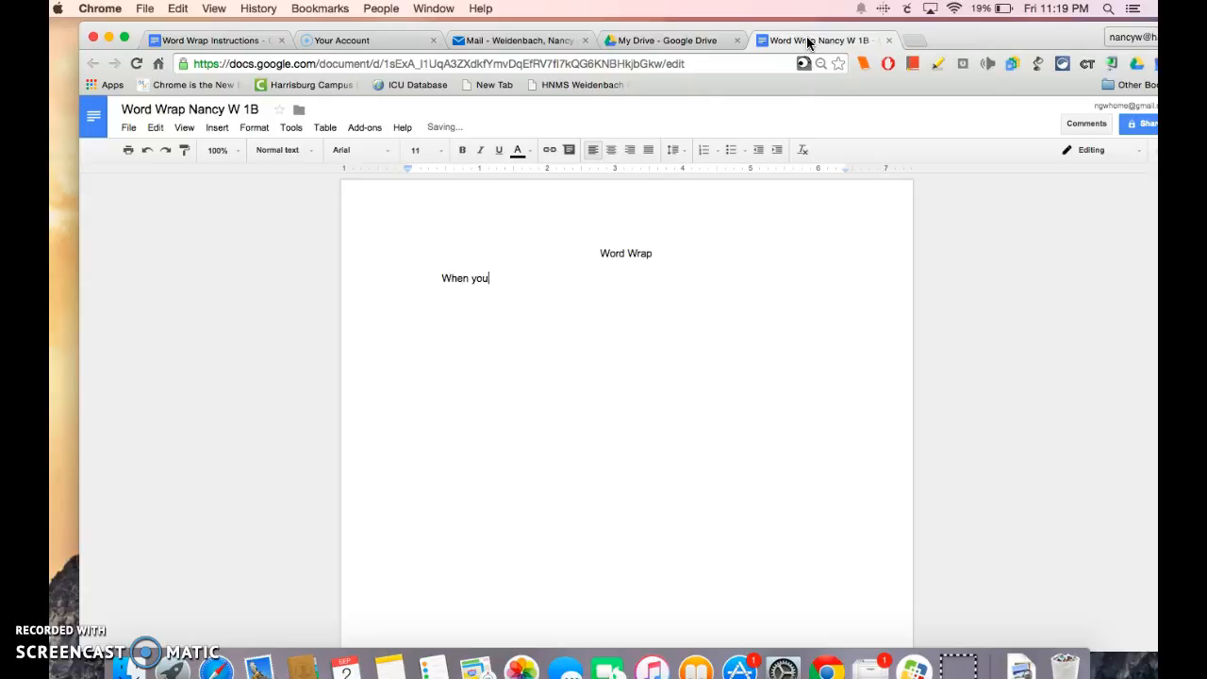
{"action": "type", "text": "use a type"}
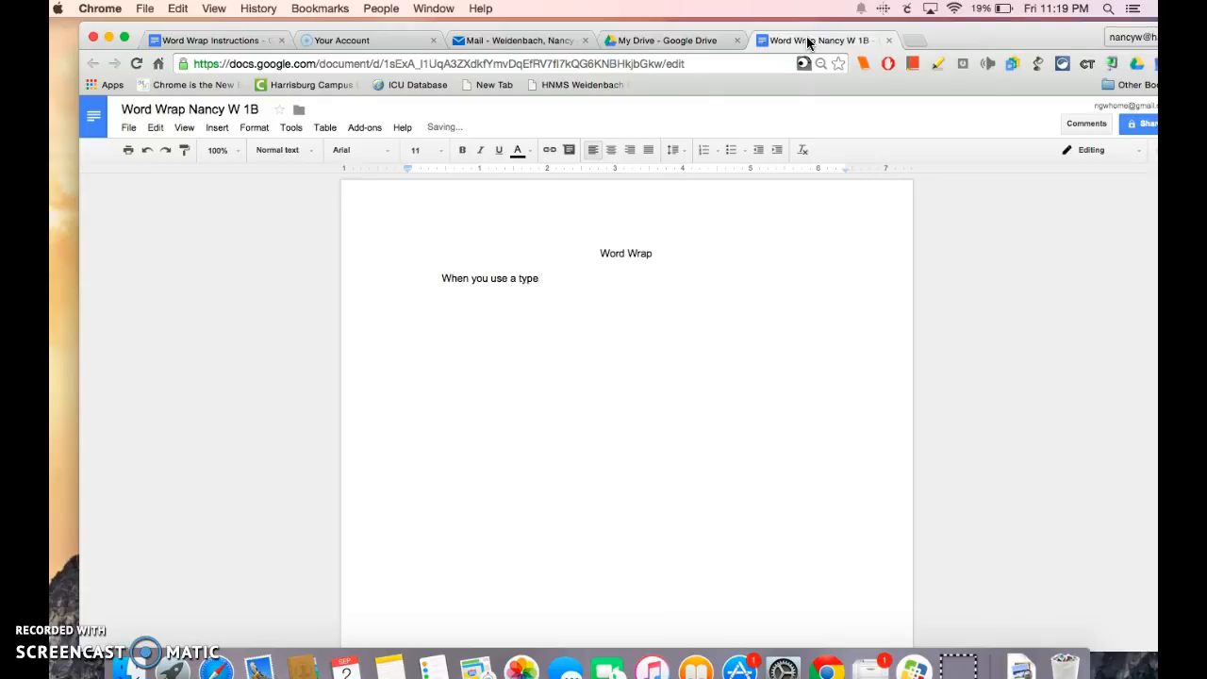
{"action": "type", "text": "writer,"}
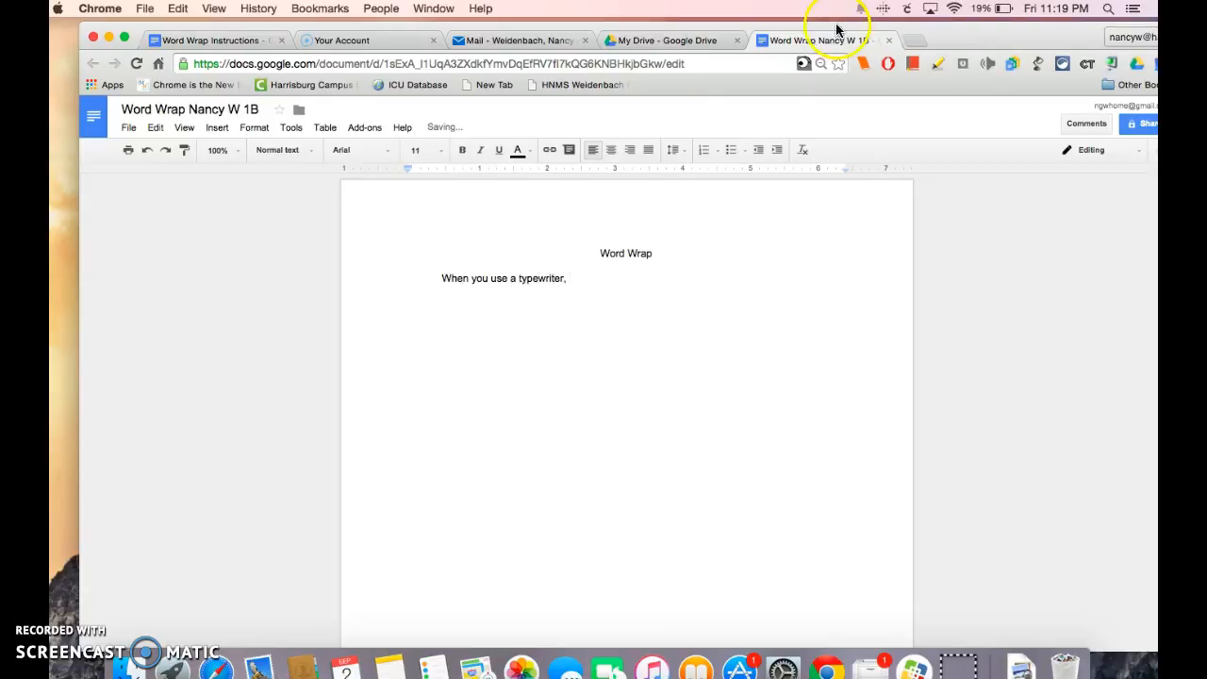
{"action": "left_click", "coordinate": [207, 41]}
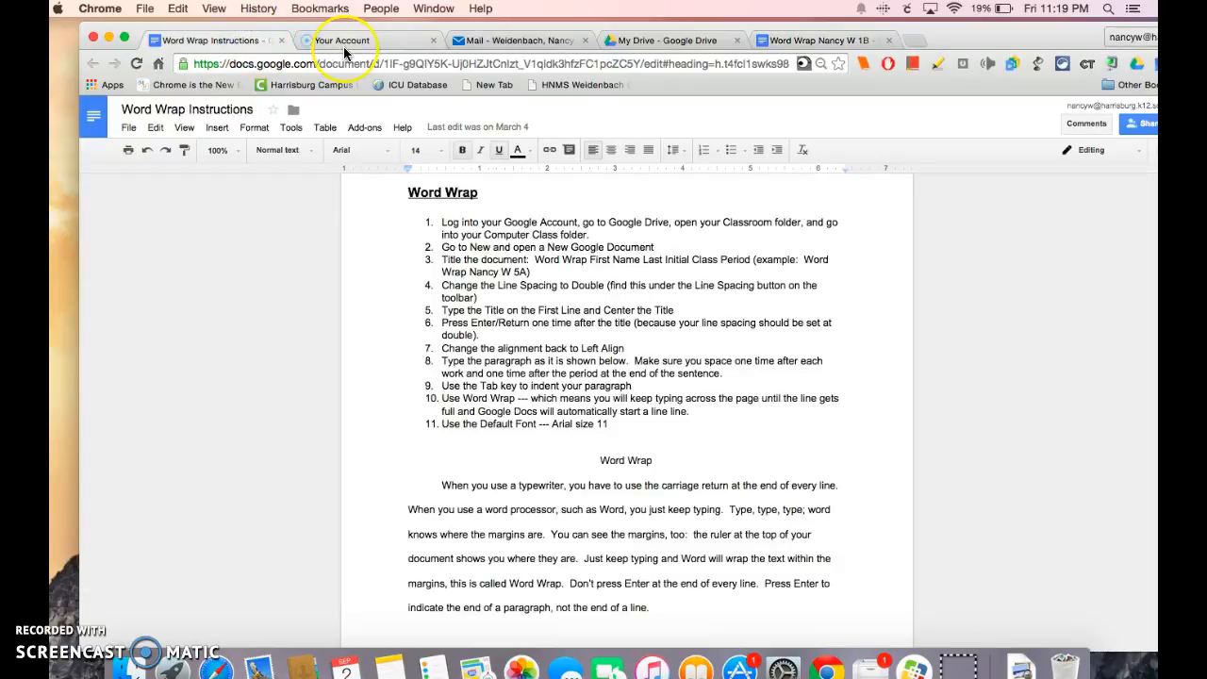
{"action": "mouse_move", "coordinate": [367, 40]}
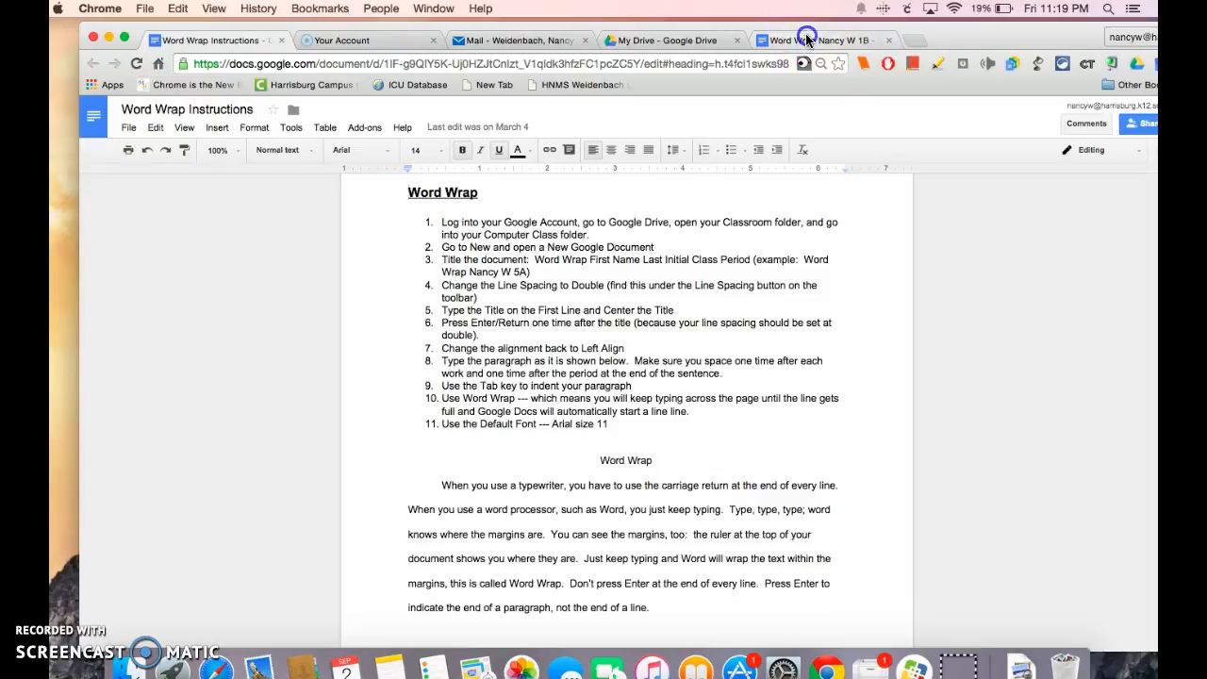
{"action": "left_click", "coordinate": [806, 39]}
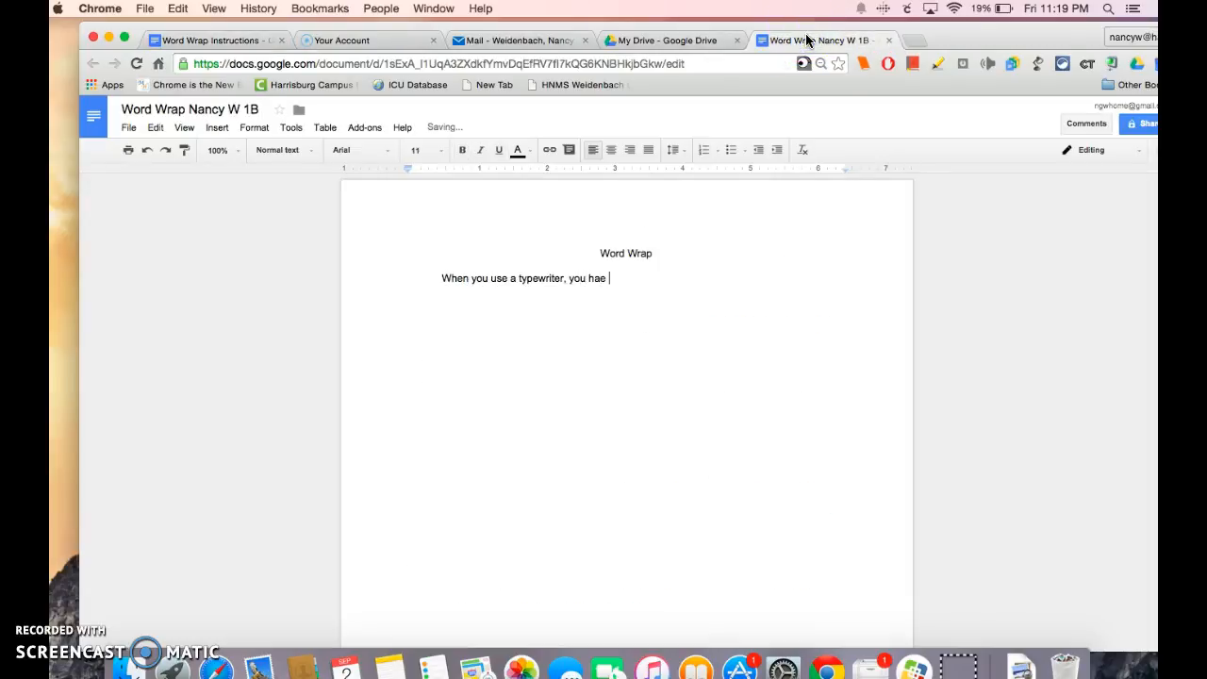
{"action": "type", "text": "ve to use the c"}
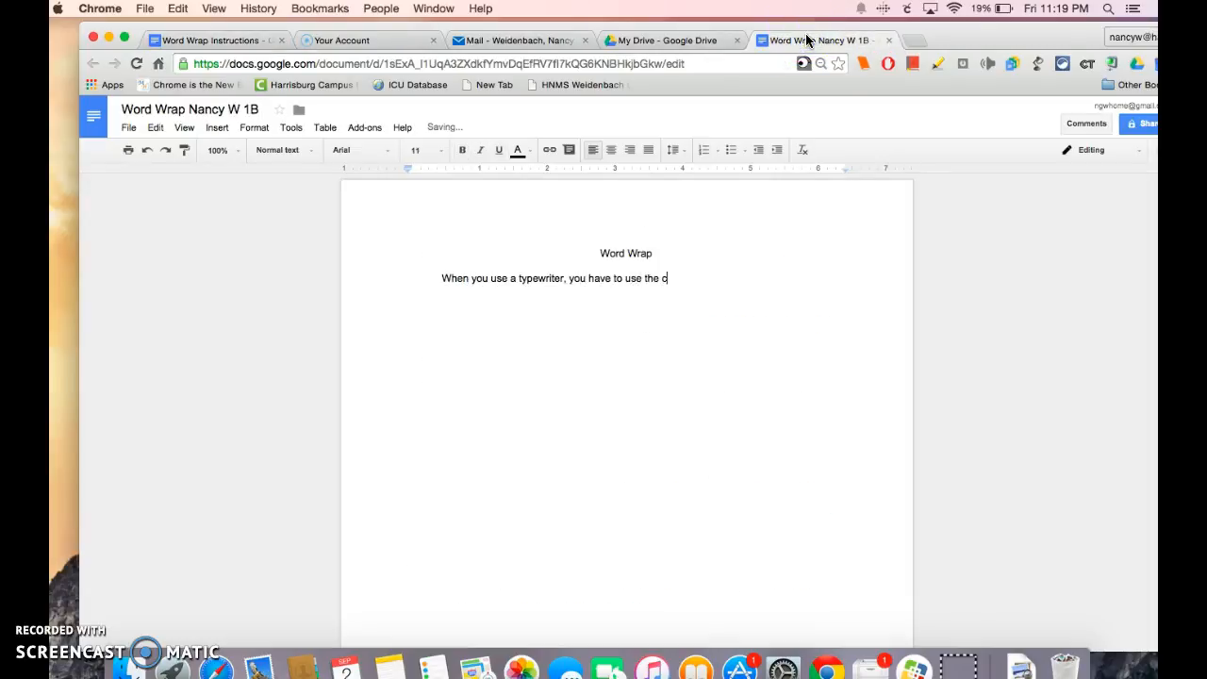
{"action": "type", "text": "arriage ret"}
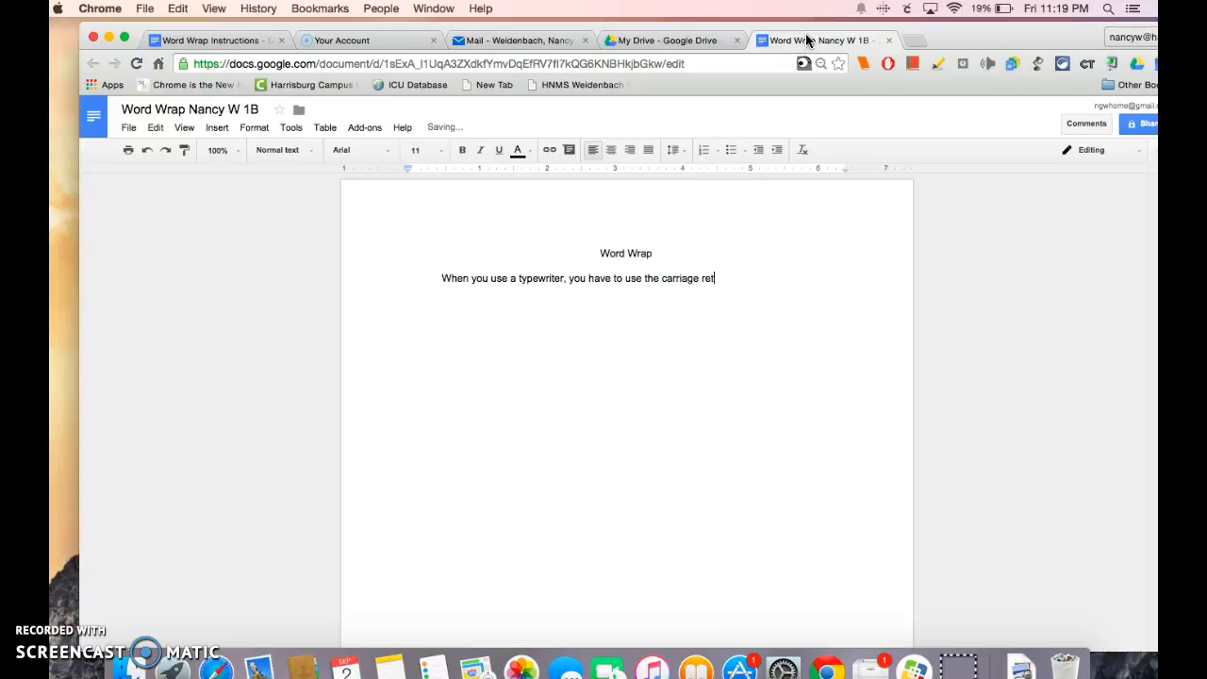
{"action": "type", "text": "urn at the end of"}
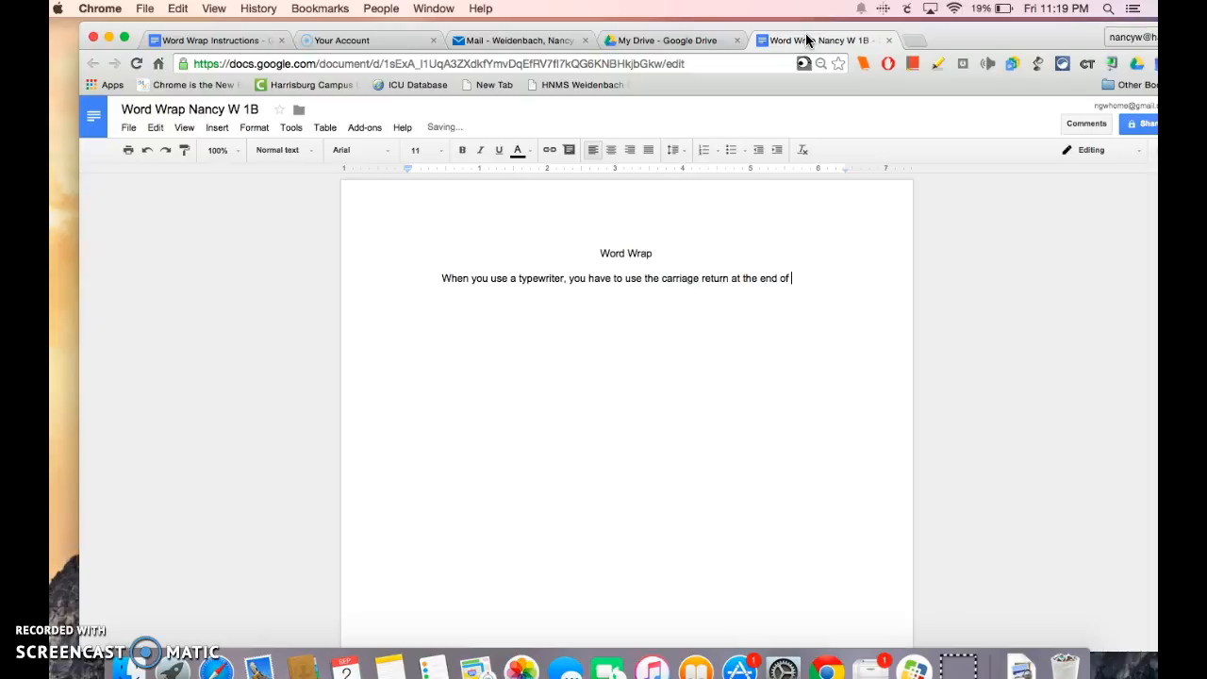
{"action": "type", "text": "every line."}
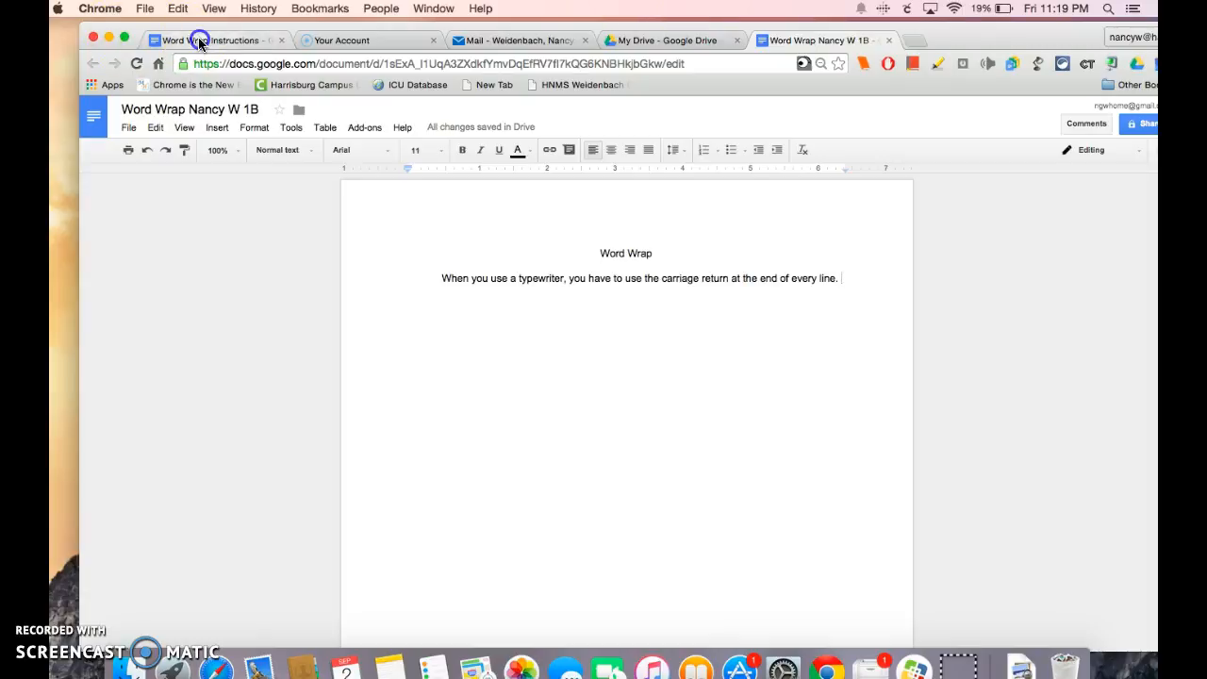
Recheck the instructions and begin the next sentence 'When you use a word processor'
{"action": "left_click", "coordinate": [208, 39]}
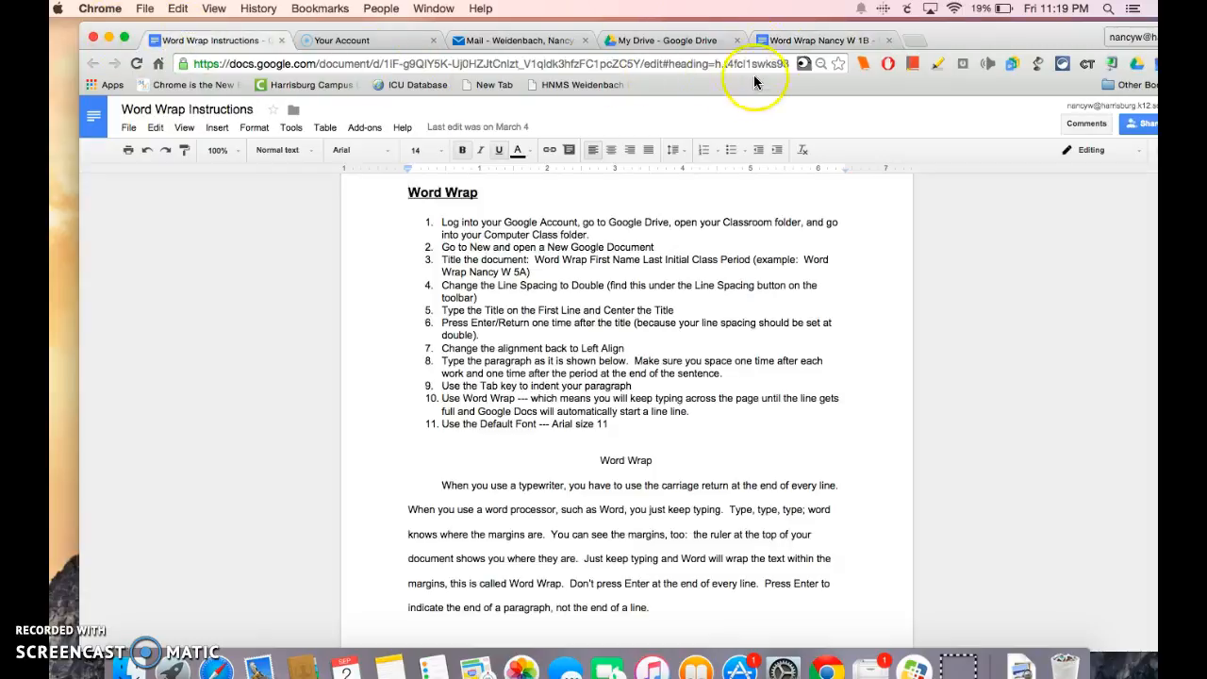
{"action": "left_click", "coordinate": [815, 41]}
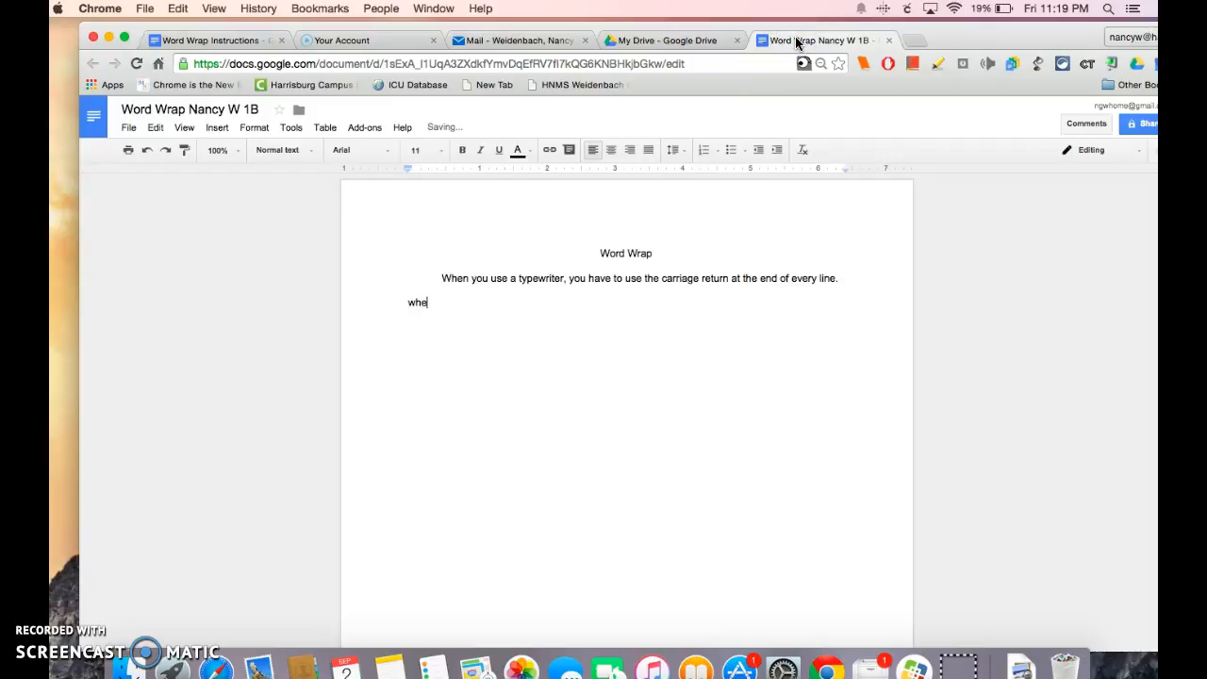
{"action": "type", "text": "When you use a"}
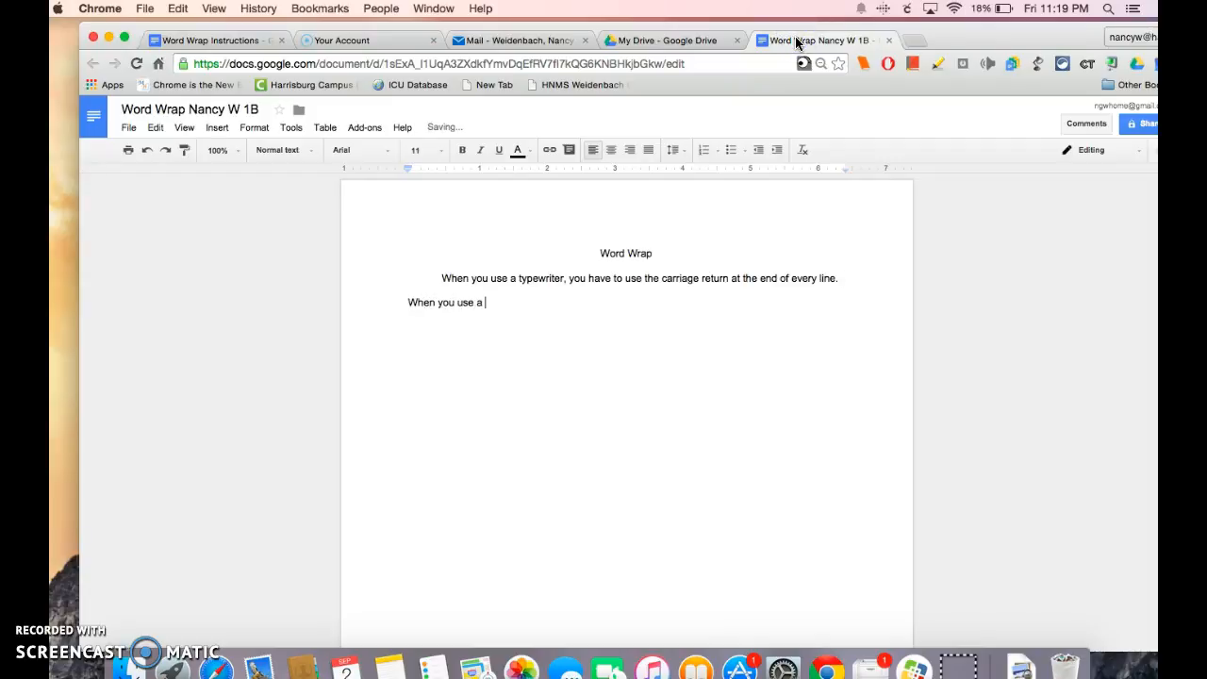
{"action": "type", "text": "word processor"}
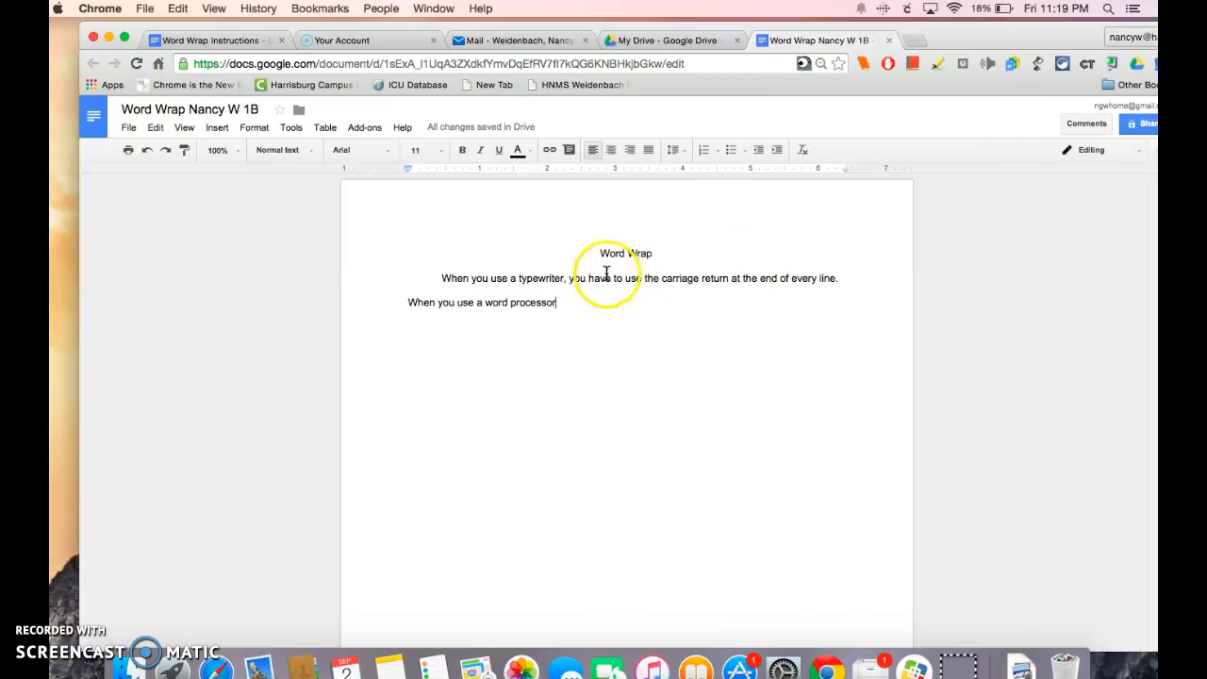
{"action": "mouse_move", "coordinate": [851, 276]}
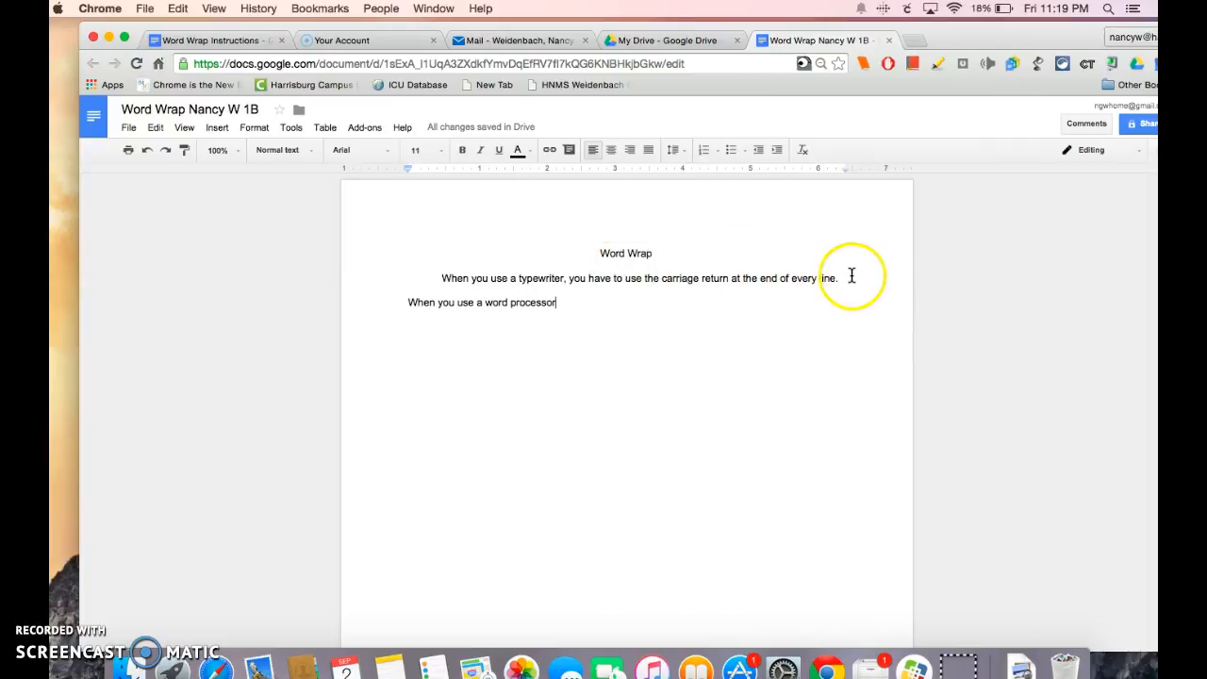
{"action": "mouse_move", "coordinate": [386, 289]}
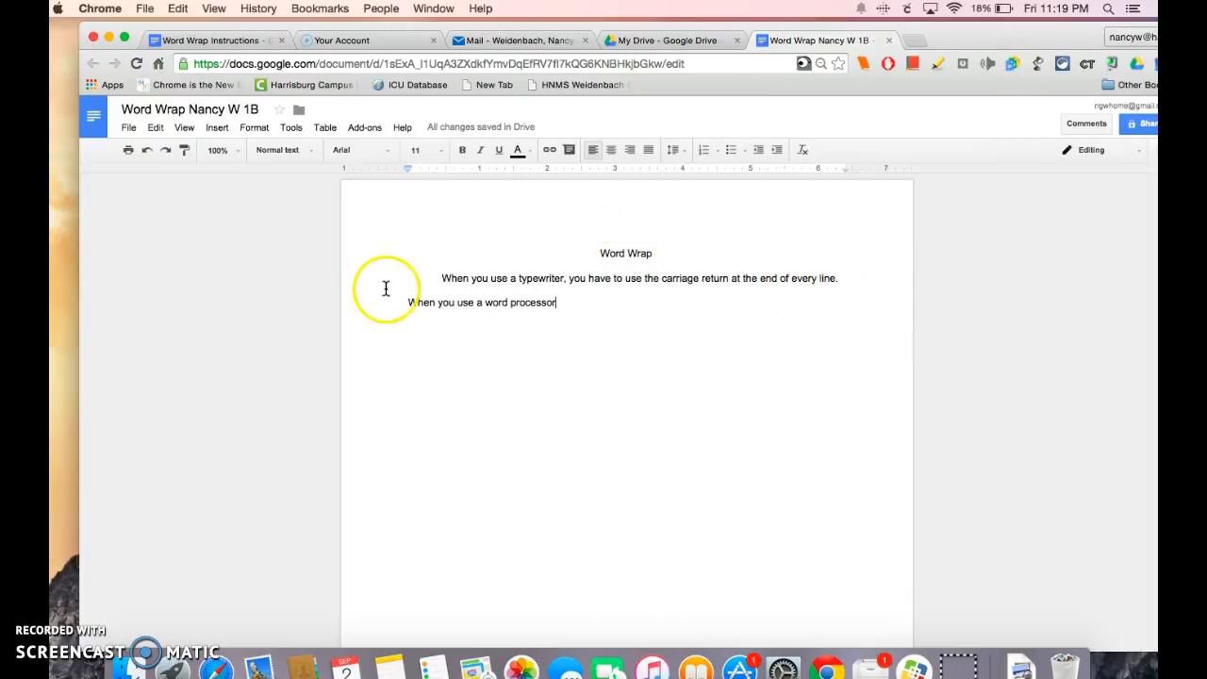
{"action": "mouse_move", "coordinate": [454, 309]}
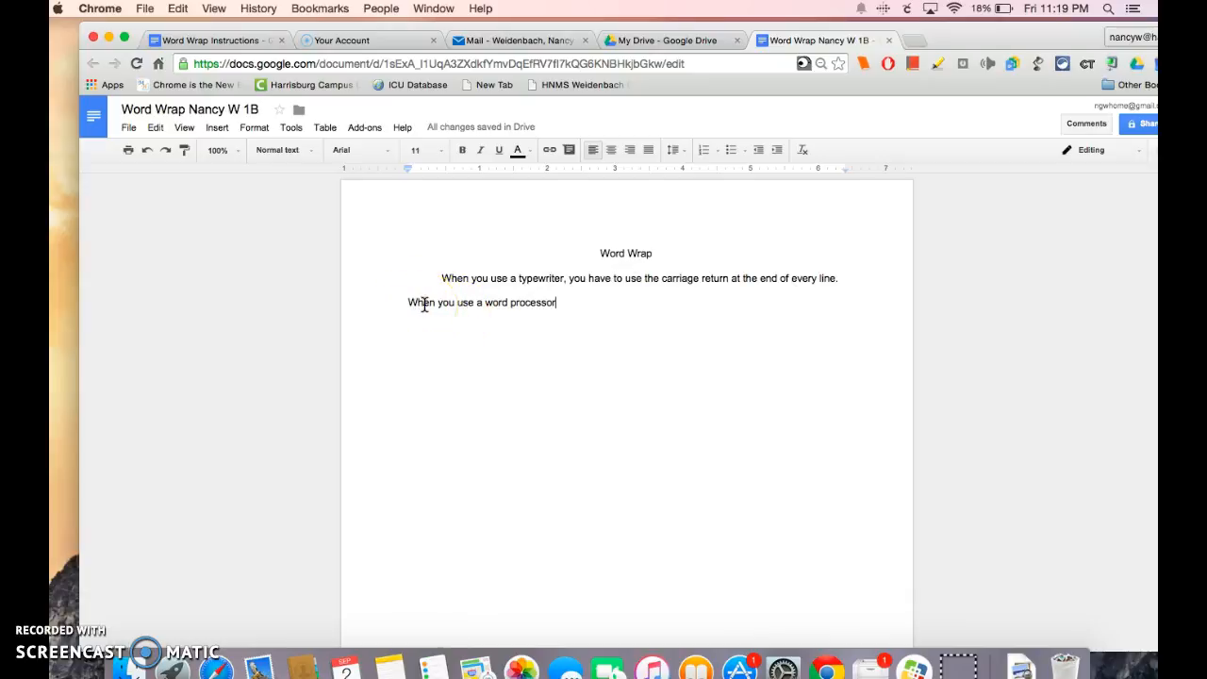
{"action": "mouse_move", "coordinate": [601, 262]}
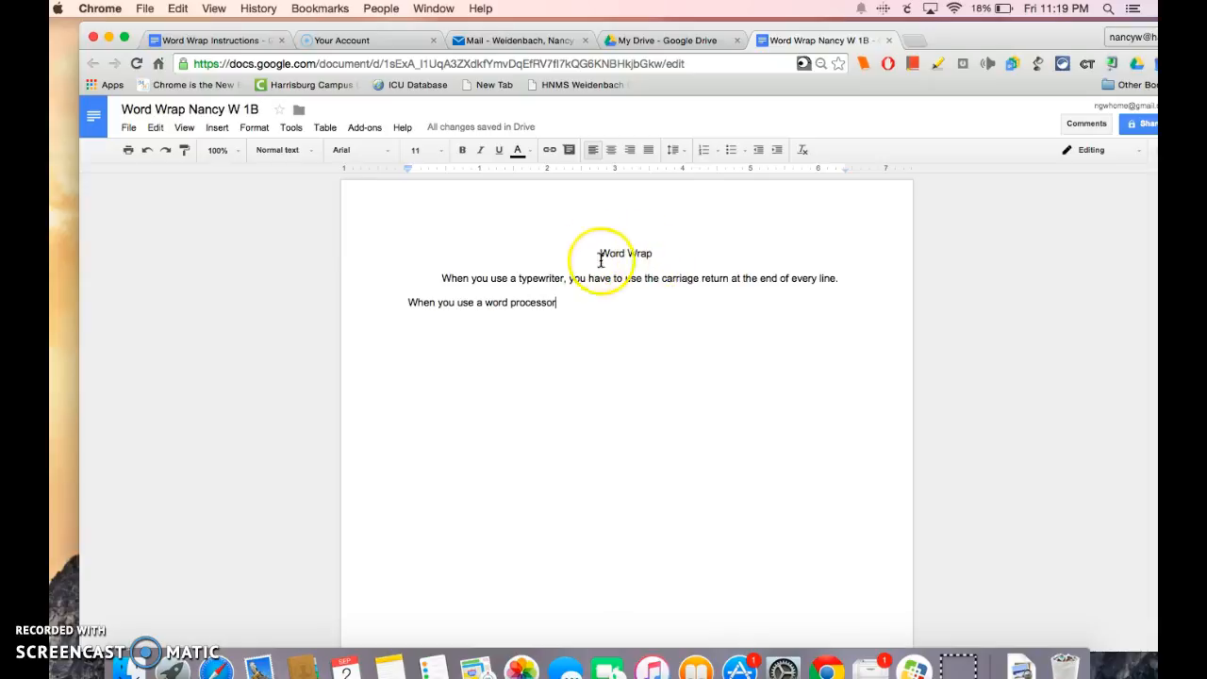
{"action": "mouse_move", "coordinate": [625, 253]}
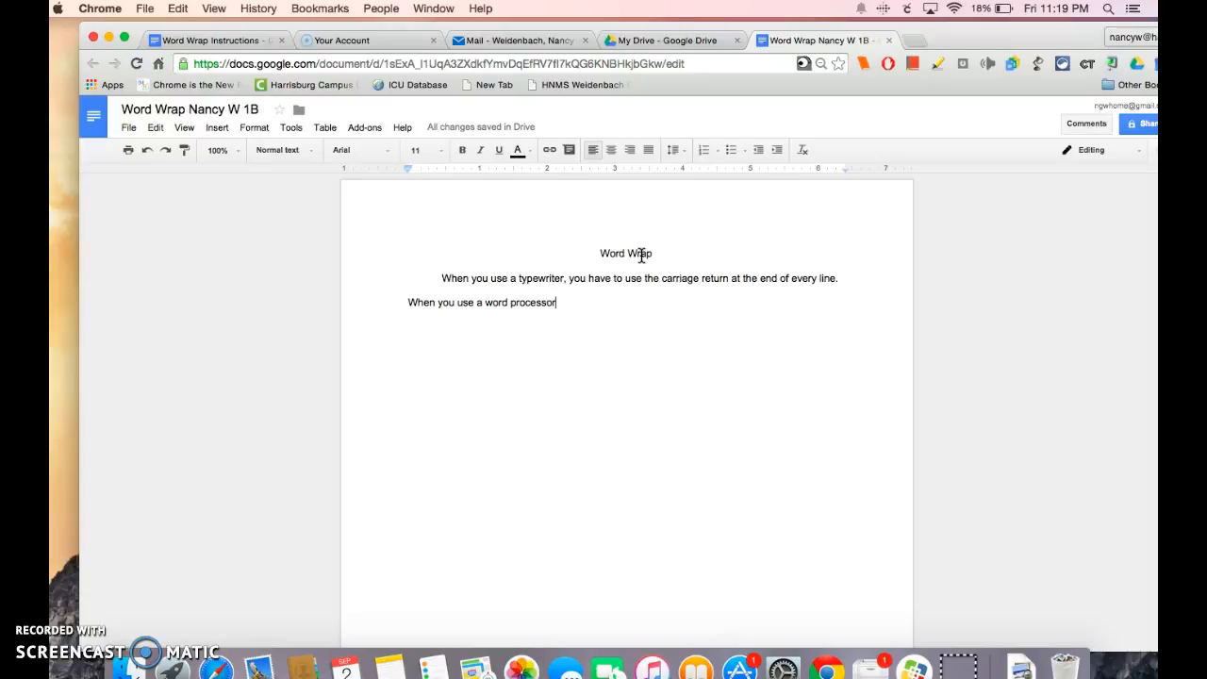
{"action": "mouse_move", "coordinate": [841, 278]}
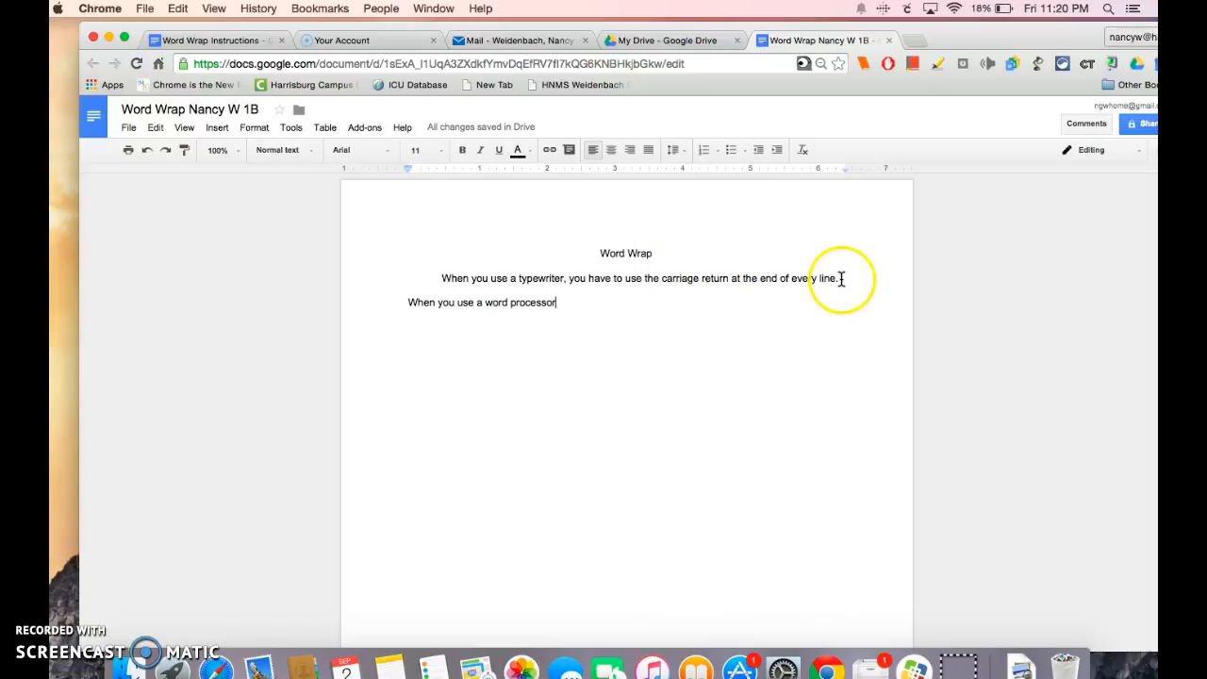
{"action": "mouse_move", "coordinate": [645, 300]}
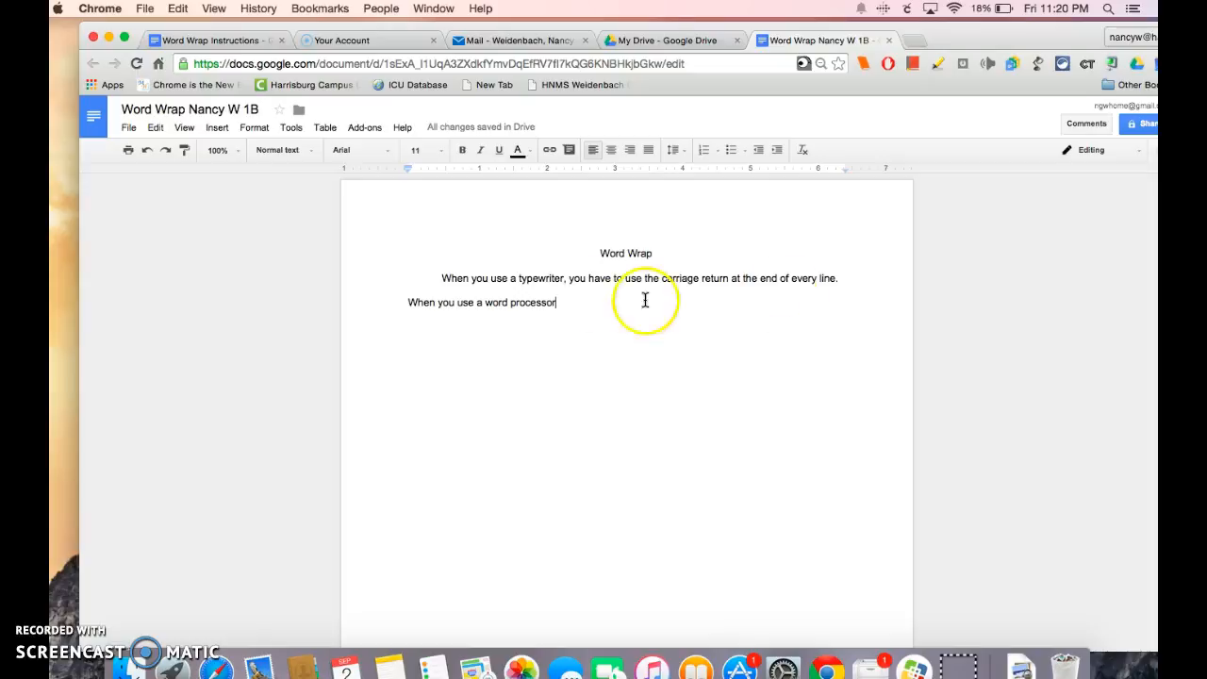
{"action": "mouse_move", "coordinate": [421, 307]}
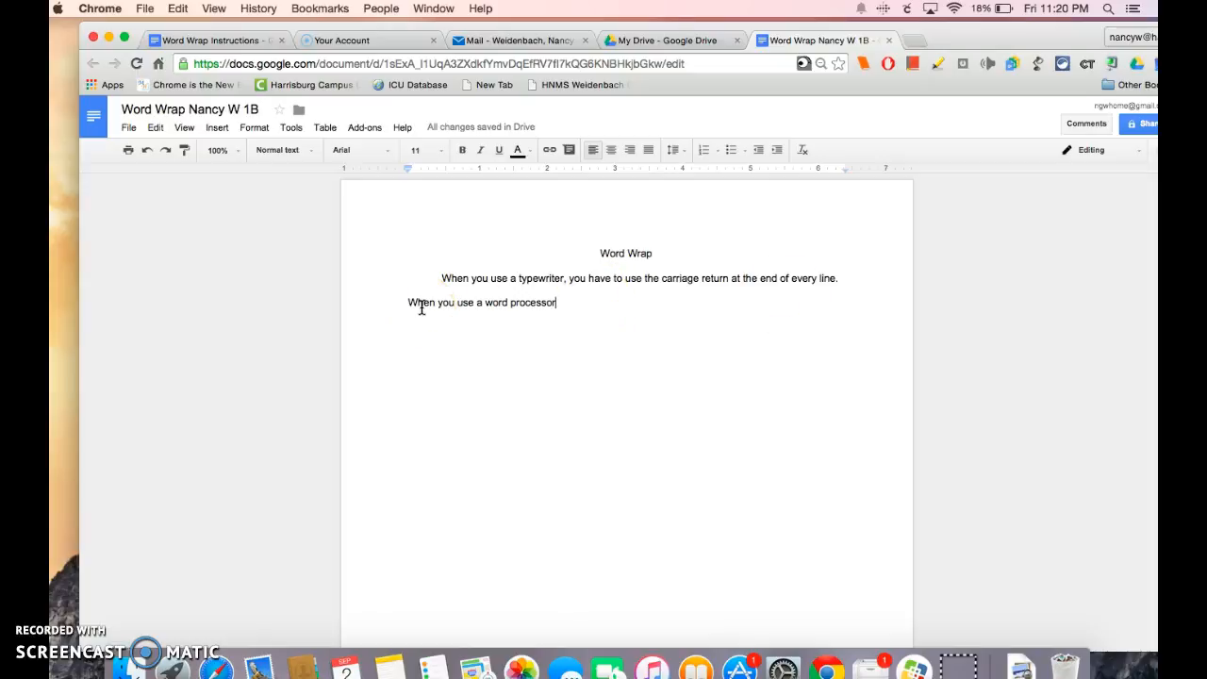
{"action": "mouse_move", "coordinate": [490, 221]}
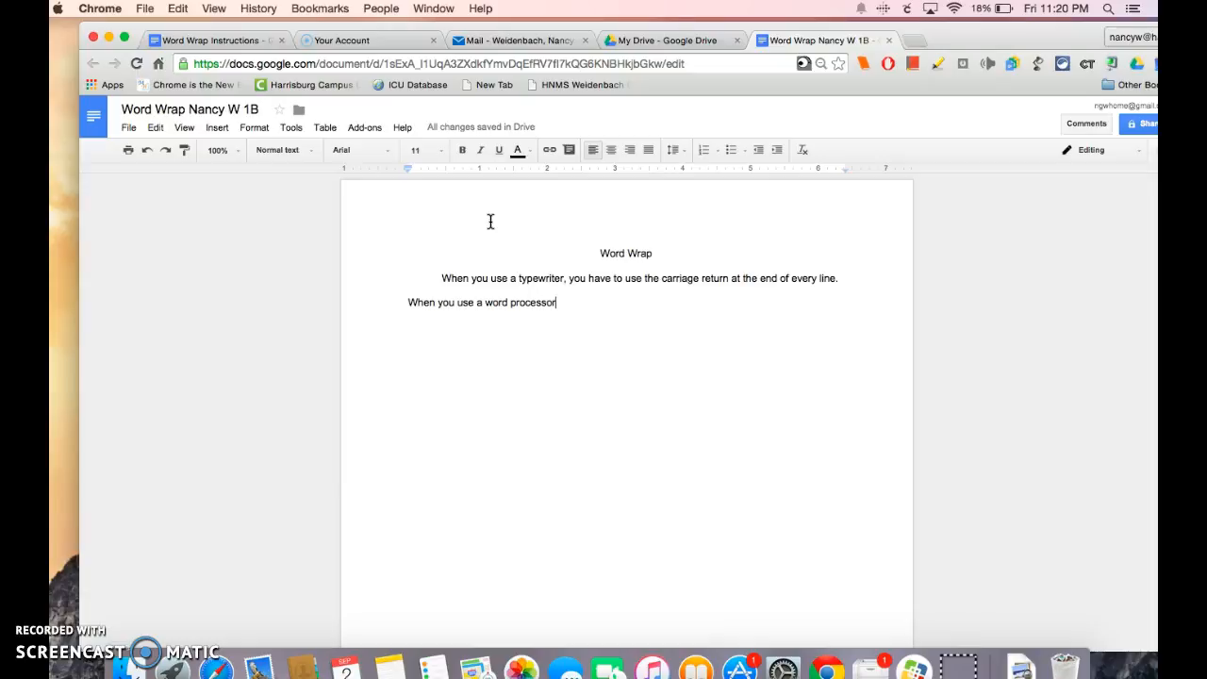
{"action": "mouse_move", "coordinate": [574, 202]}
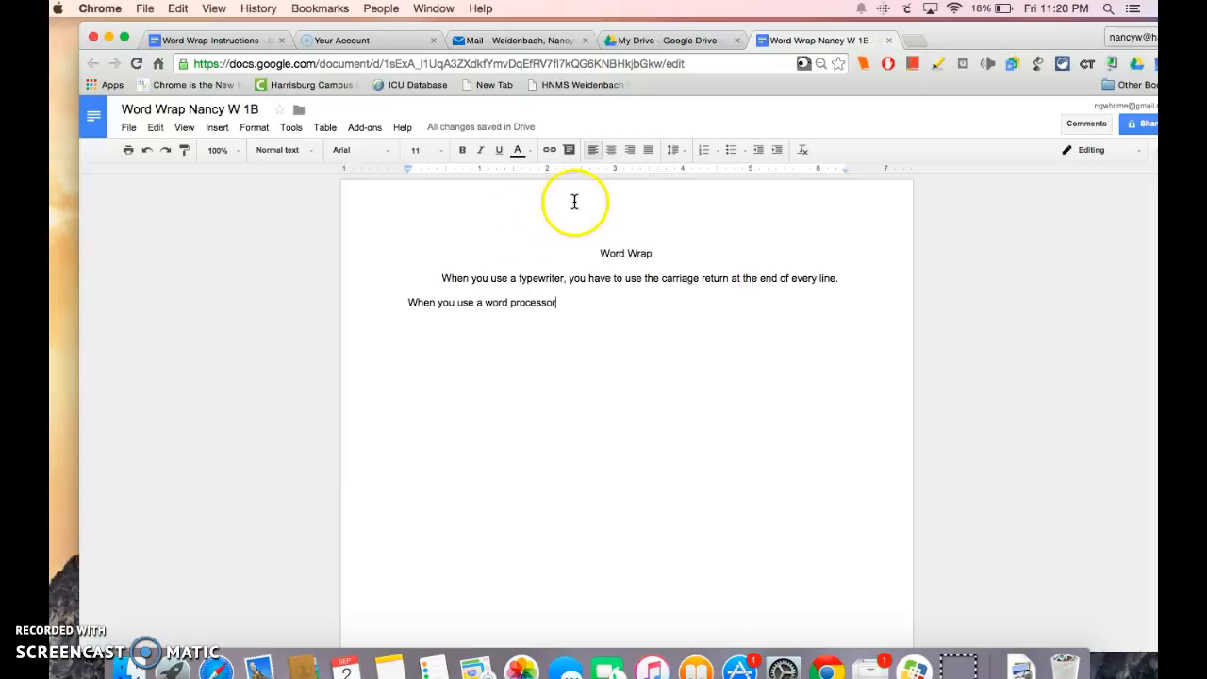
{"action": "mouse_move", "coordinate": [727, 20]}
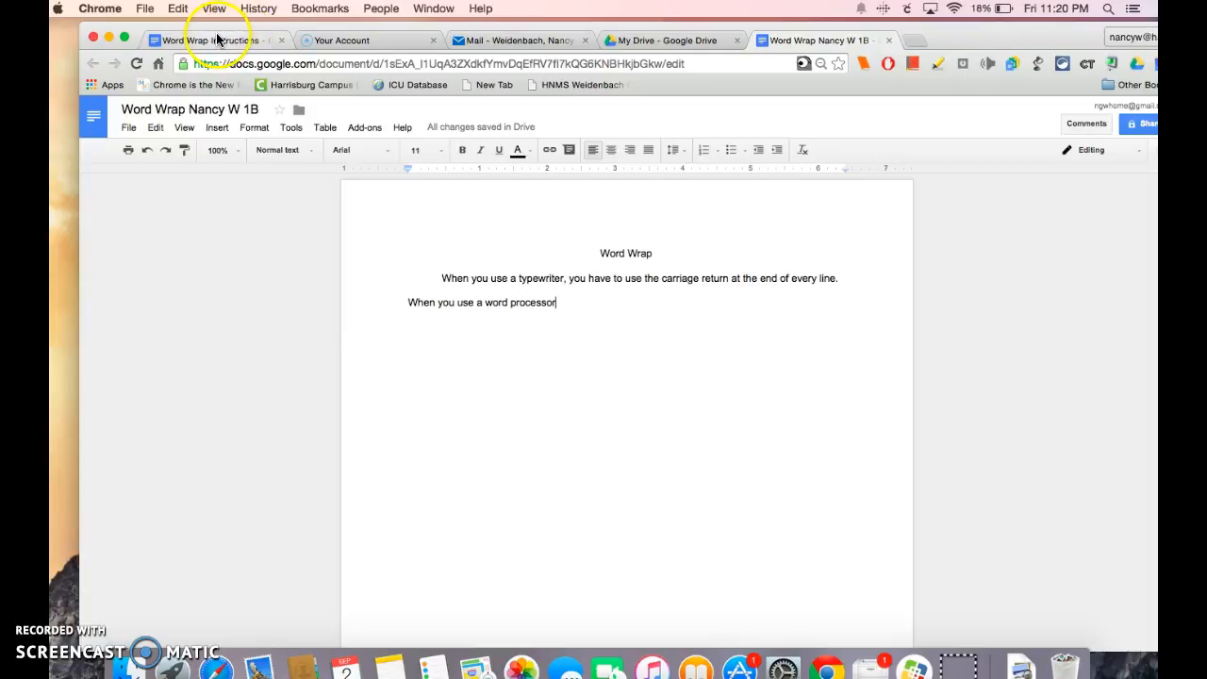
Switch to the Word Wrap Instructions document to compare against the draft
{"action": "left_click", "coordinate": [207, 39]}
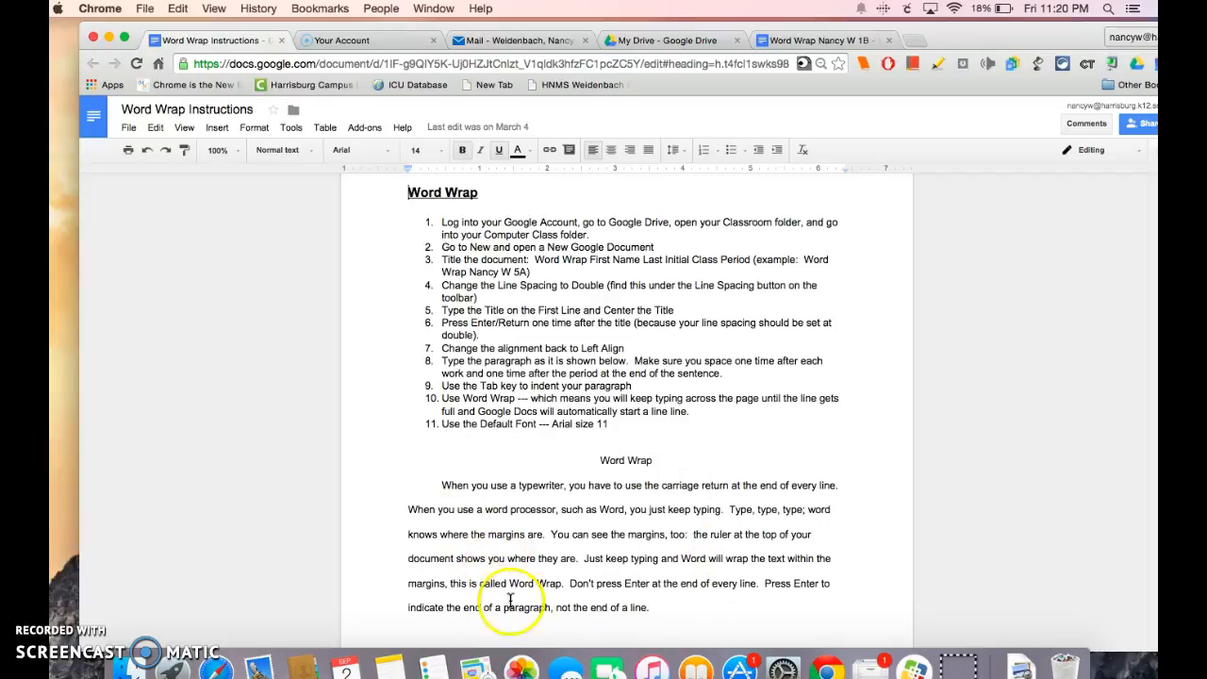
{"action": "mouse_move", "coordinate": [659, 467]}
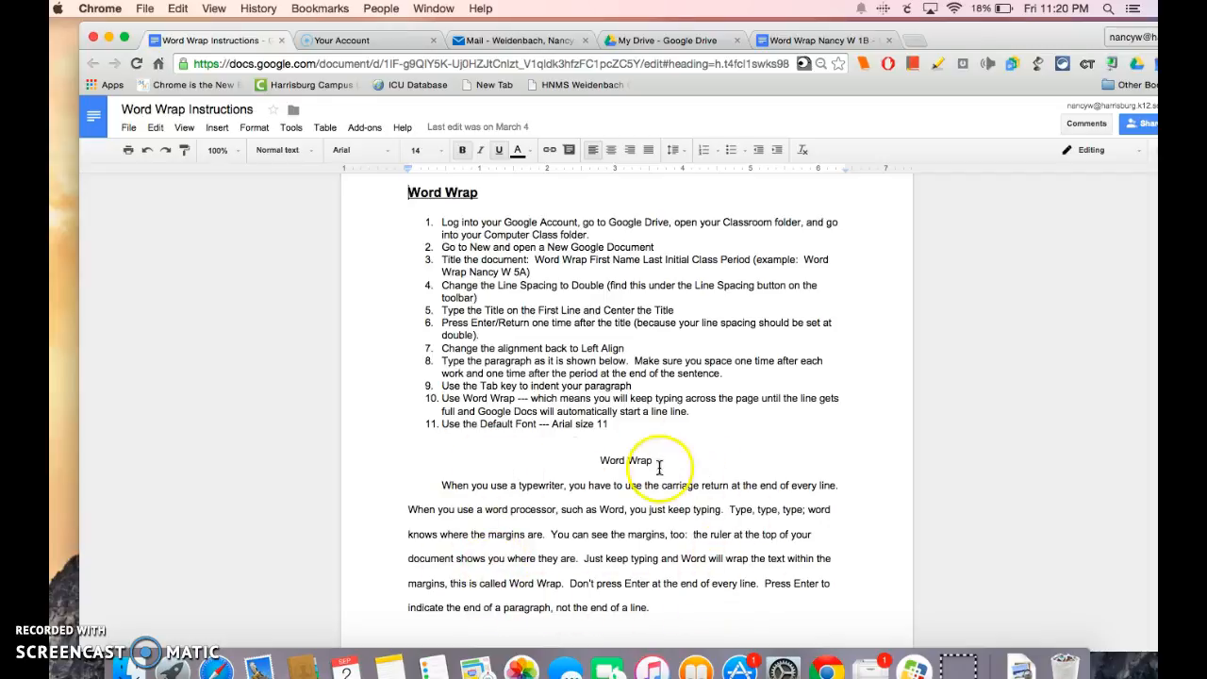
{"action": "mouse_move", "coordinate": [639, 484]}
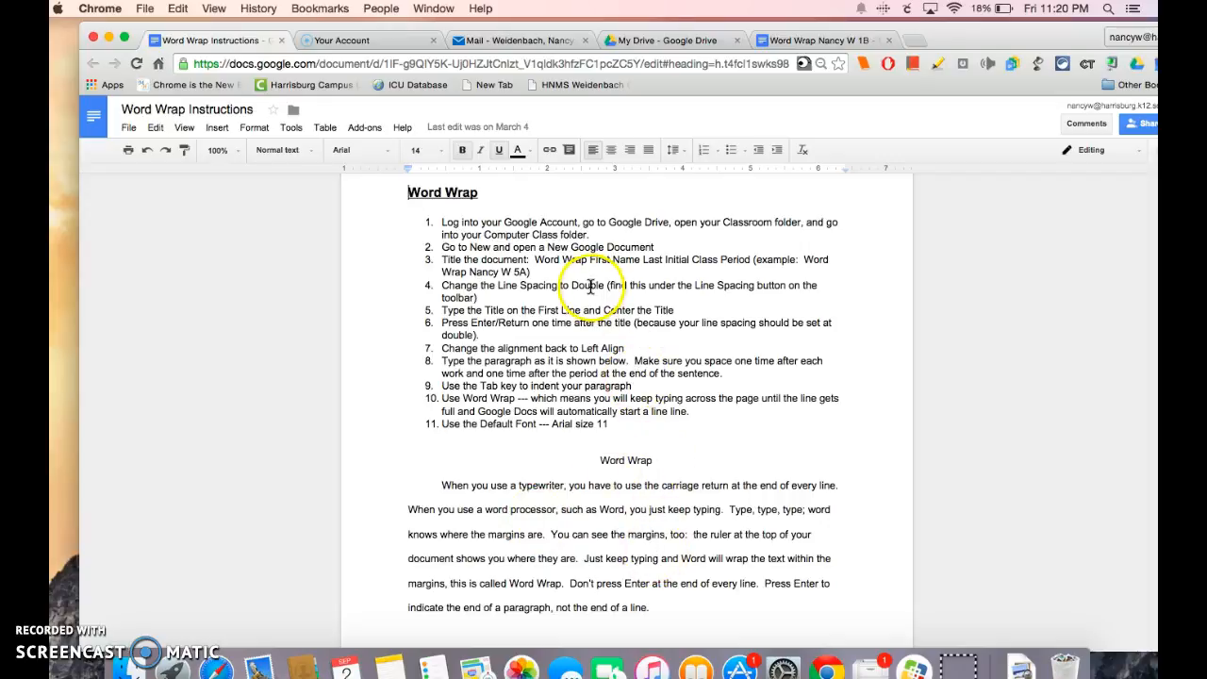
{"action": "mouse_move", "coordinate": [611, 361]}
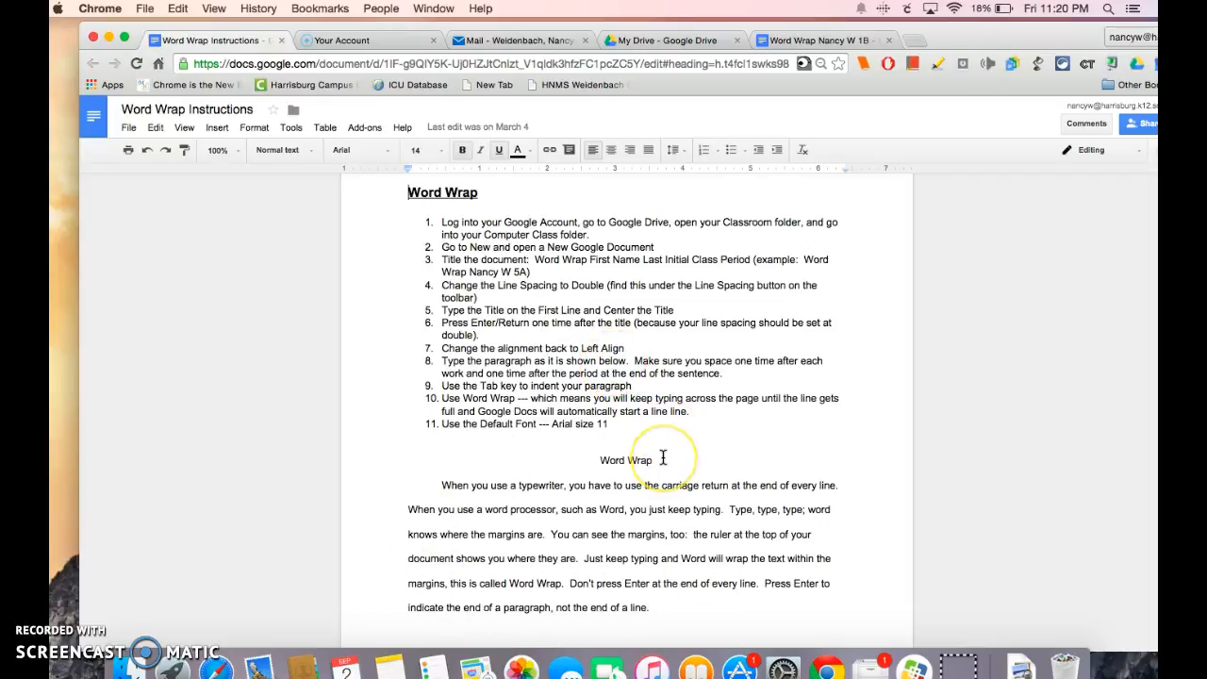
{"action": "mouse_move", "coordinate": [581, 276]}
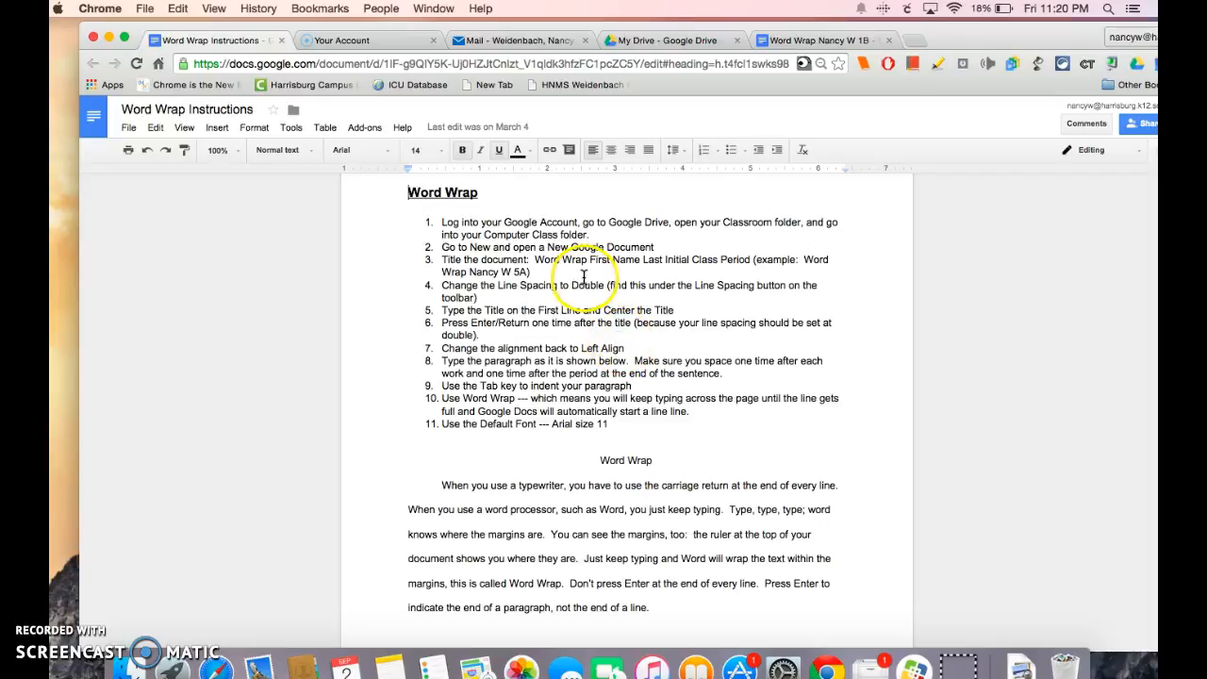
{"action": "mouse_move", "coordinate": [600, 520]}
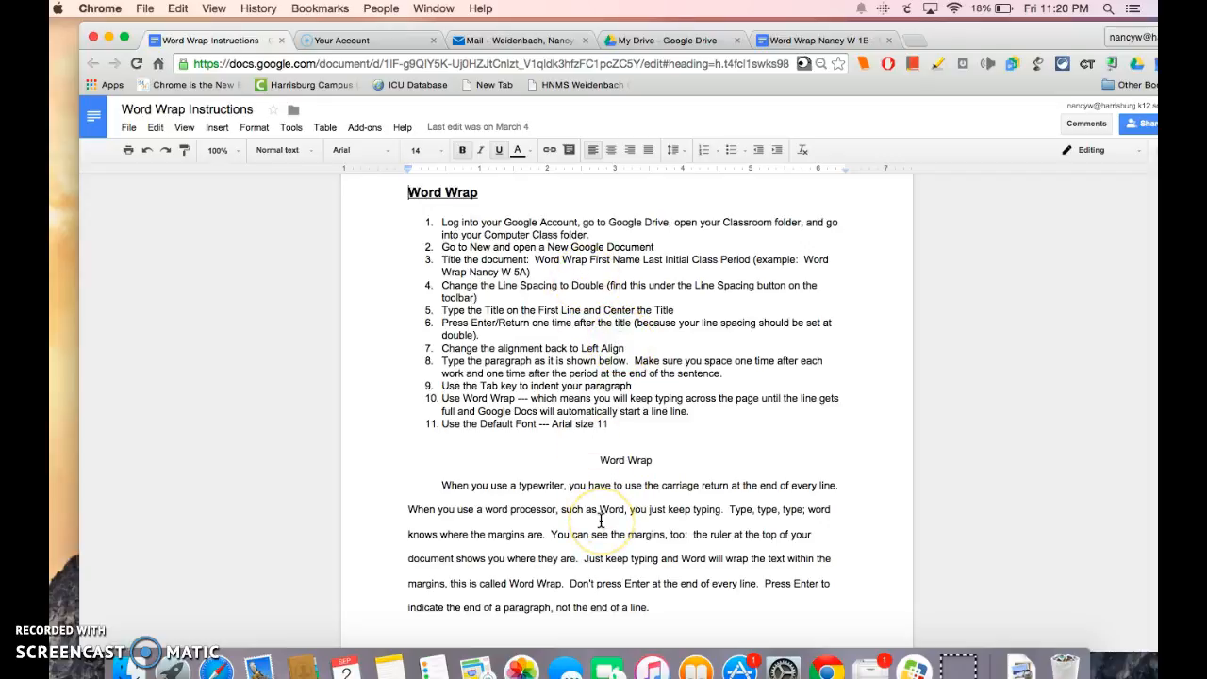
{"action": "mouse_move", "coordinate": [631, 580]}
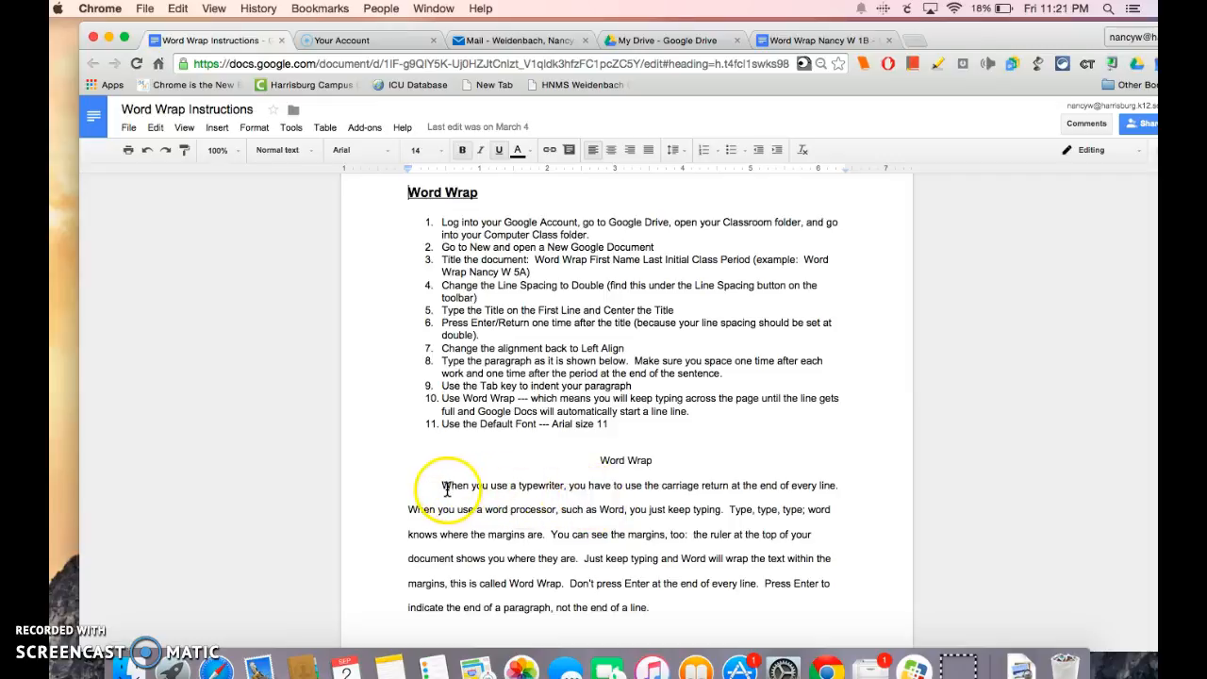
{"action": "mouse_move", "coordinate": [559, 487]}
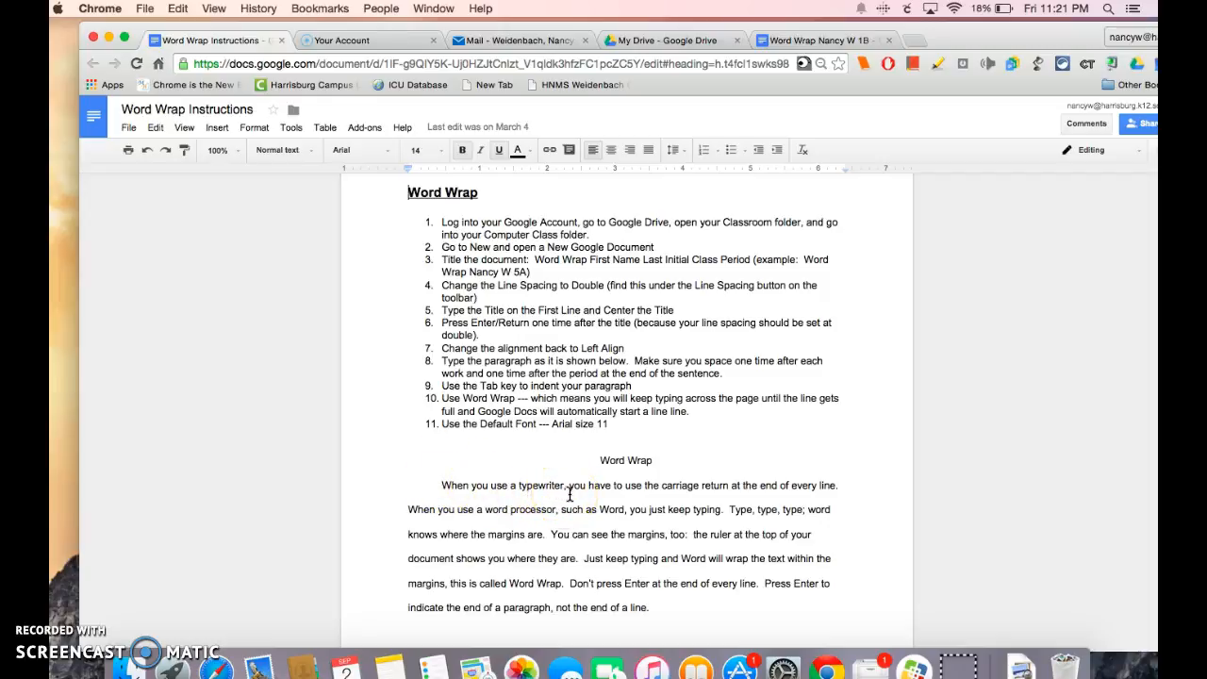
{"action": "mouse_move", "coordinate": [519, 485]}
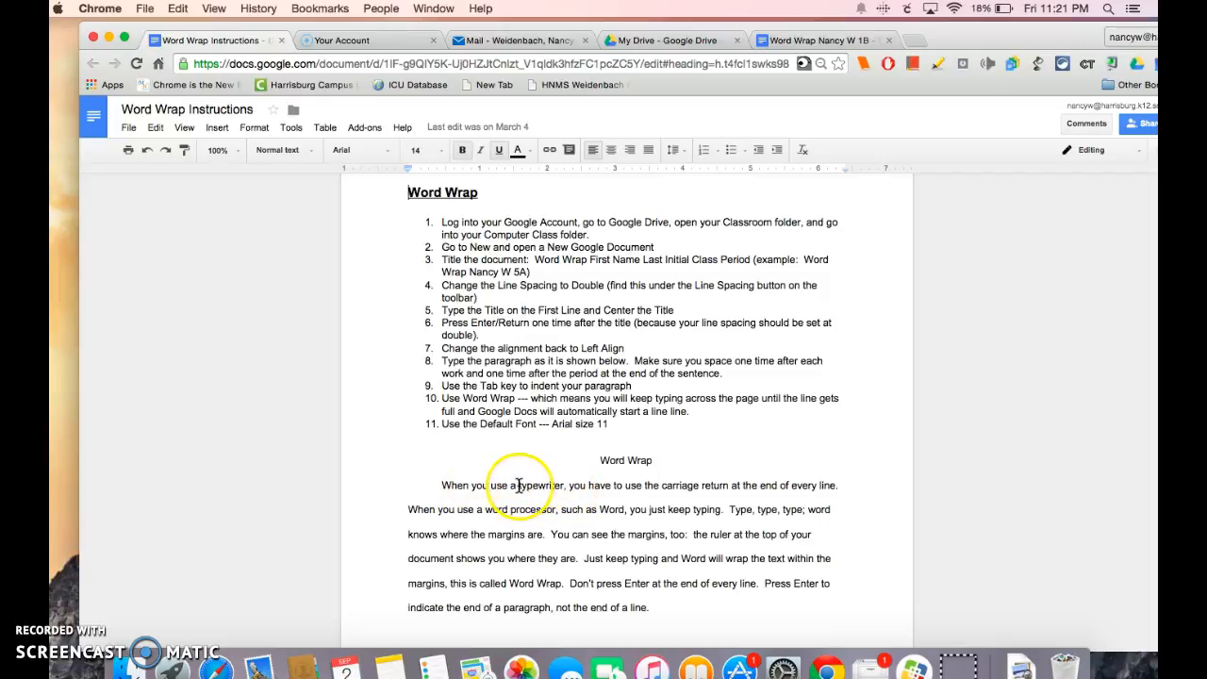
{"action": "mouse_move", "coordinate": [554, 492]}
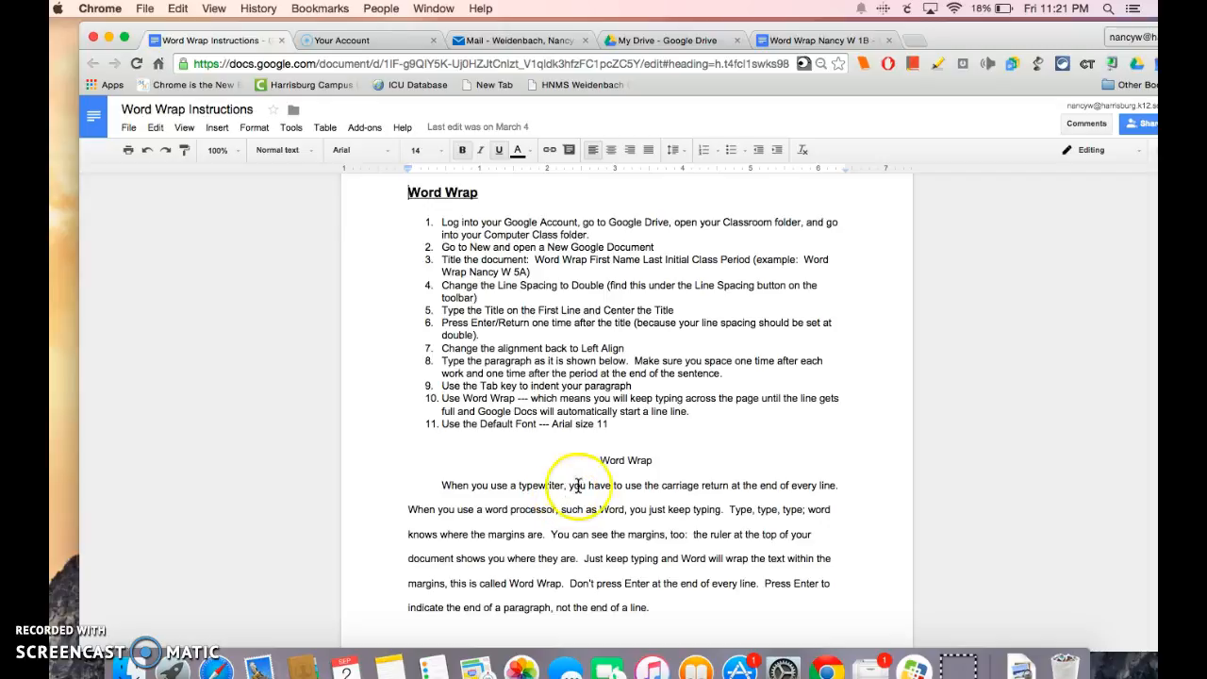
{"action": "mouse_move", "coordinate": [837, 495]}
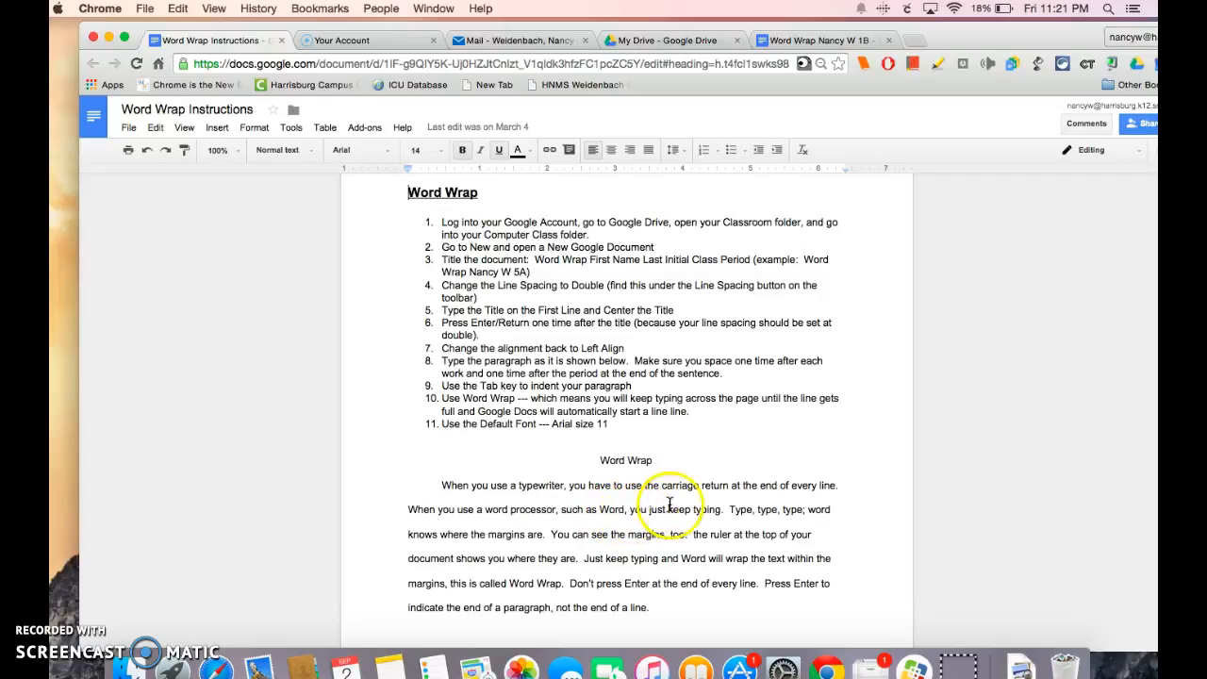
{"action": "mouse_move", "coordinate": [726, 515]}
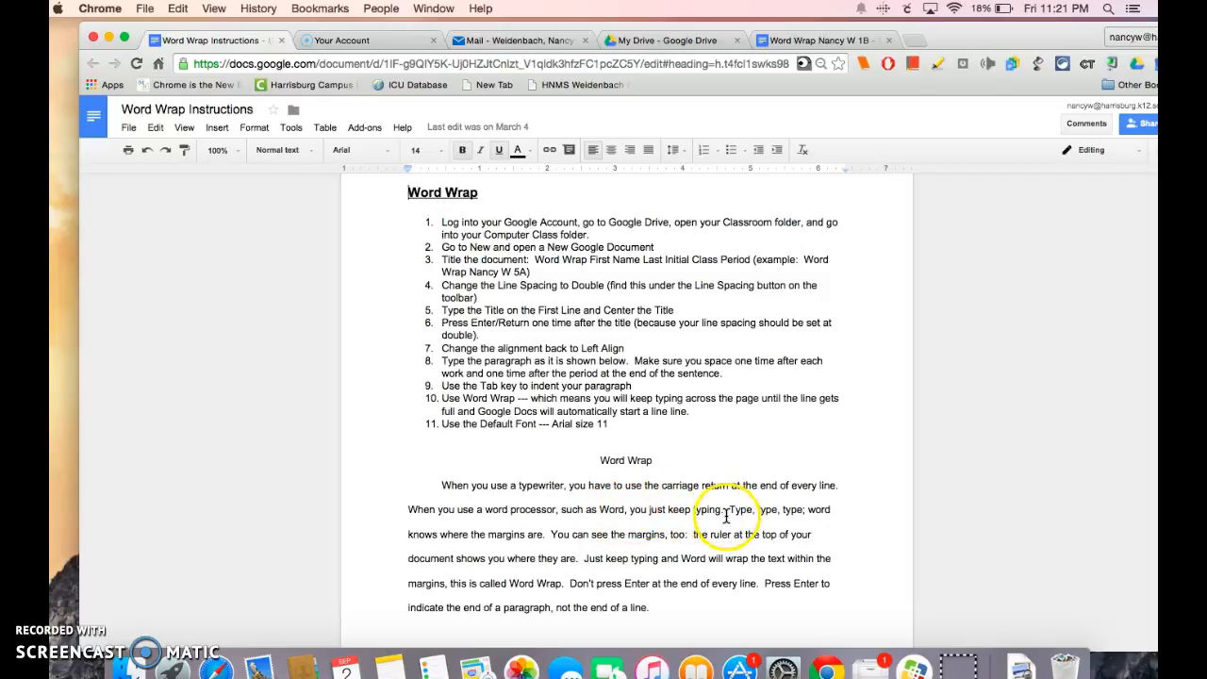
{"action": "mouse_move", "coordinate": [743, 511]}
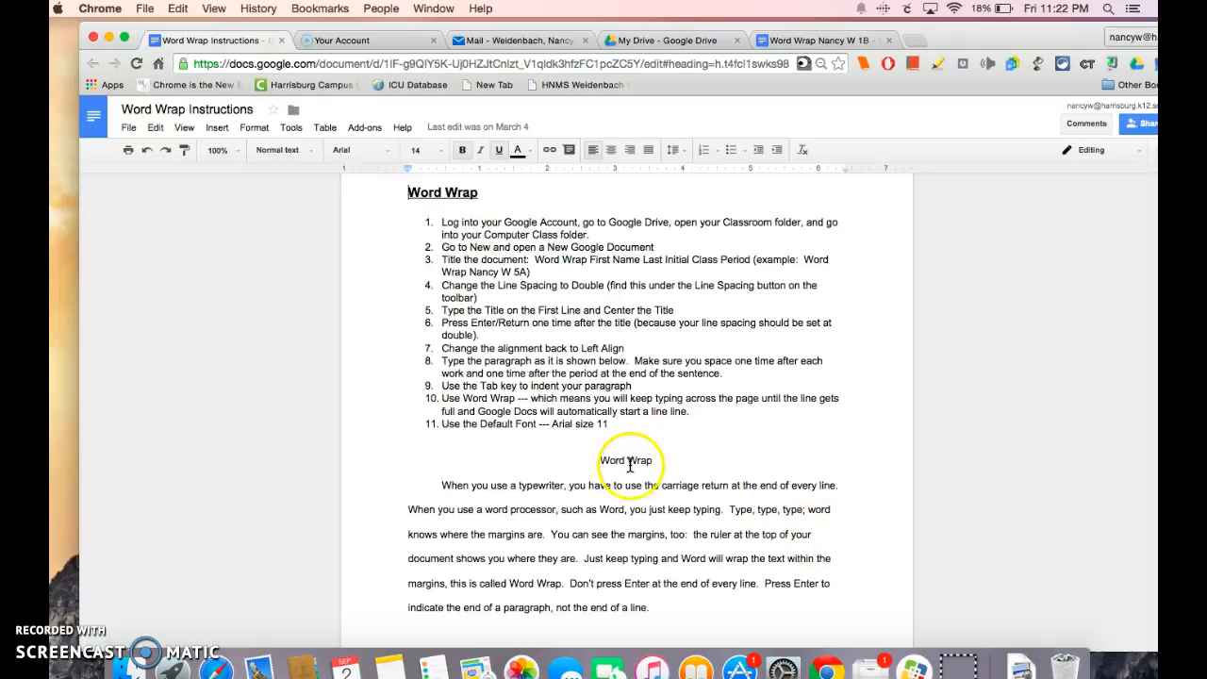
{"action": "mouse_move", "coordinate": [672, 593]}
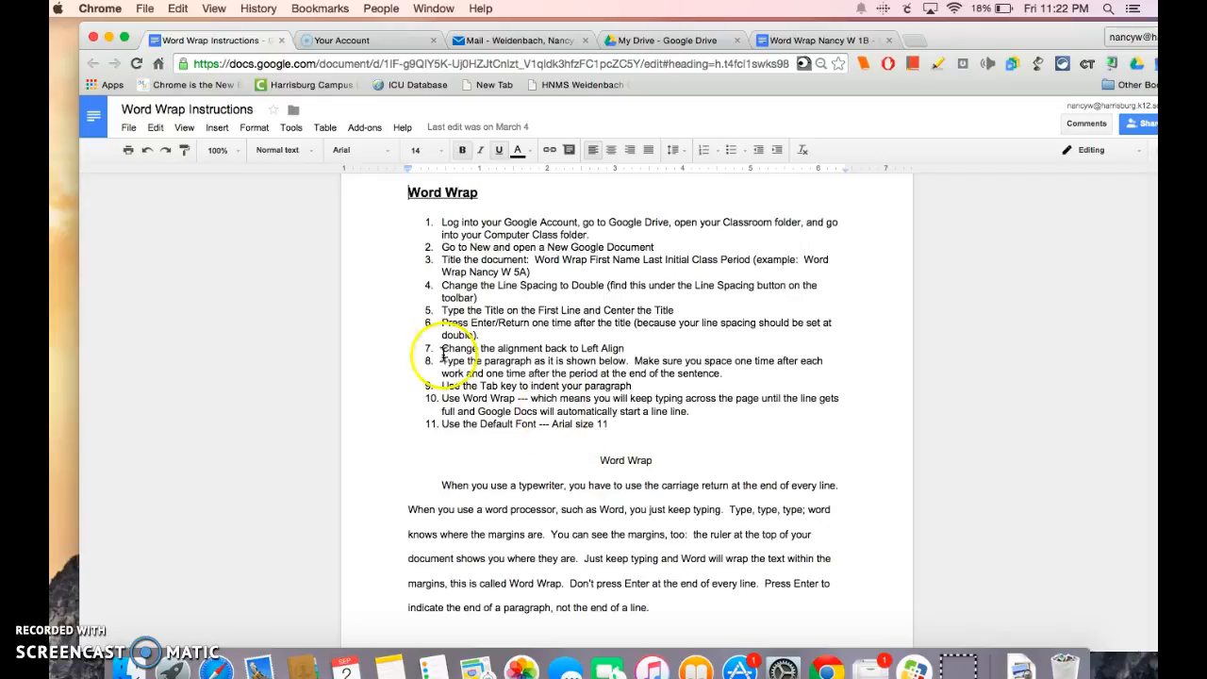
{"action": "mouse_move", "coordinate": [176, 504]}
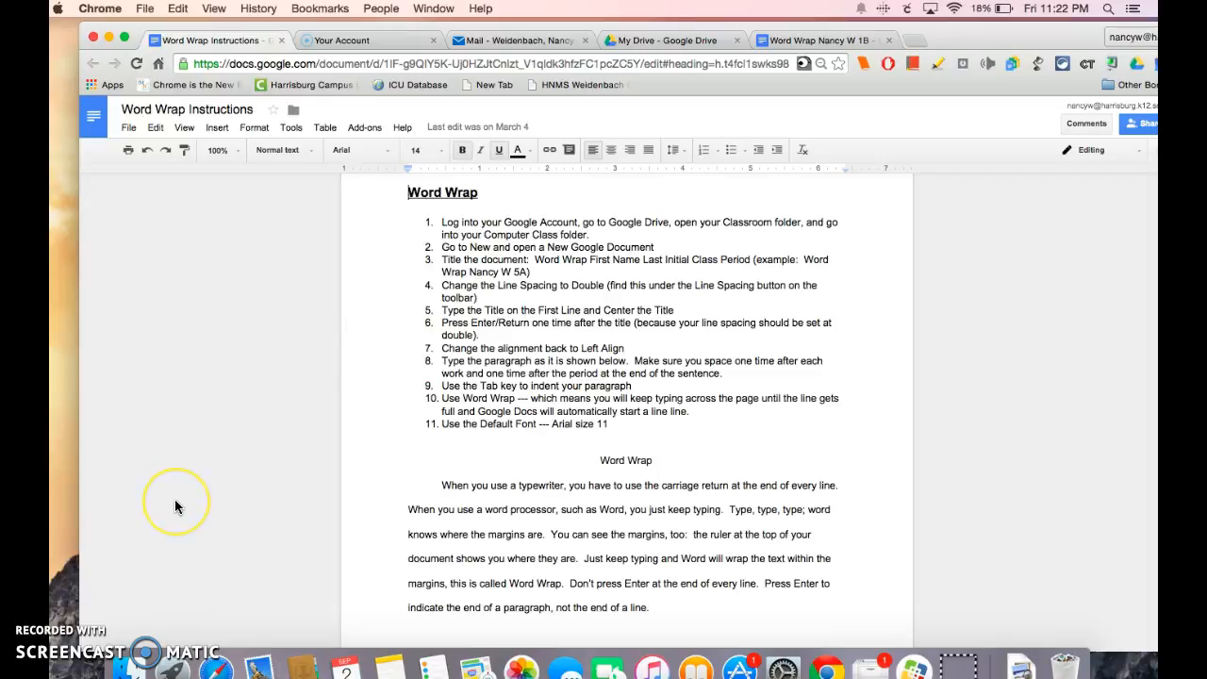
{"action": "mouse_move", "coordinate": [115, 579]}
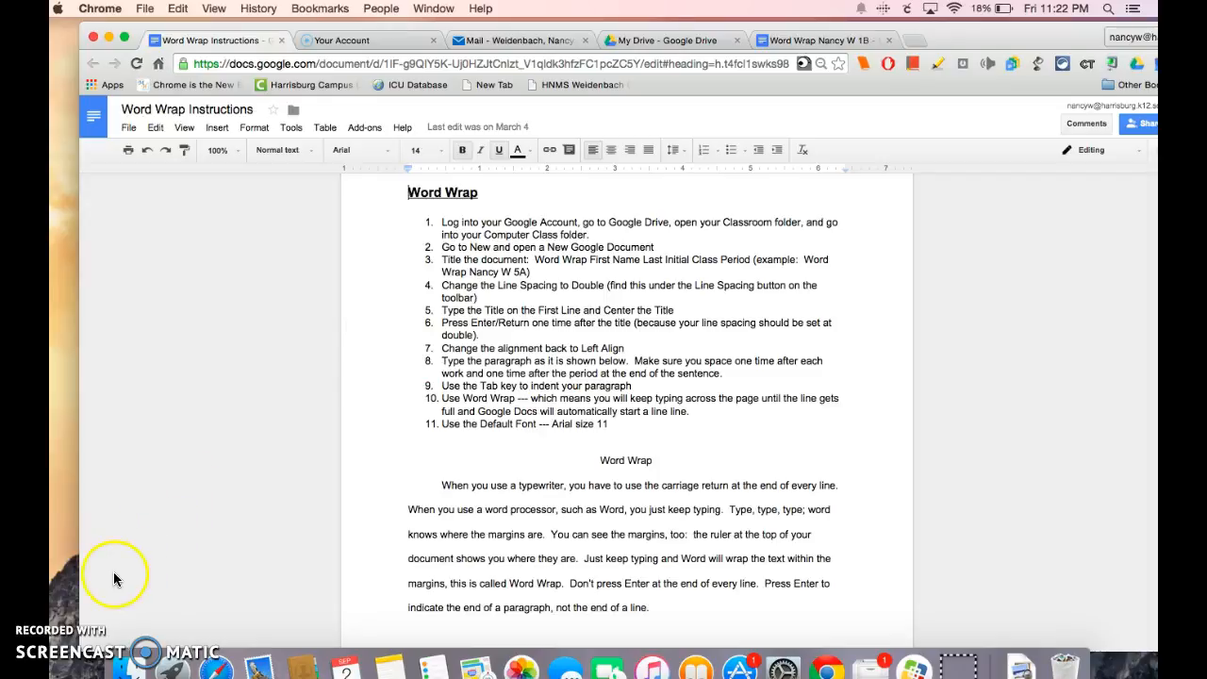